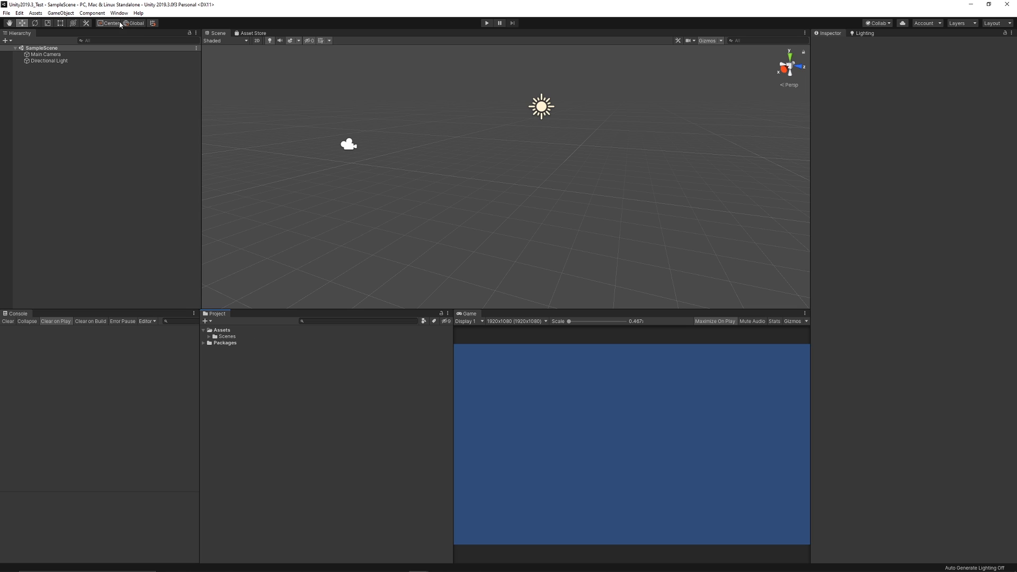
Review the installed packages in the Package Manager
left_click(119, 13)
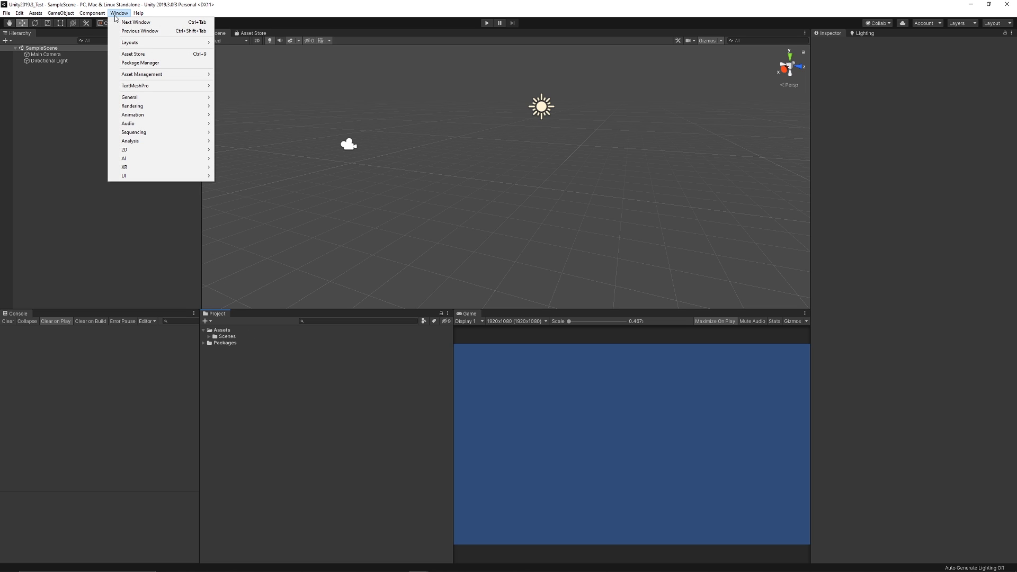
left_click(140, 63)
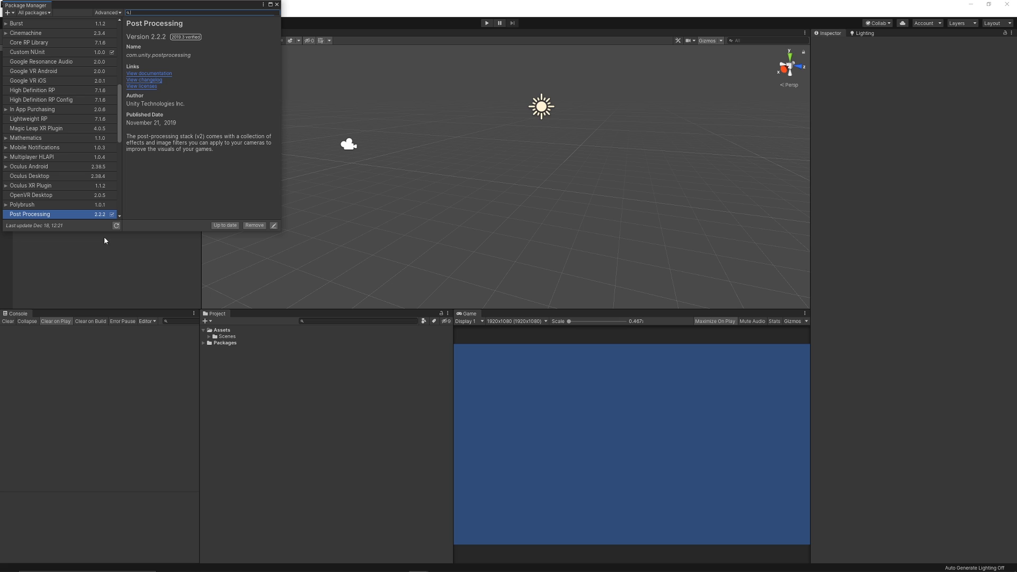
mouse_move(103, 220)
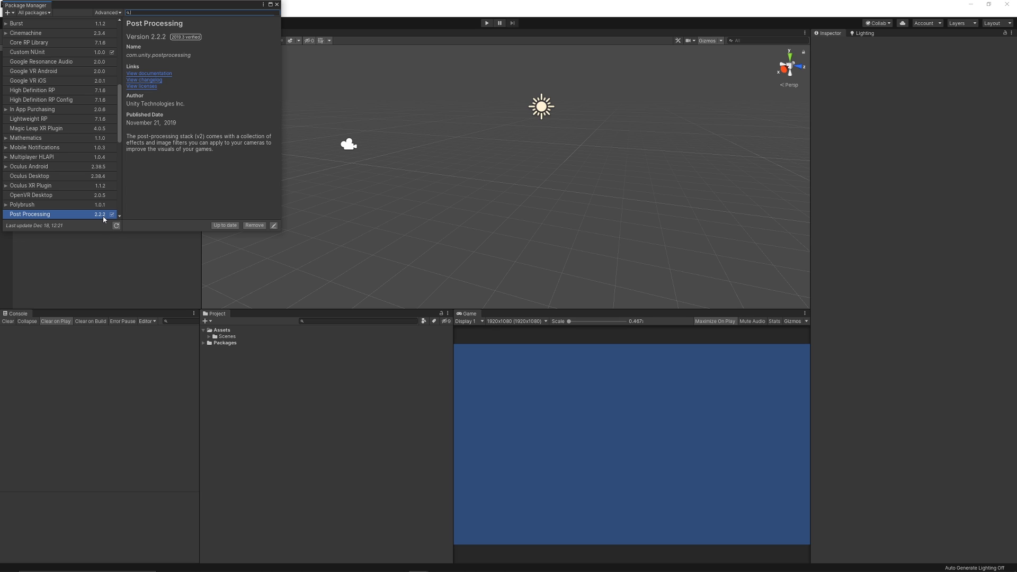
mouse_move(228, 232)
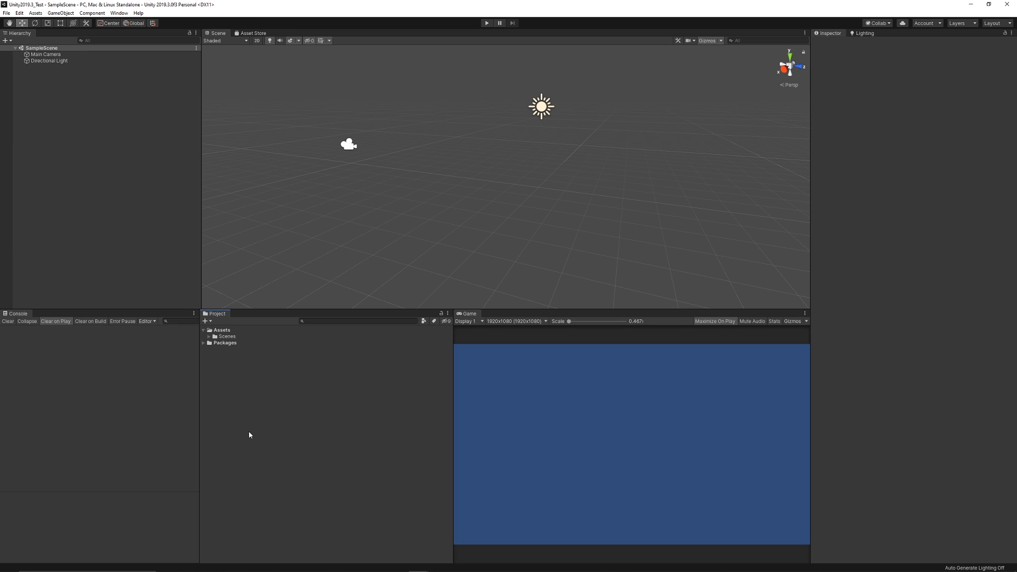
mouse_move(149, 4)
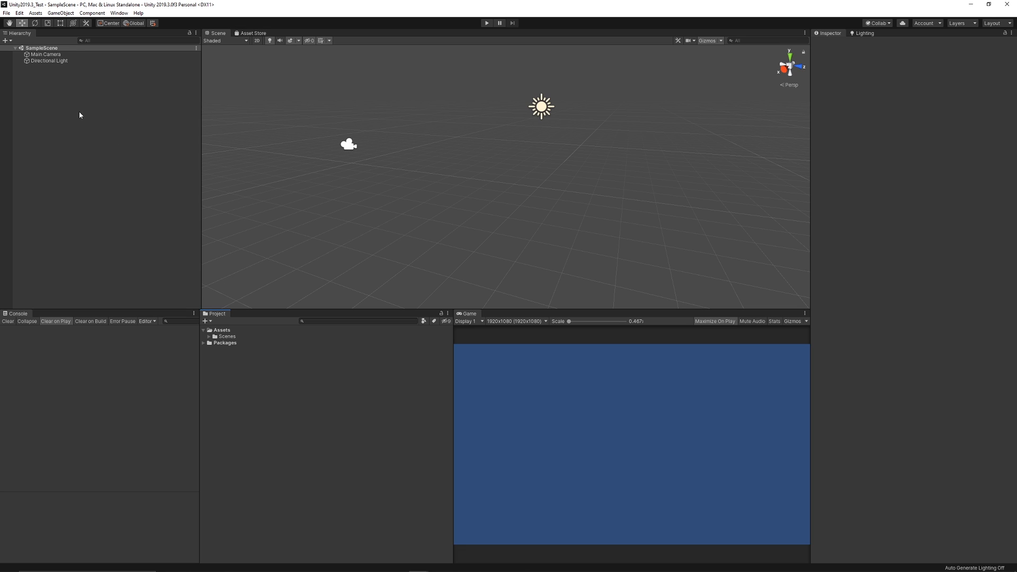
Add a Quad rotated flat as the floor and scale it to 6
right_click(79, 115)
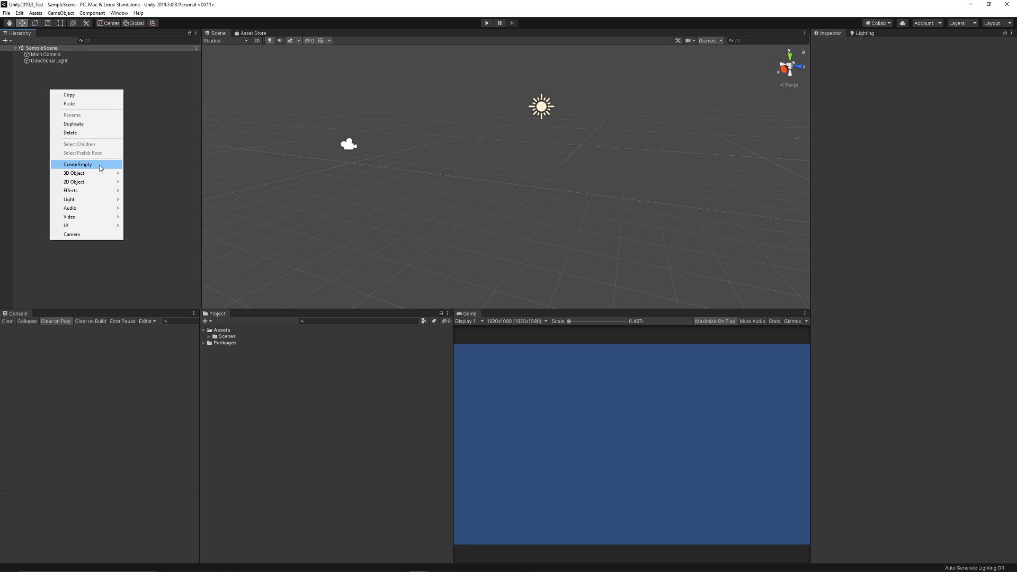
mouse_move(74, 172)
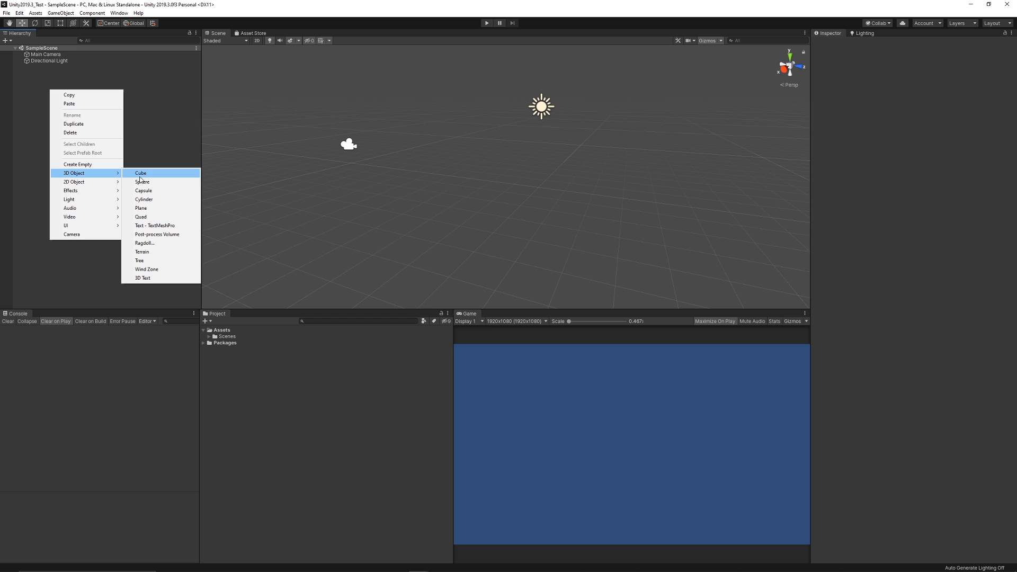
left_click(141, 208)
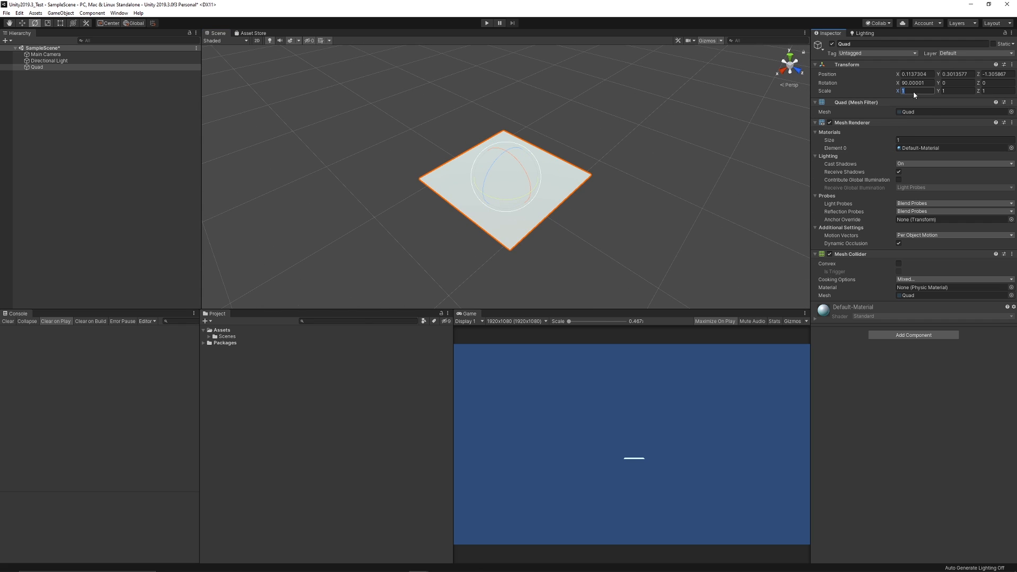
type("6")
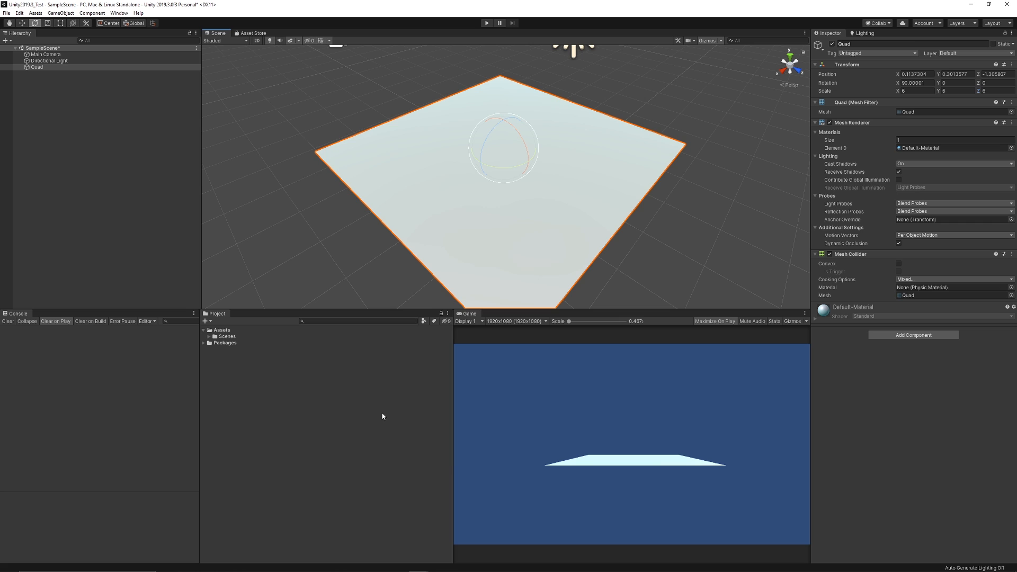
mouse_move(484, 191)
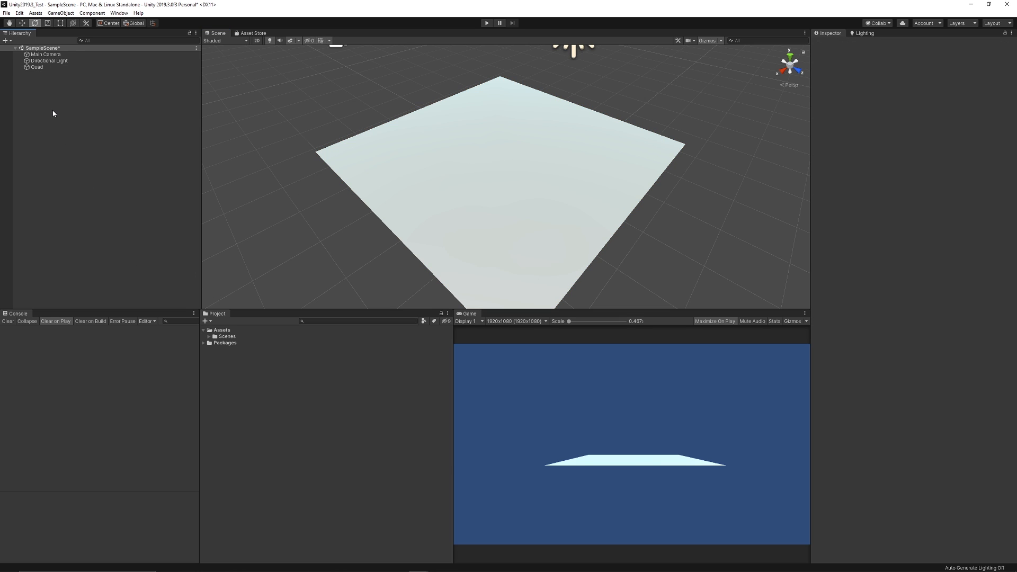
Add a cube and a sphere, moving the sphere beside the cube on the floor
right_click(53, 114)
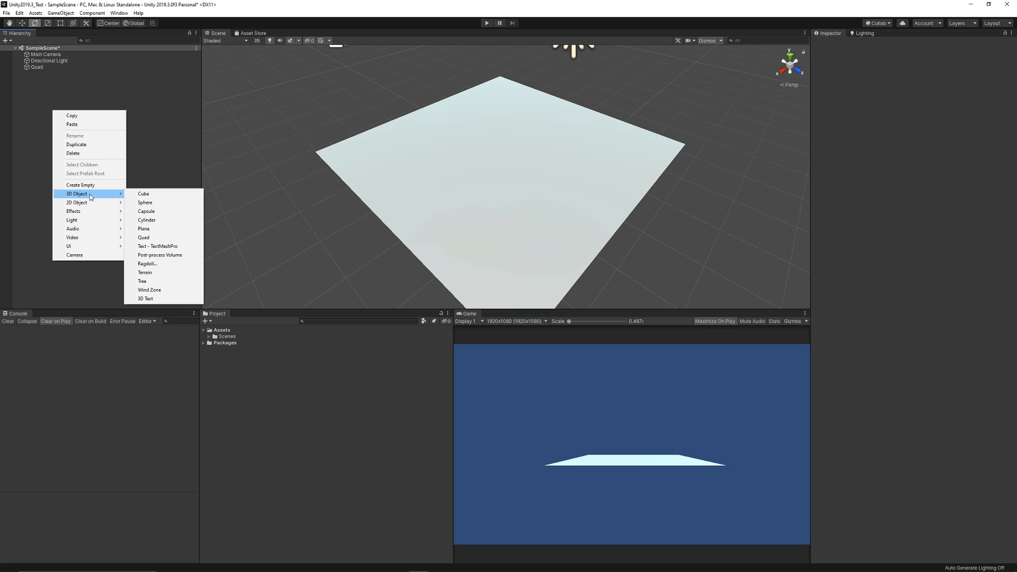
mouse_move(143, 229)
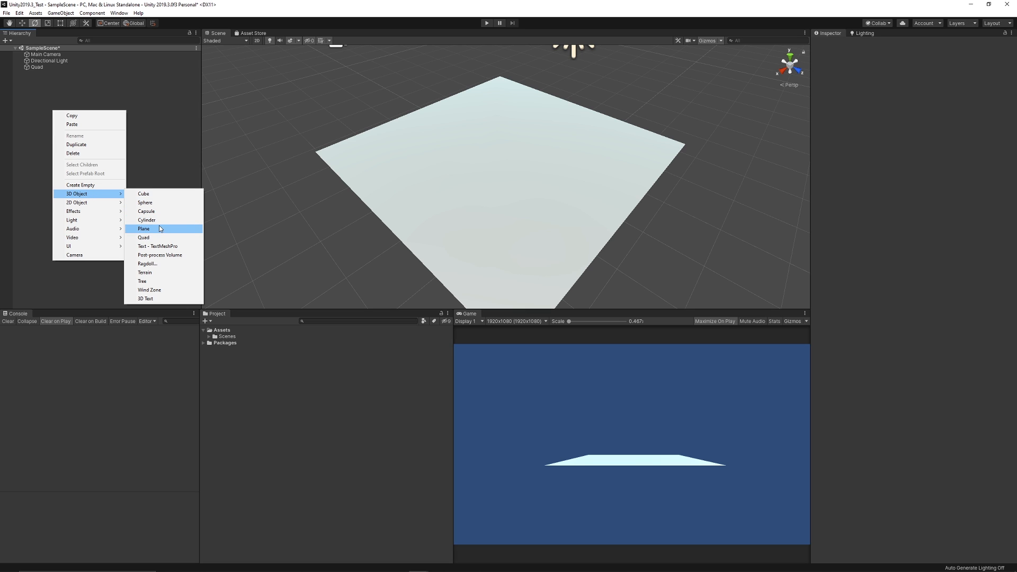
left_click(143, 192)
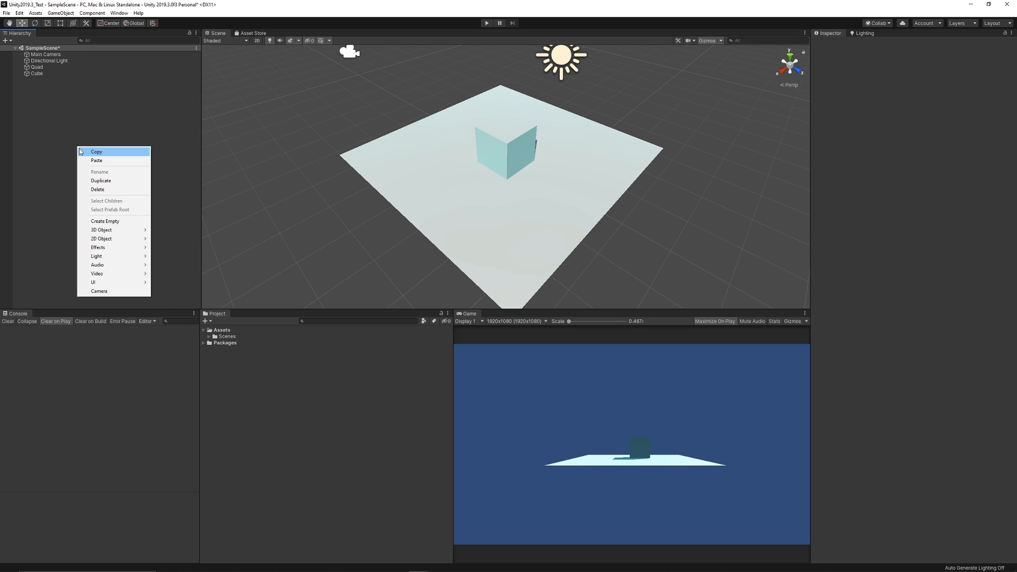
mouse_move(100, 239)
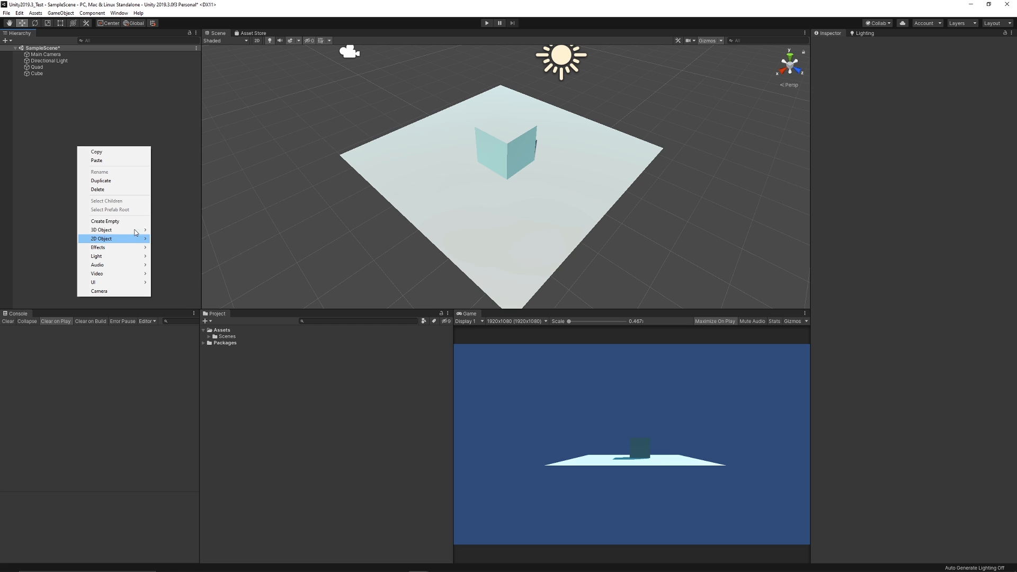
mouse_move(102, 230)
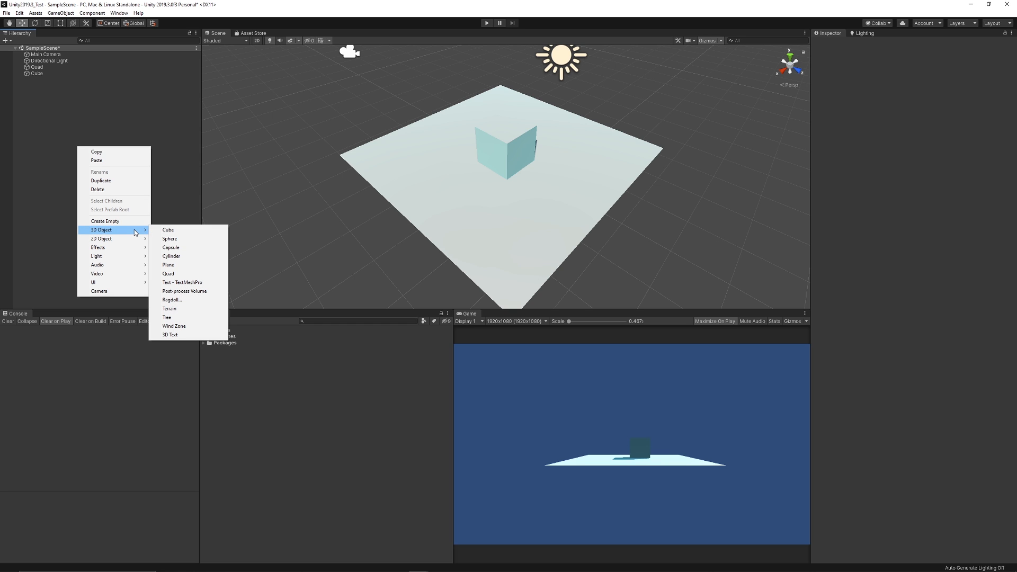
left_click(170, 238)
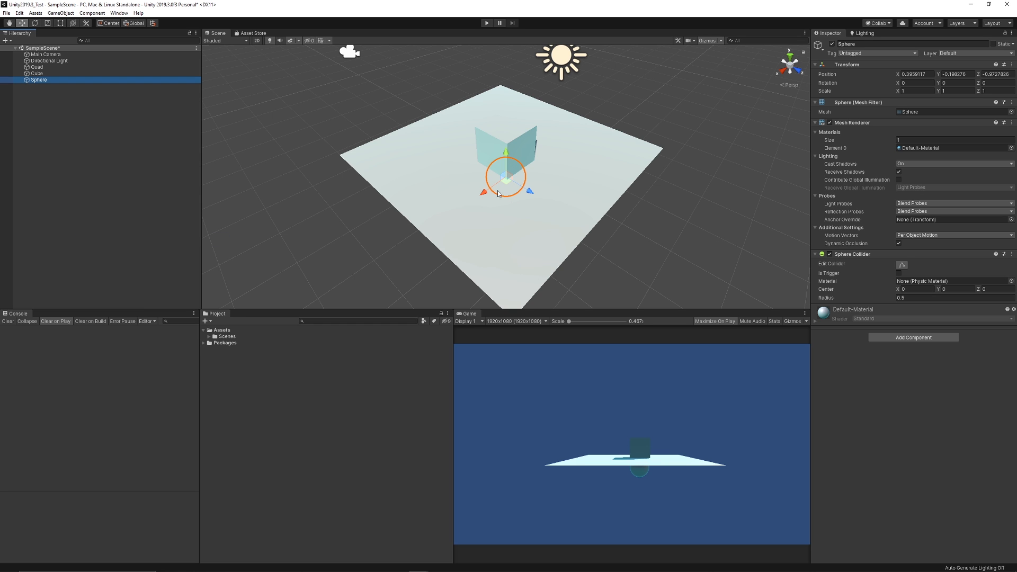
left_click_drag(502, 175, 447, 165)
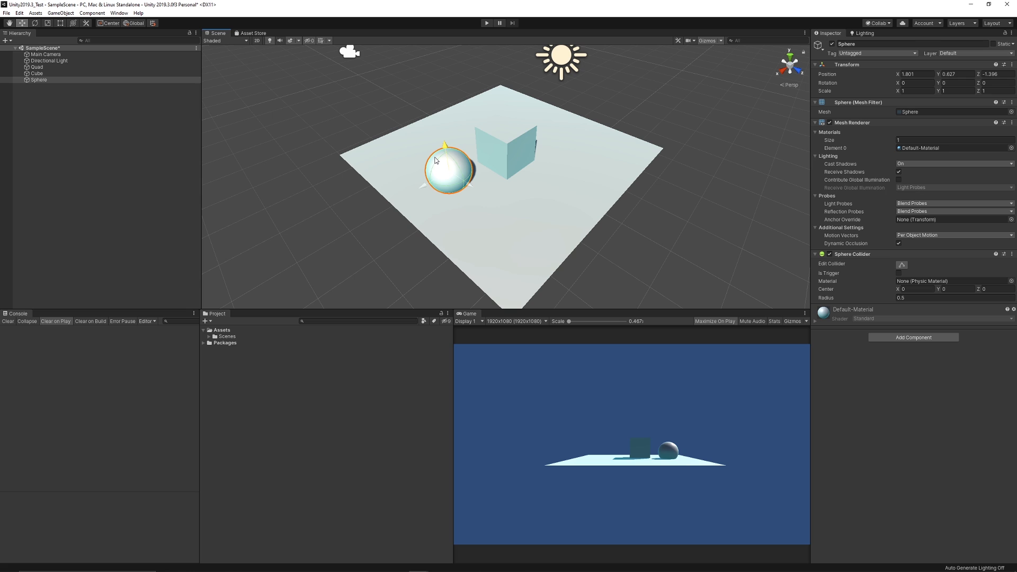
left_click(238, 409)
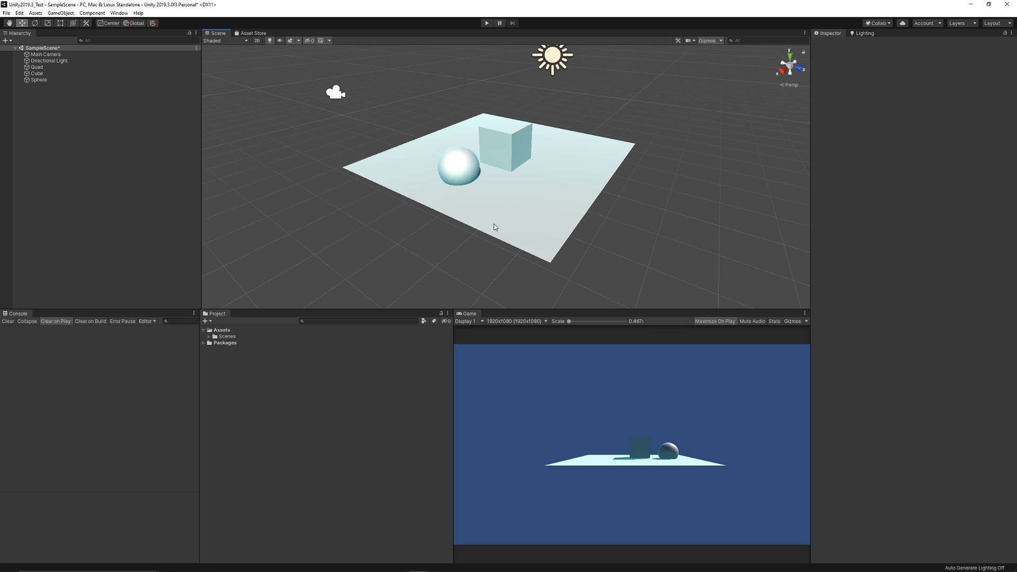
mouse_move(245, 389)
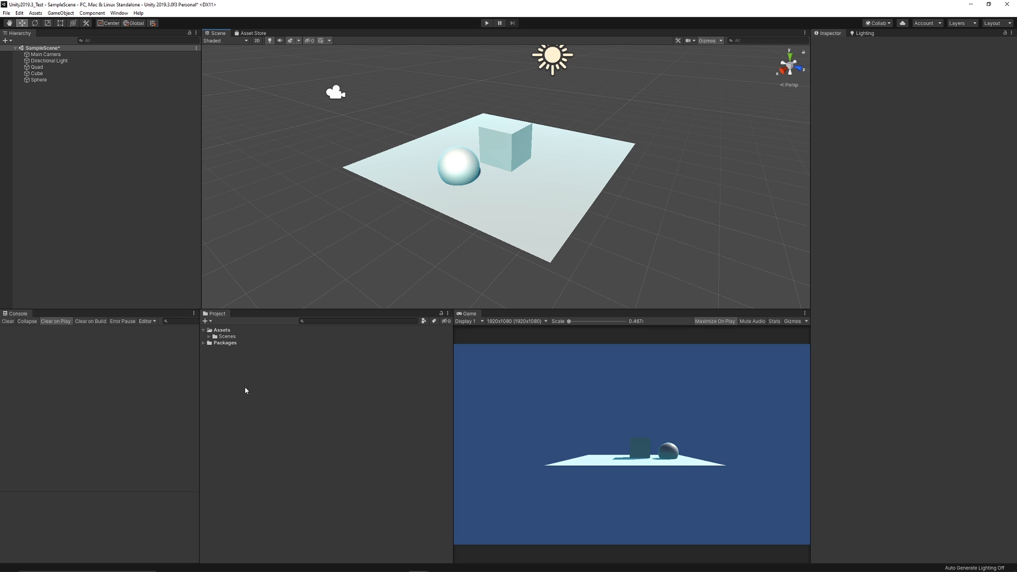
Create a Neon_Sky material using the Skybox/Procedural shader
right_click(245, 390)
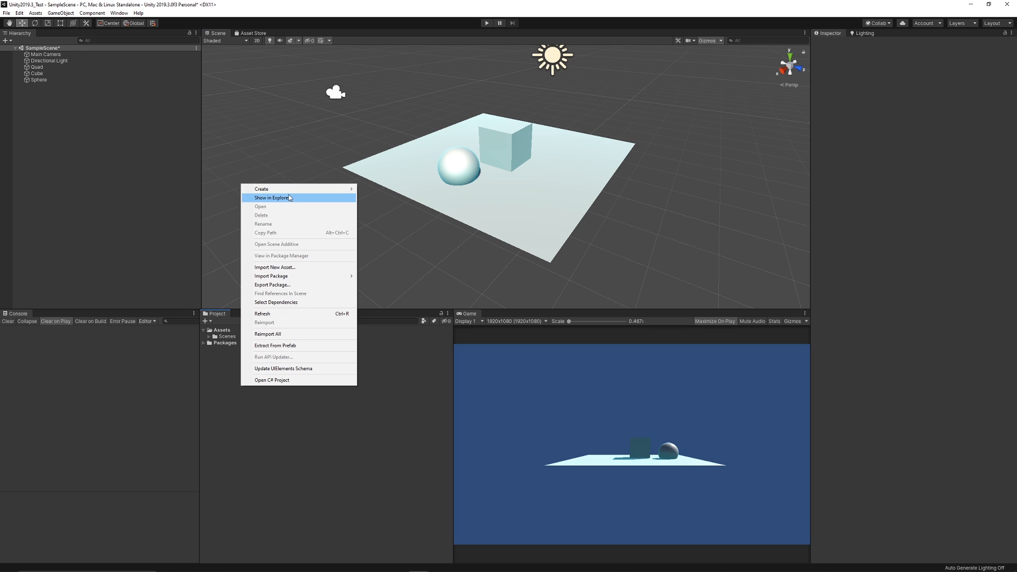
mouse_move(261, 189)
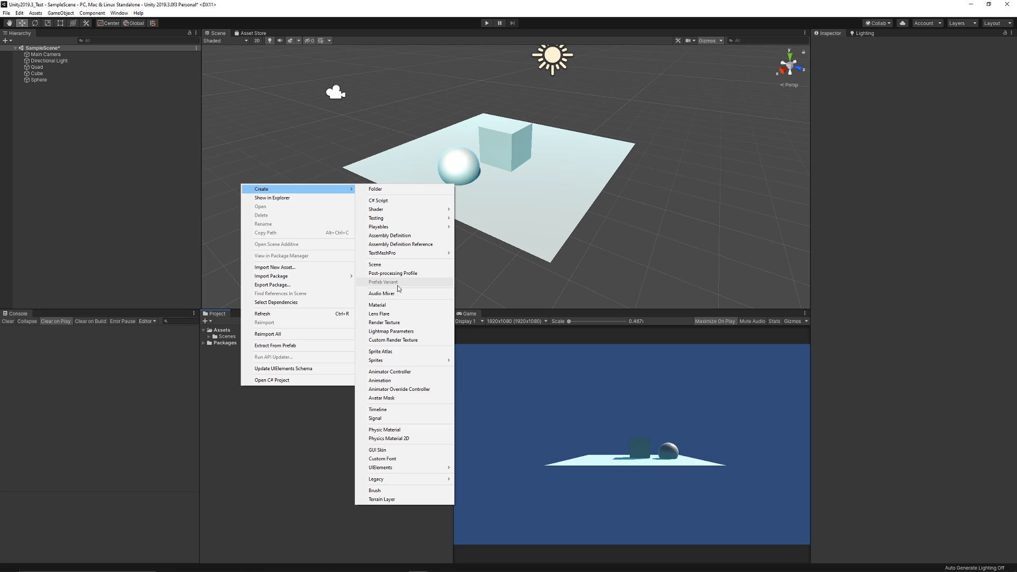
left_click(377, 305)
type("Neon_Sky")
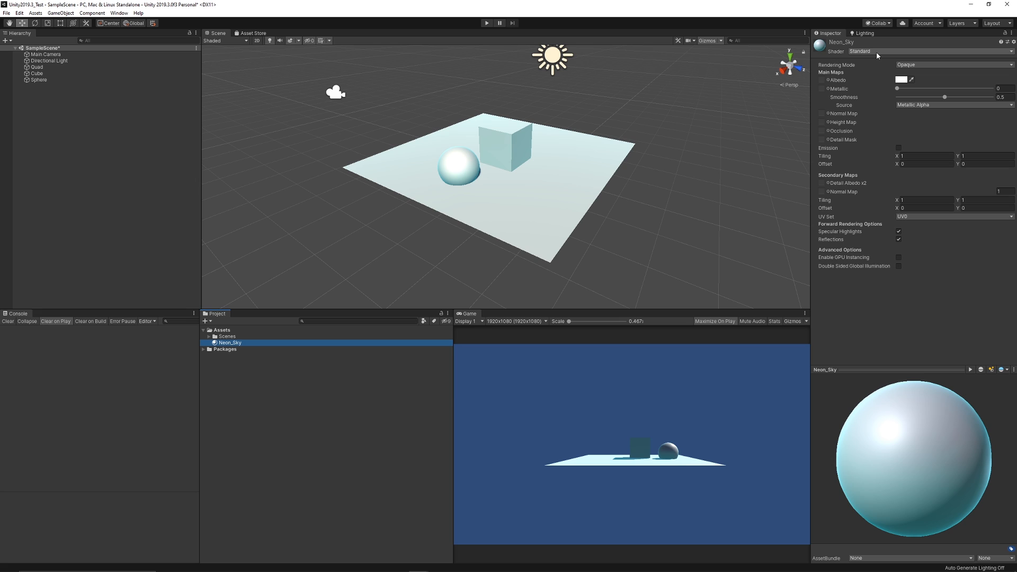
mouse_move(908, 61)
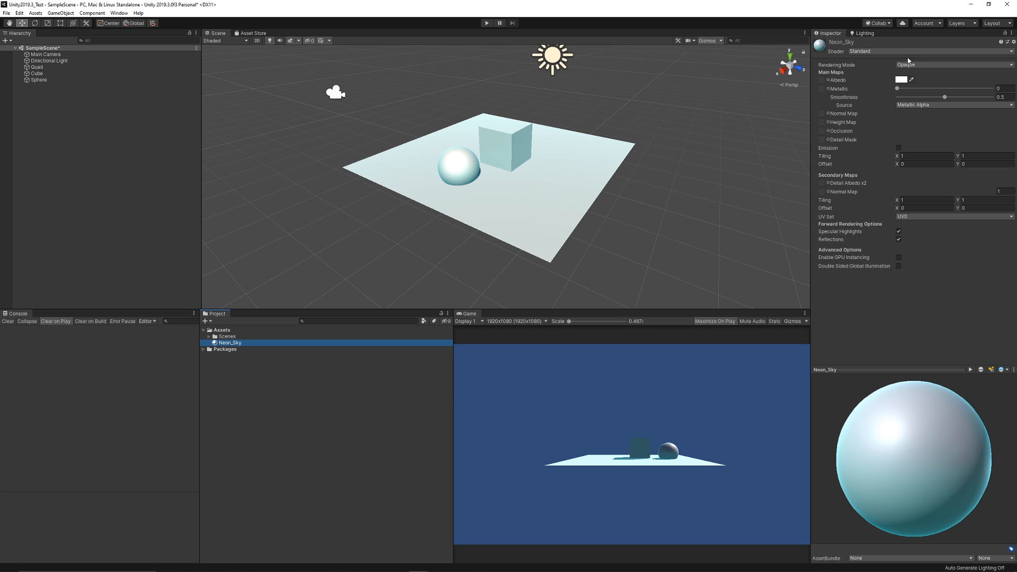
left_click(931, 51)
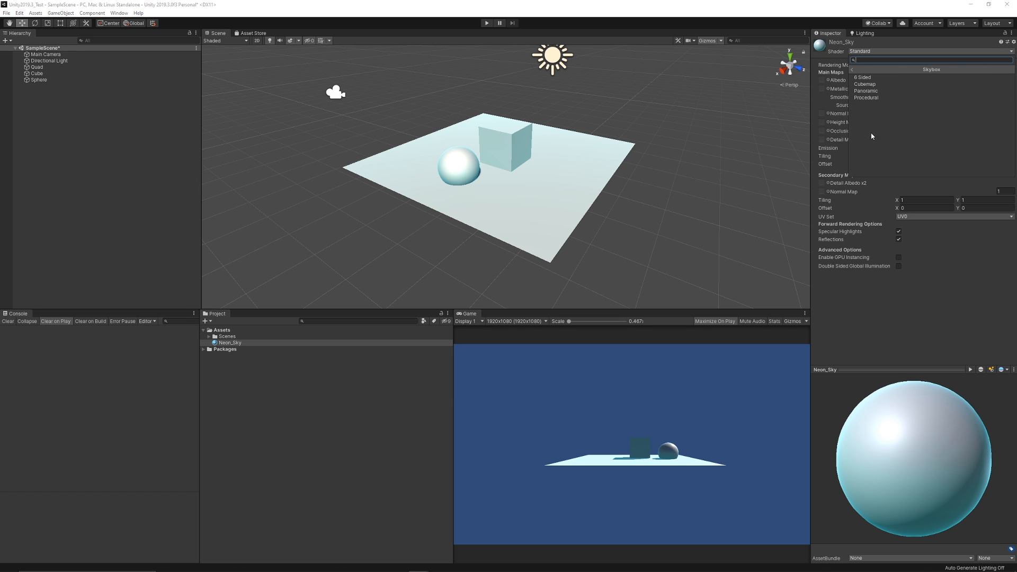
left_click(866, 97)
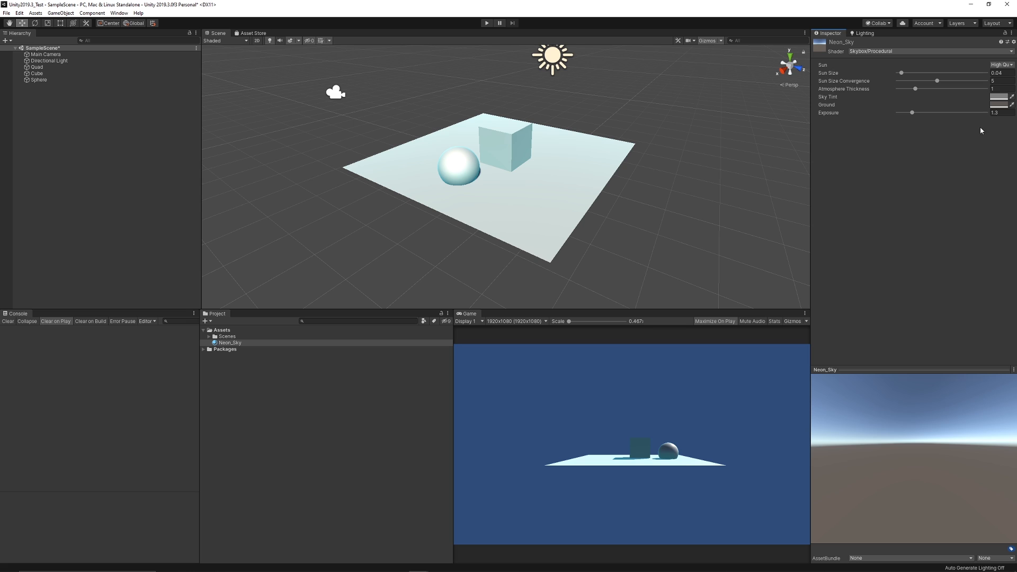
Give Neon_Sky a cyan sky tint and ground and thin the atmosphere to about 0.46
left_click(1004, 96)
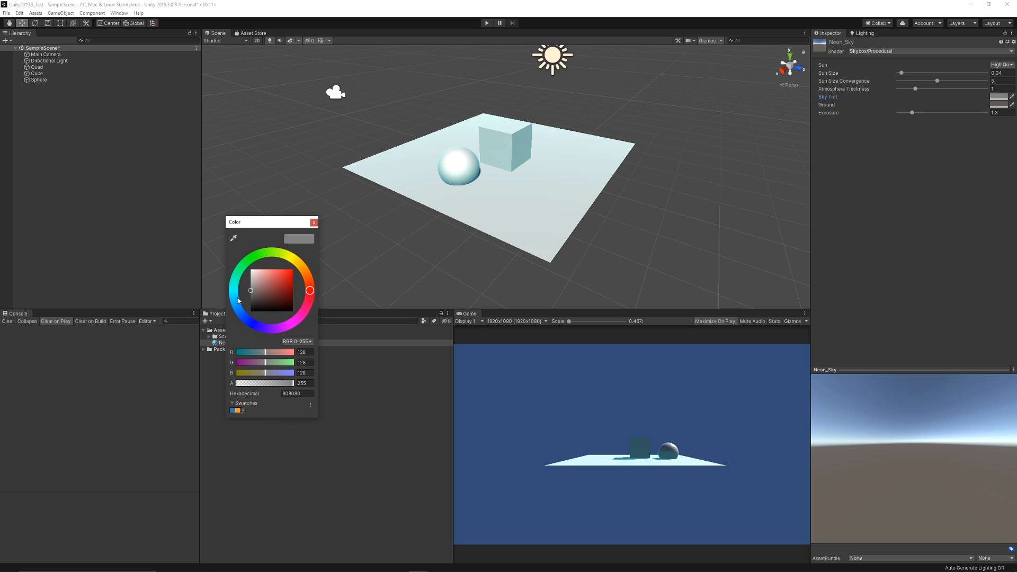
left_click(272, 282)
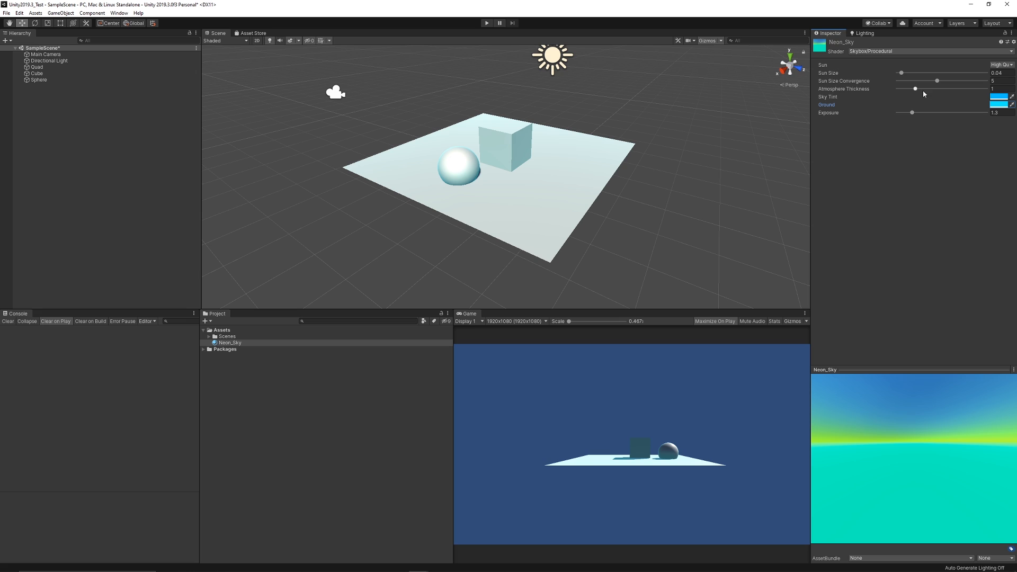
left_click_drag(914, 89, 905, 89)
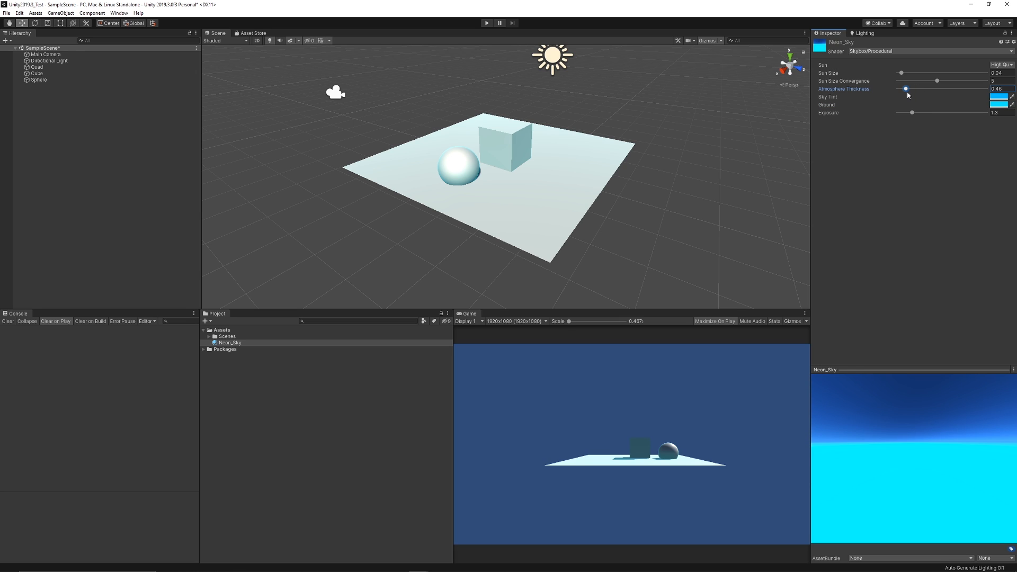
mouse_move(252, 356)
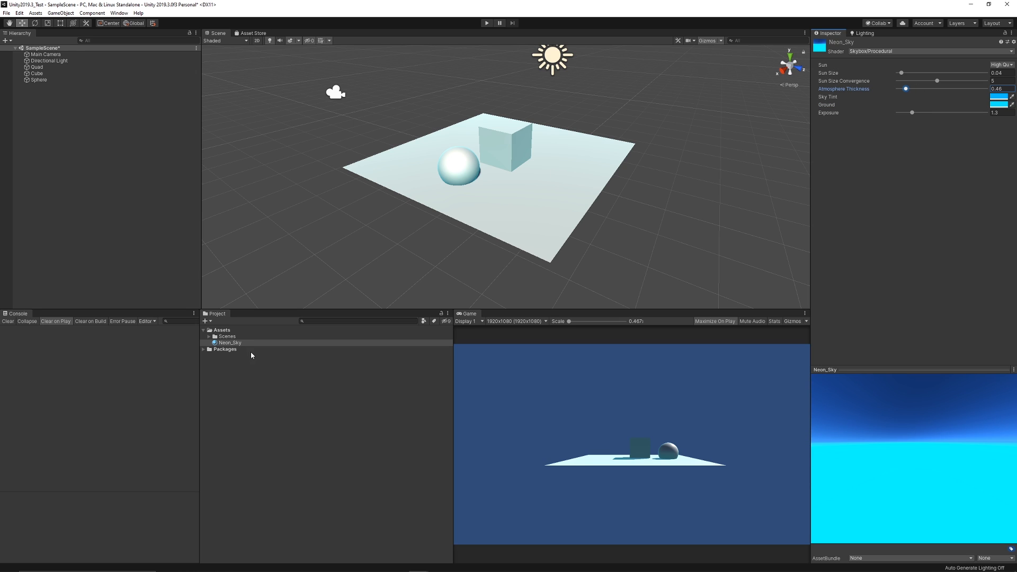
left_click(863, 33)
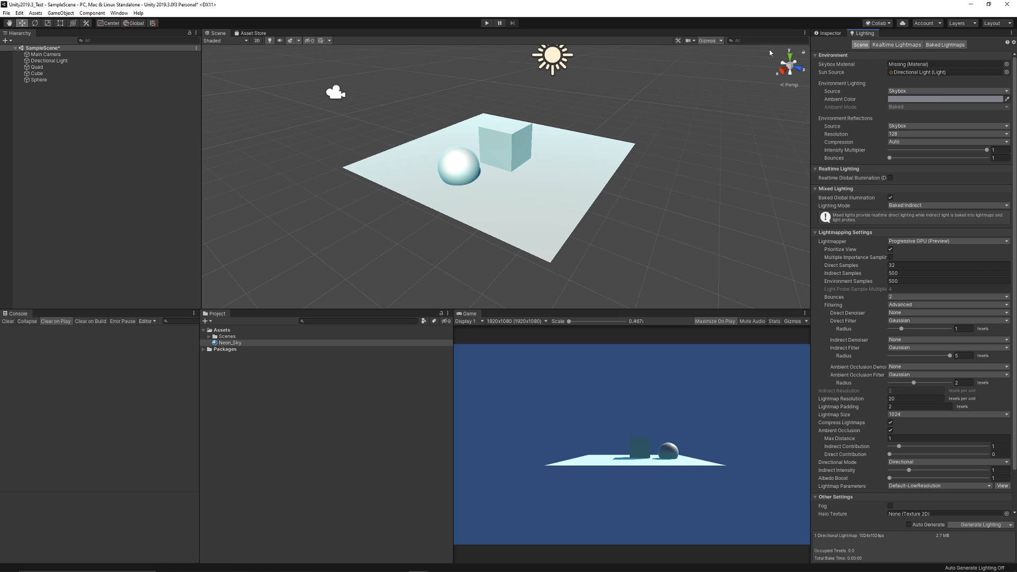
left_click(119, 13)
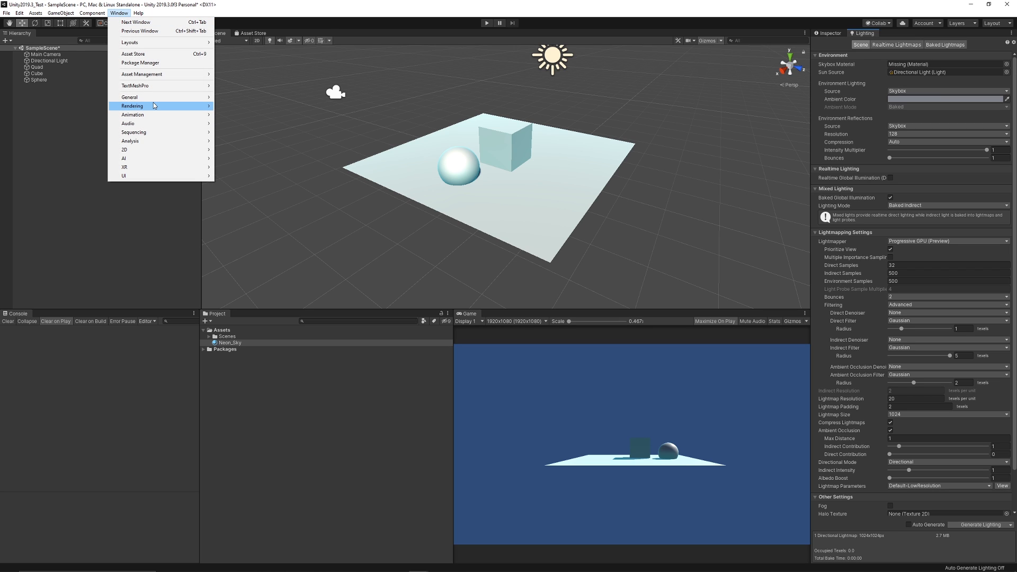
left_click(358, 73)
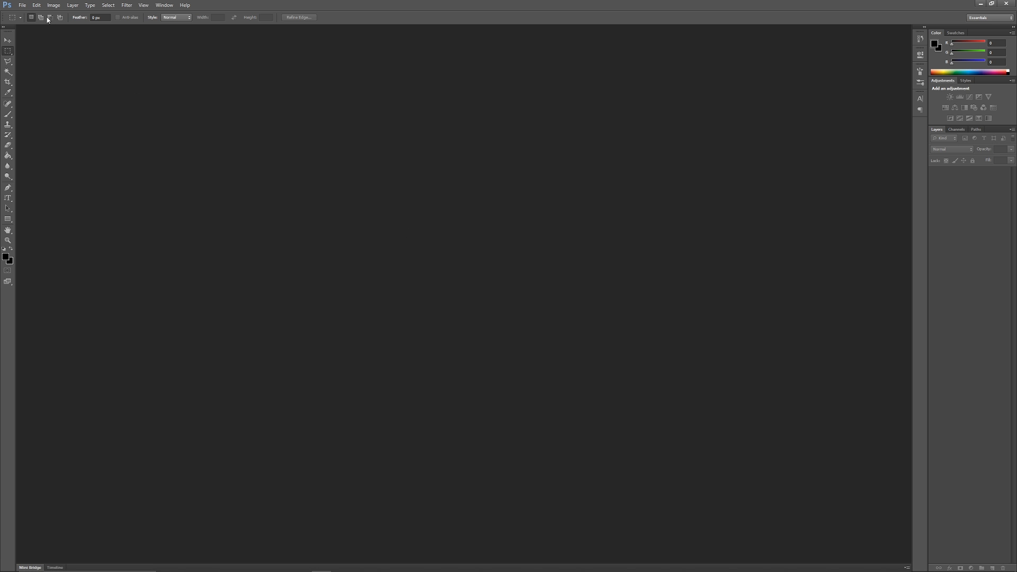
Create a new 512×512 Photoshop document
left_click(22, 4)
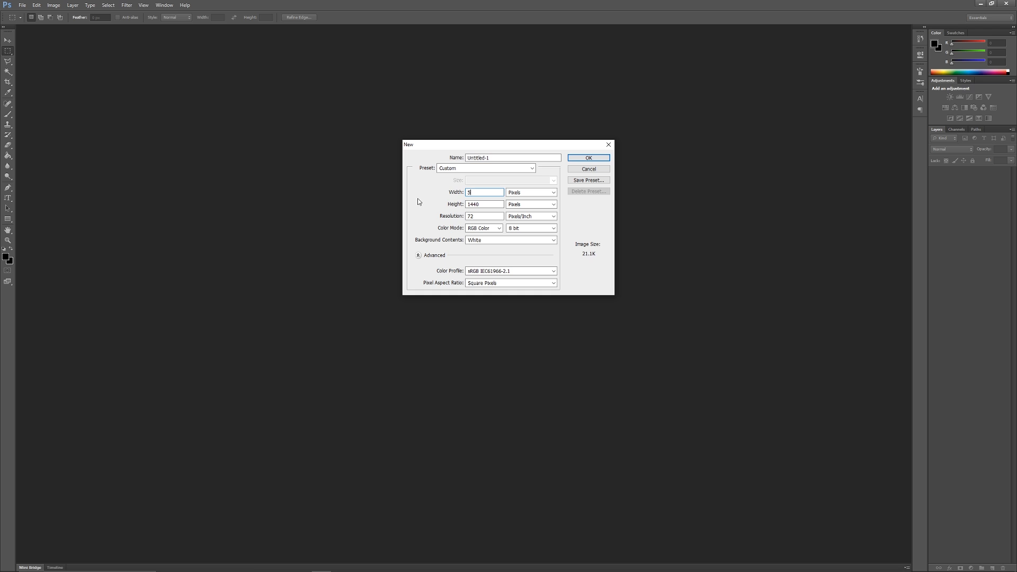
type("512")
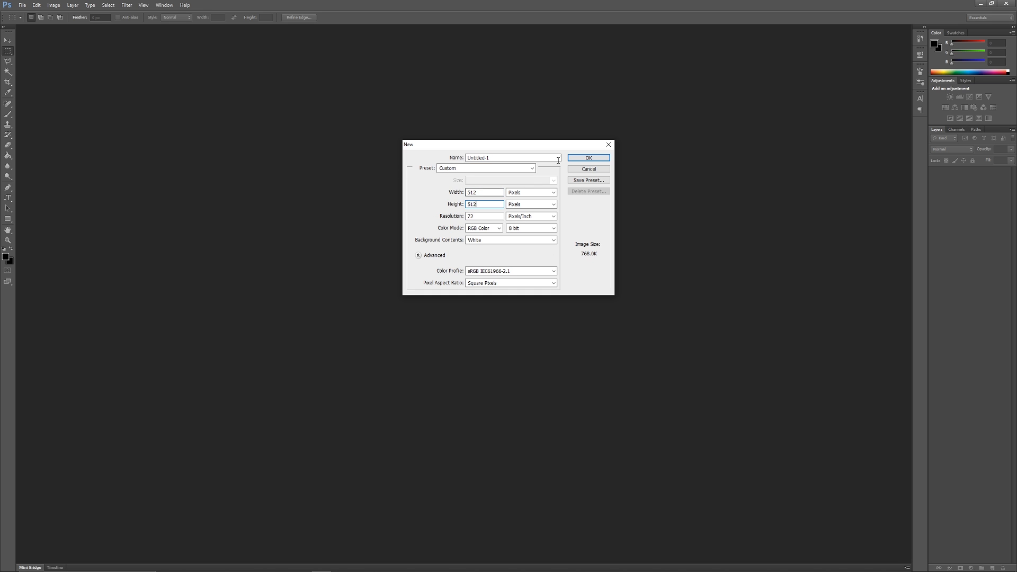
left_click(587, 157)
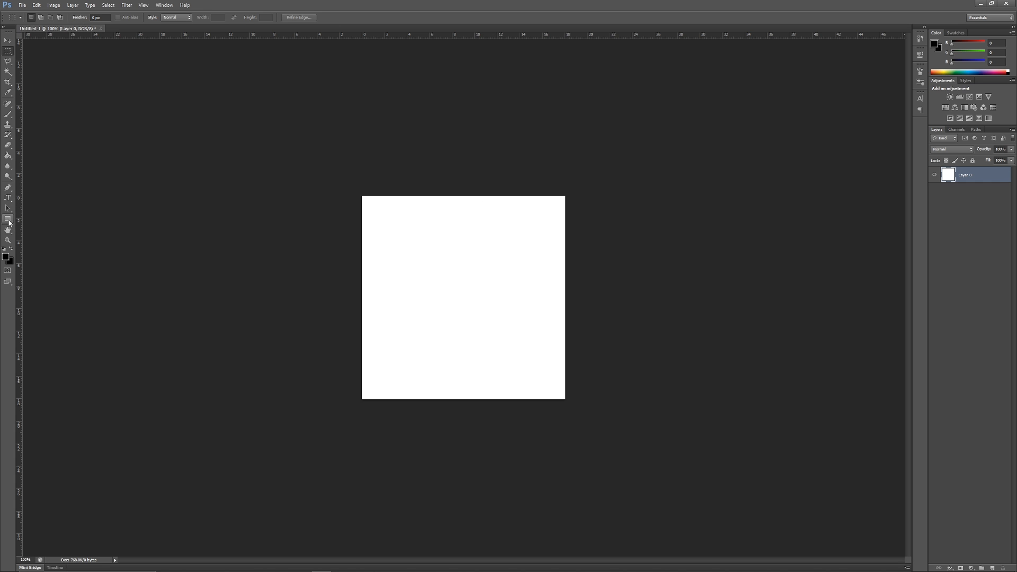
Draw a white rectangle shape and give it a black Color Overlay, leaving a white border
left_click(7, 219)
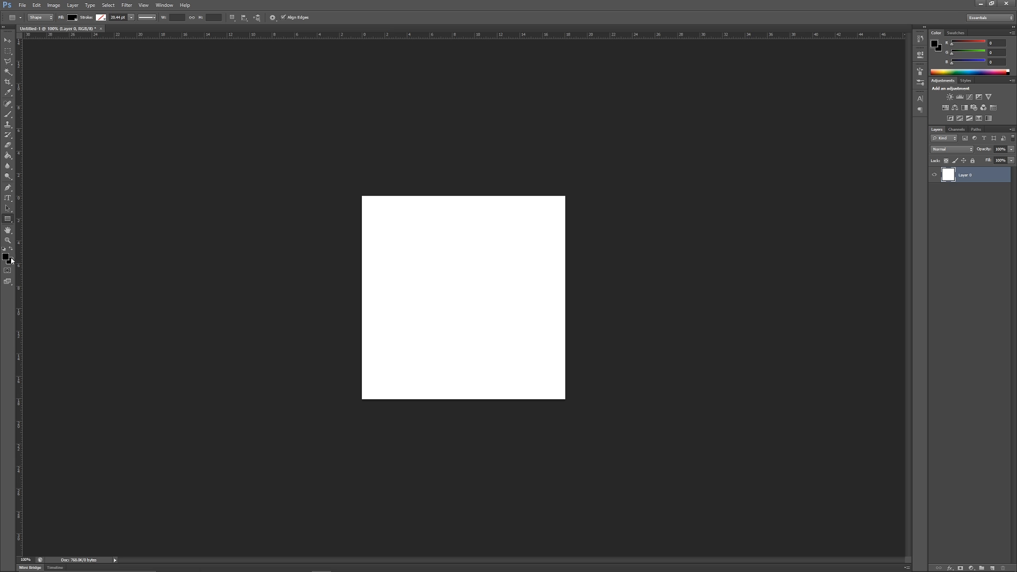
left_click(7, 256)
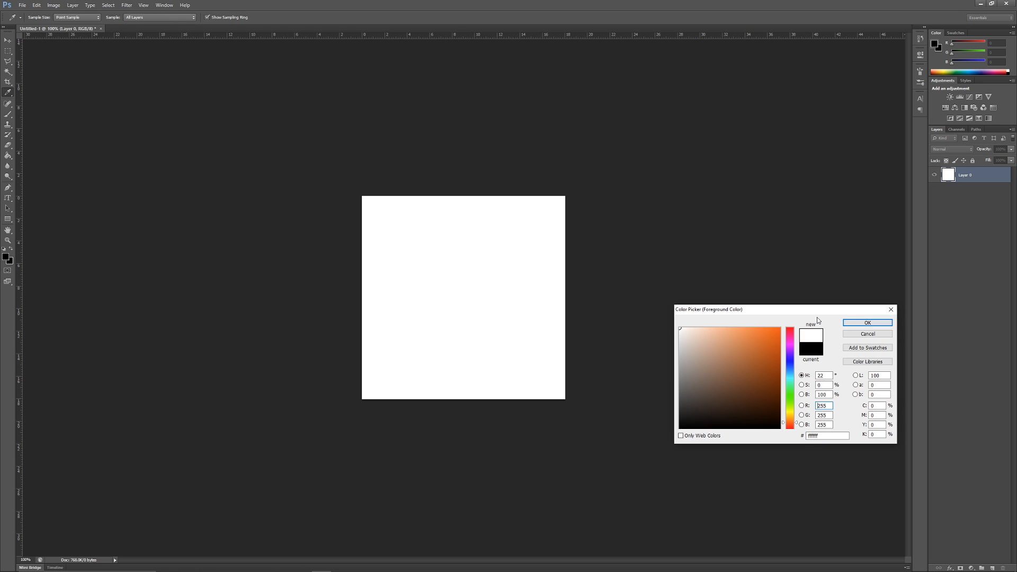
left_click(866, 322)
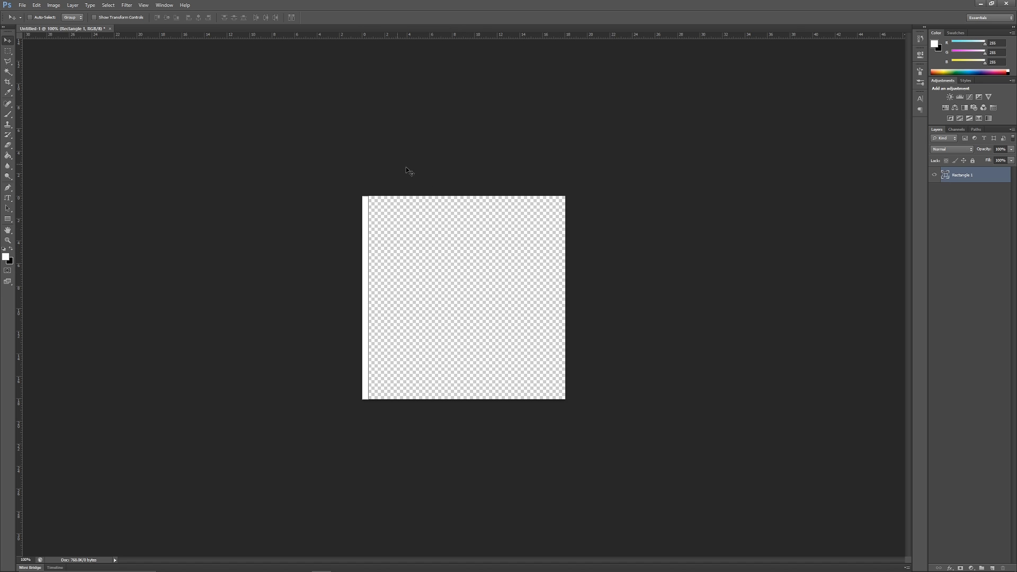
mouse_move(586, 288)
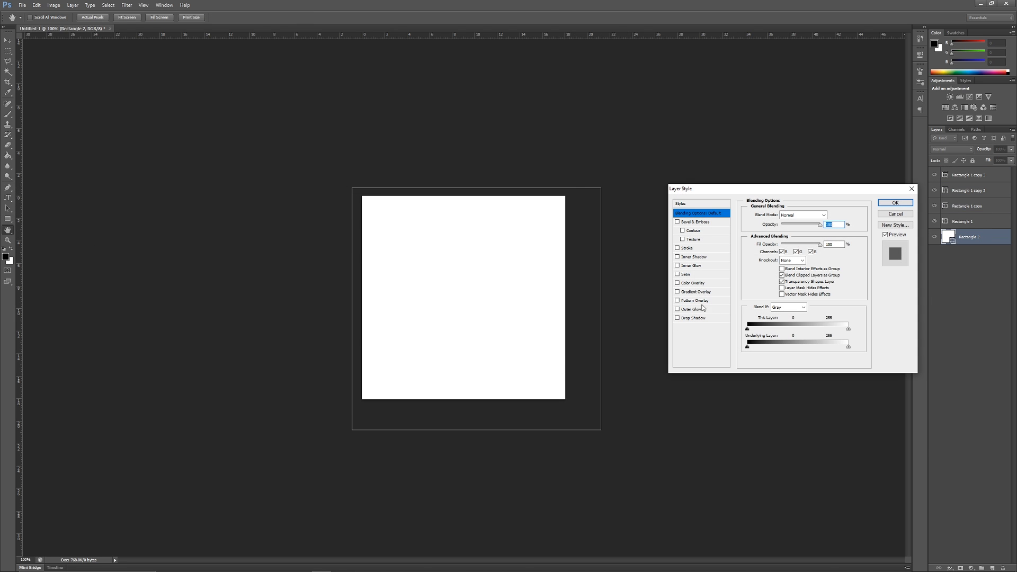
left_click(693, 283)
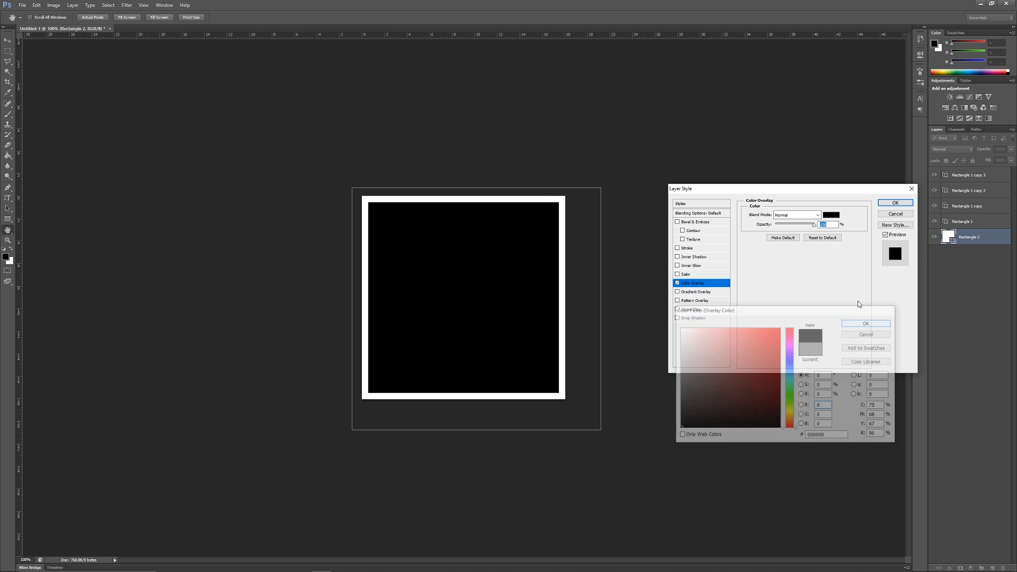
left_click(894, 202)
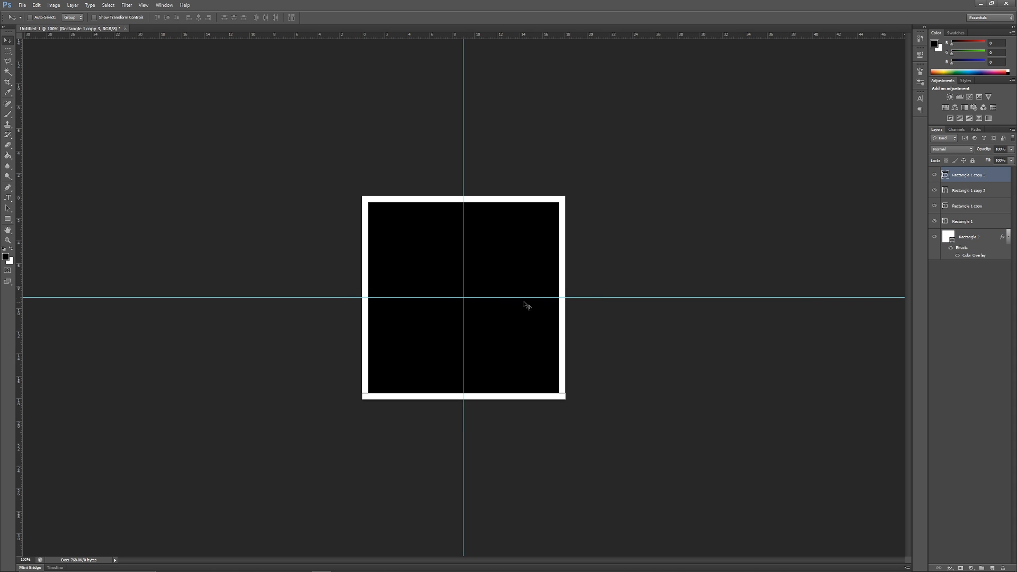
mouse_move(524, 329)
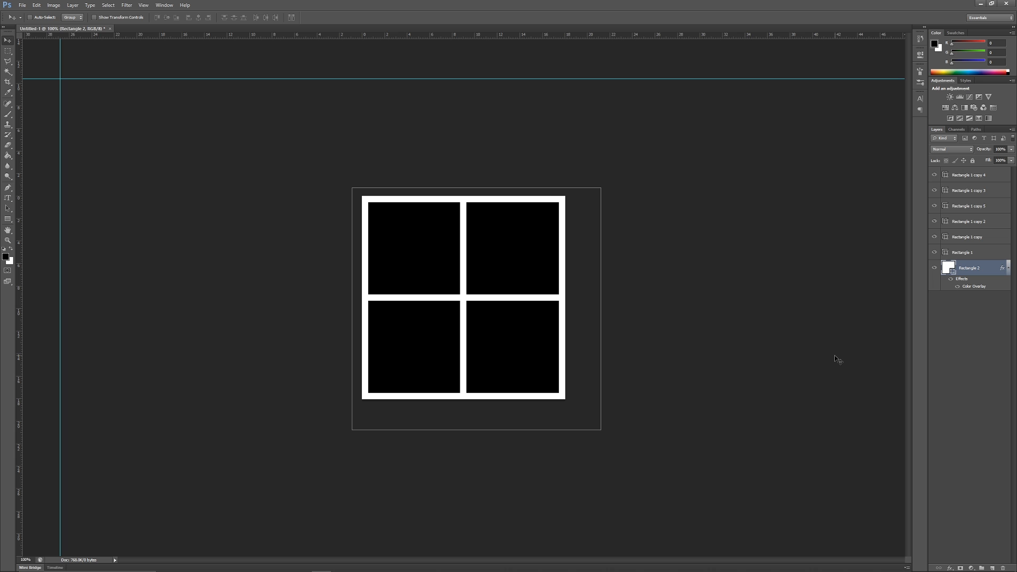
mouse_move(607, 327)
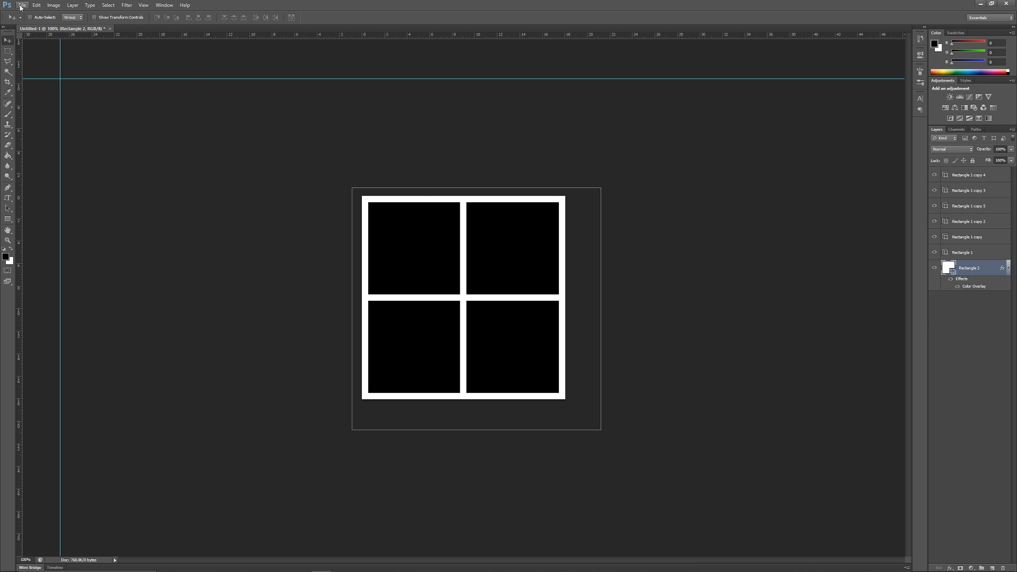
mouse_move(421, 300)
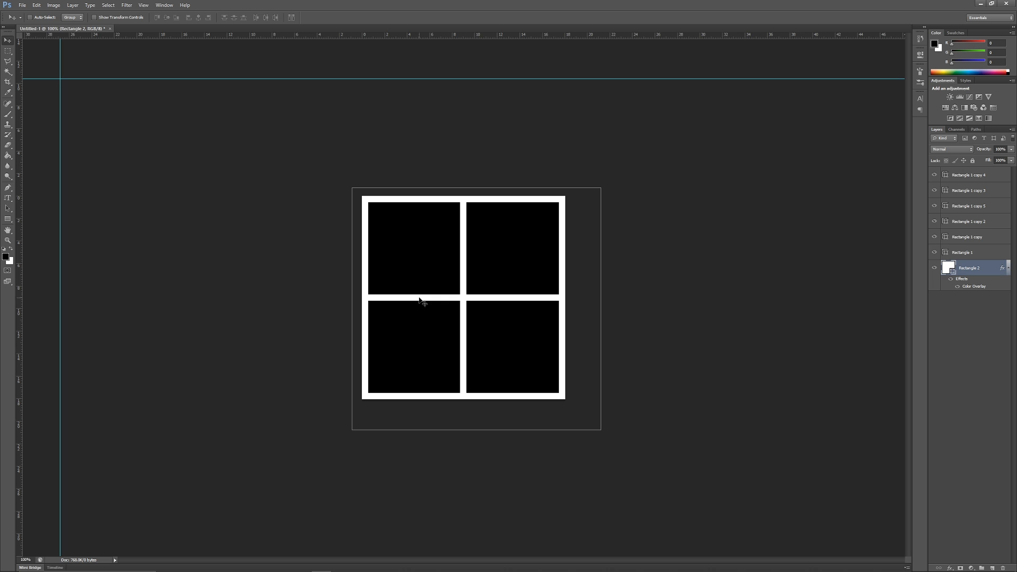
mouse_move(522, 212)
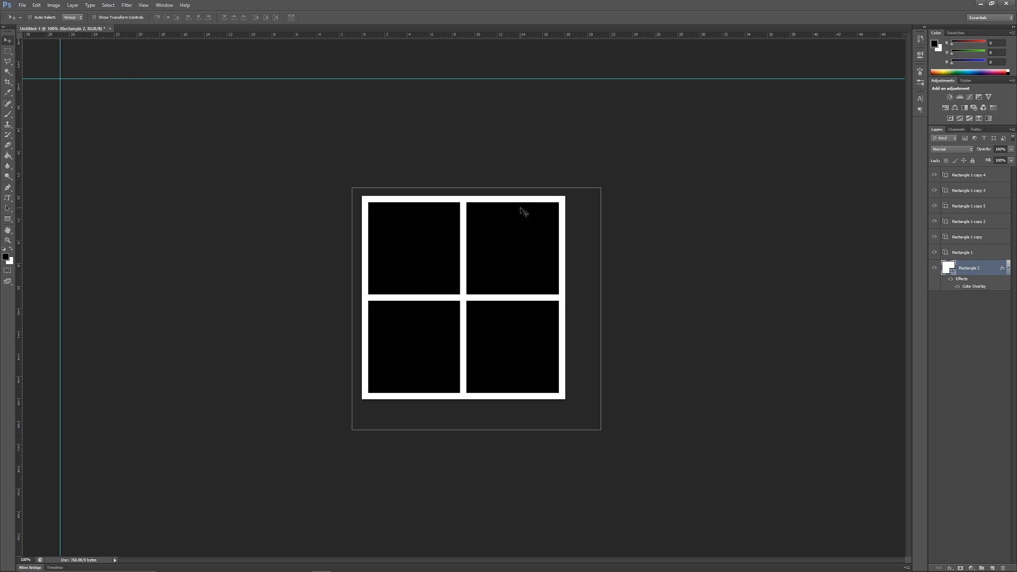
mouse_move(152, 183)
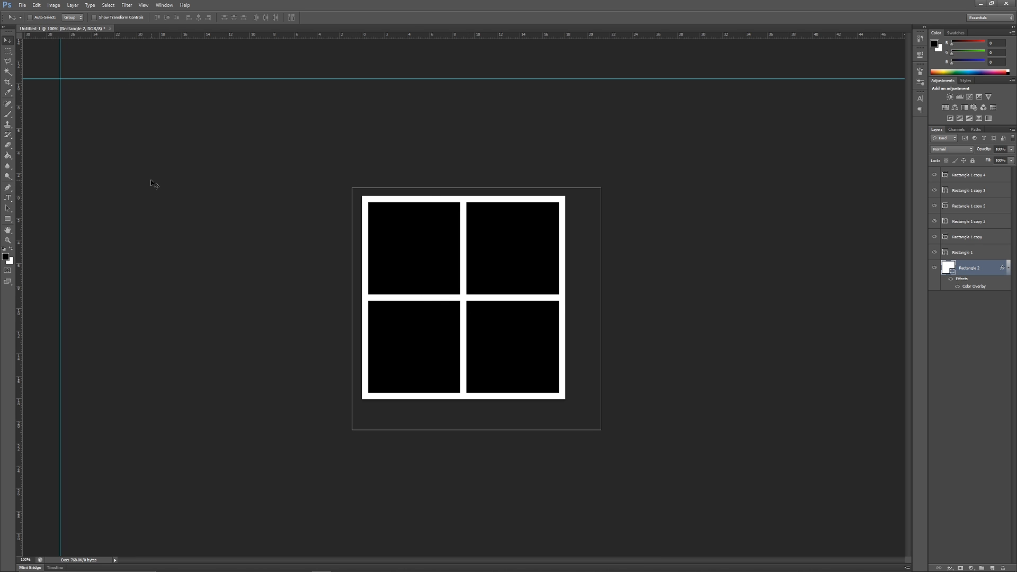
mouse_move(768, 262)
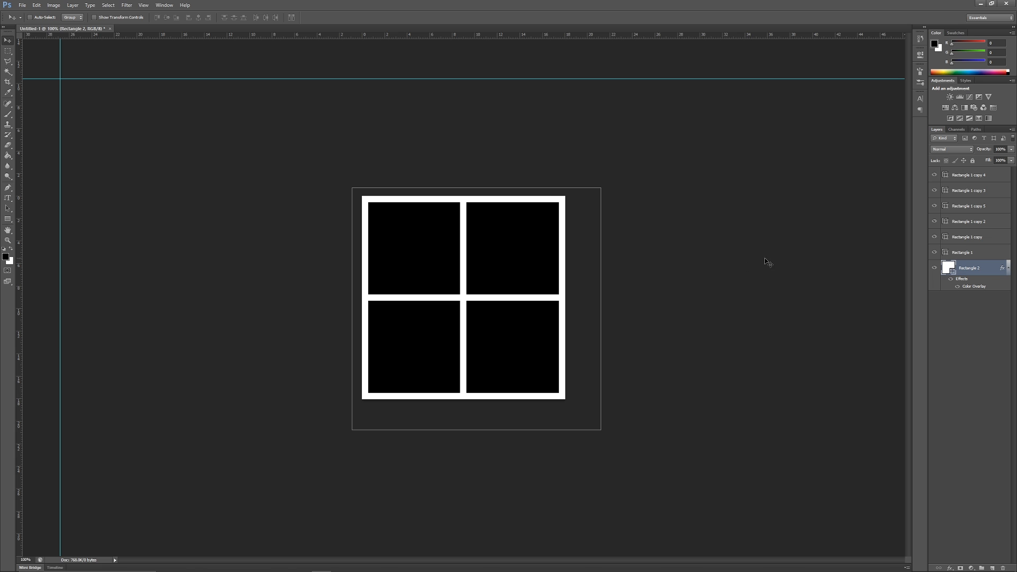
mouse_move(398, 267)
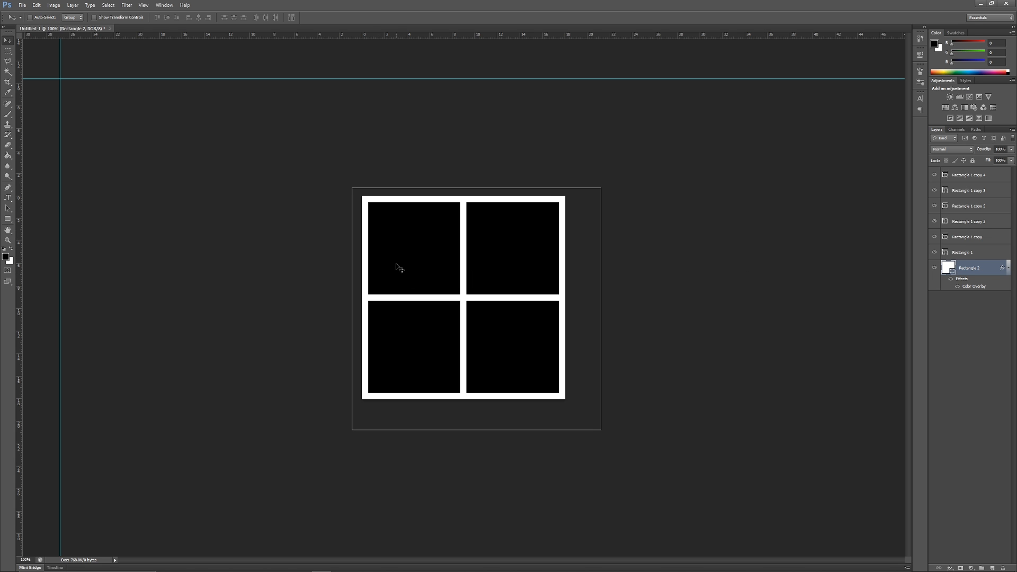
Merge the line layers and recolour the grid lines pale grey
right_click(966, 267)
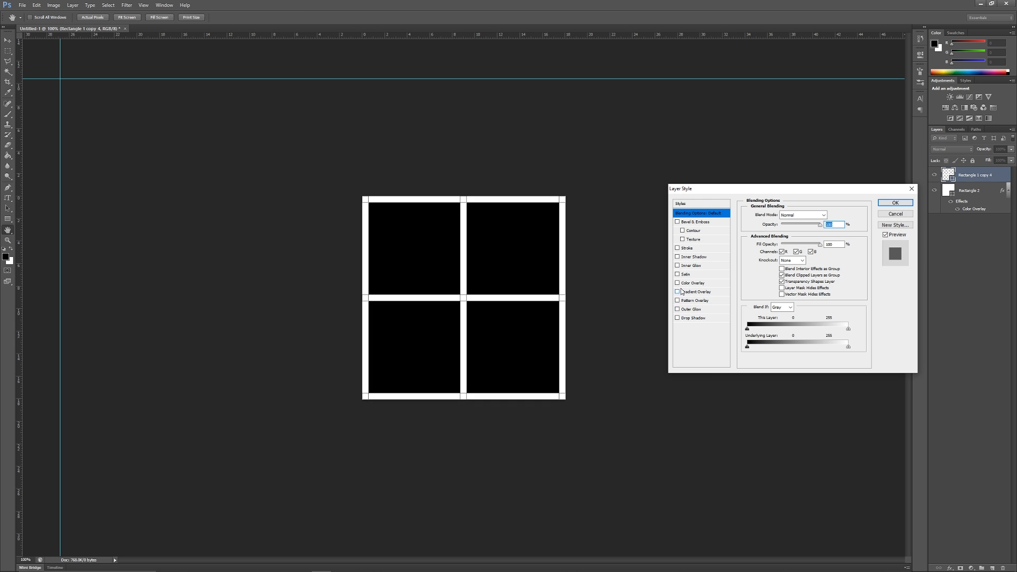
left_click(689, 283)
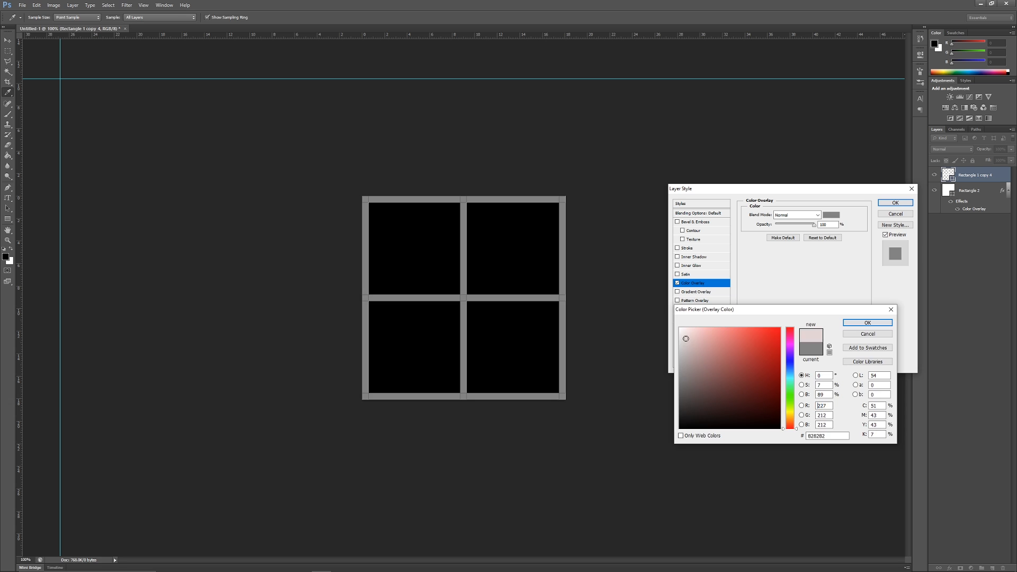
left_click(868, 323)
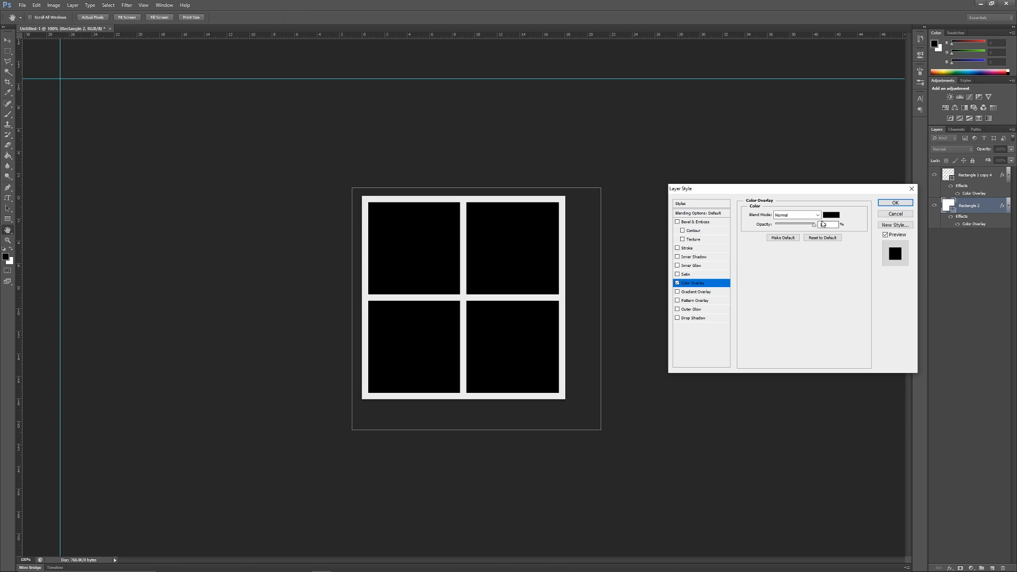
Change the panels' Color Overlay to a muted teal and save the textures
left_click(831, 215)
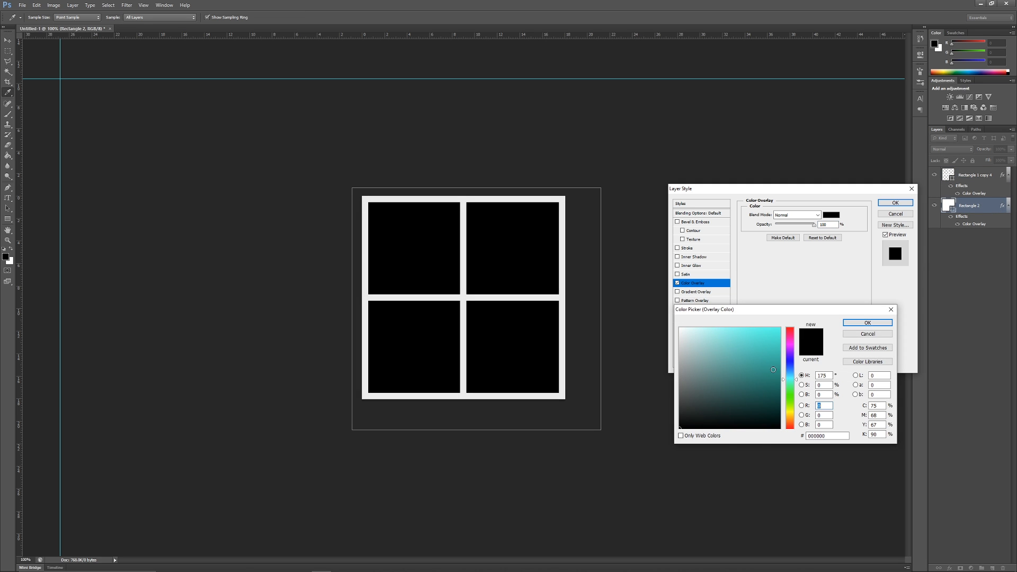
left_click(711, 375)
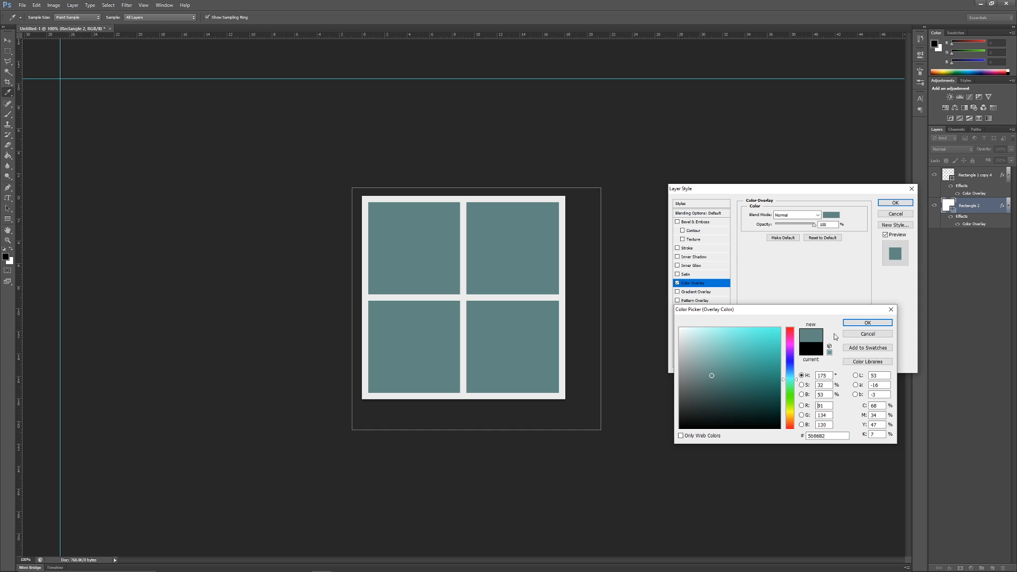
left_click(868, 322)
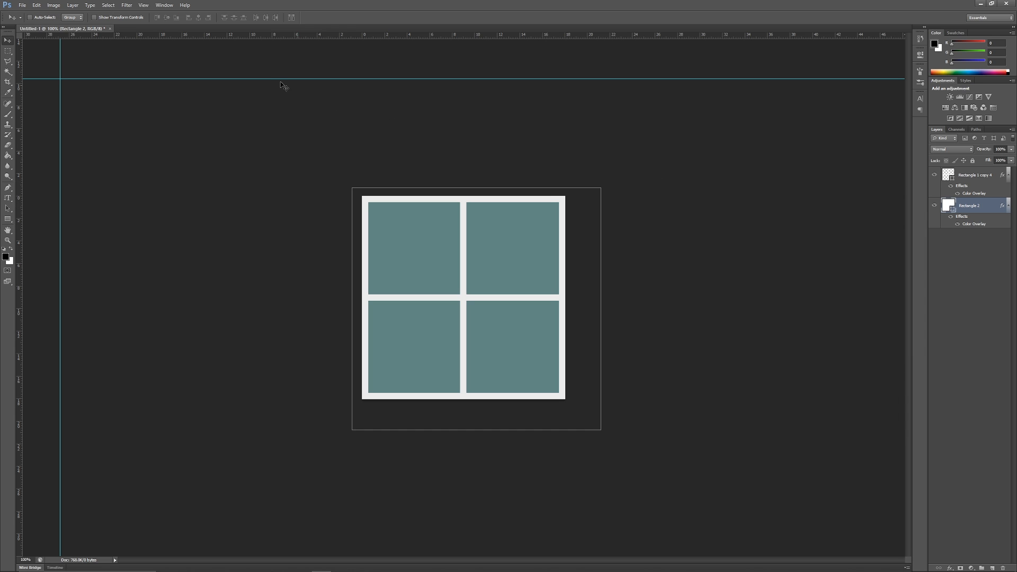
left_click(23, 5)
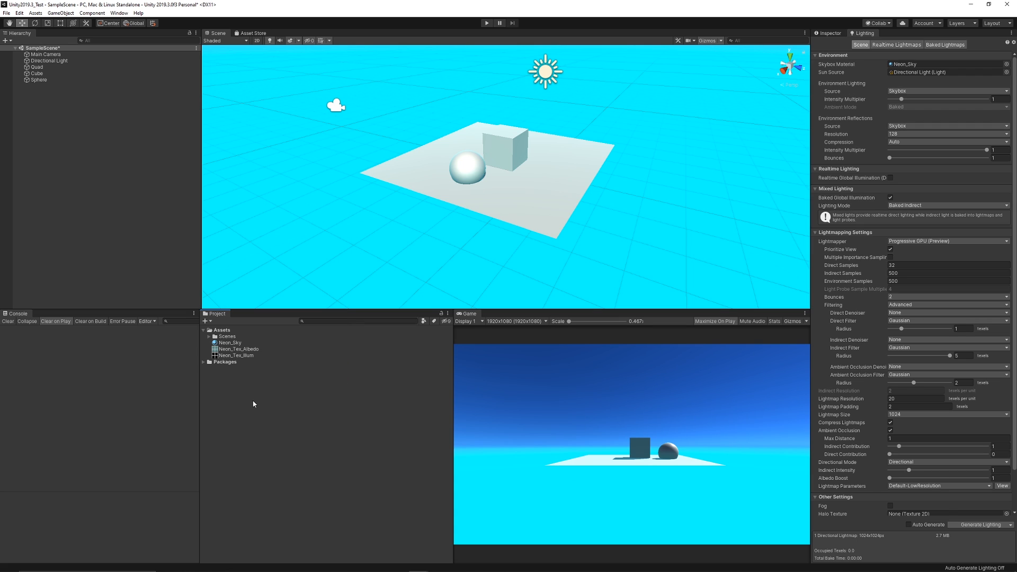
Create a Neon_Cube material with Neon_Tex_Albedo on the cube and emission from Neon_Tex_Illum
right_click(253, 404)
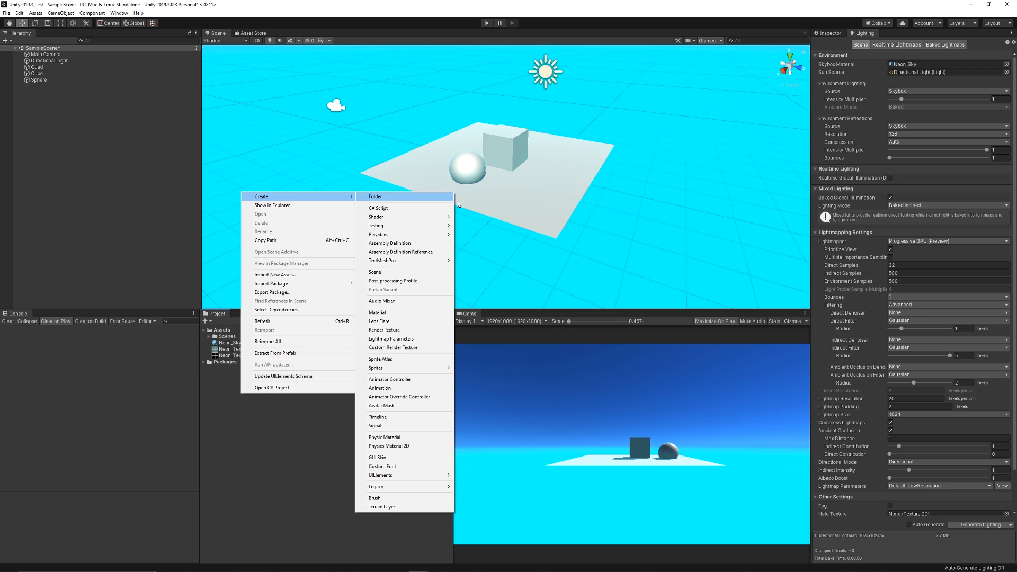
left_click(377, 311)
type("Neon_Cube")
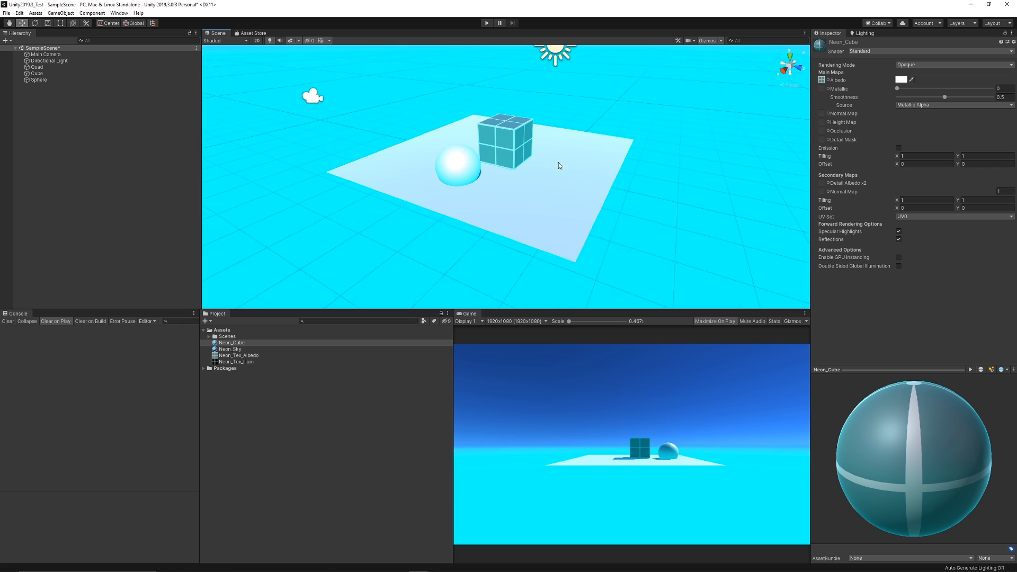
left_click(899, 148)
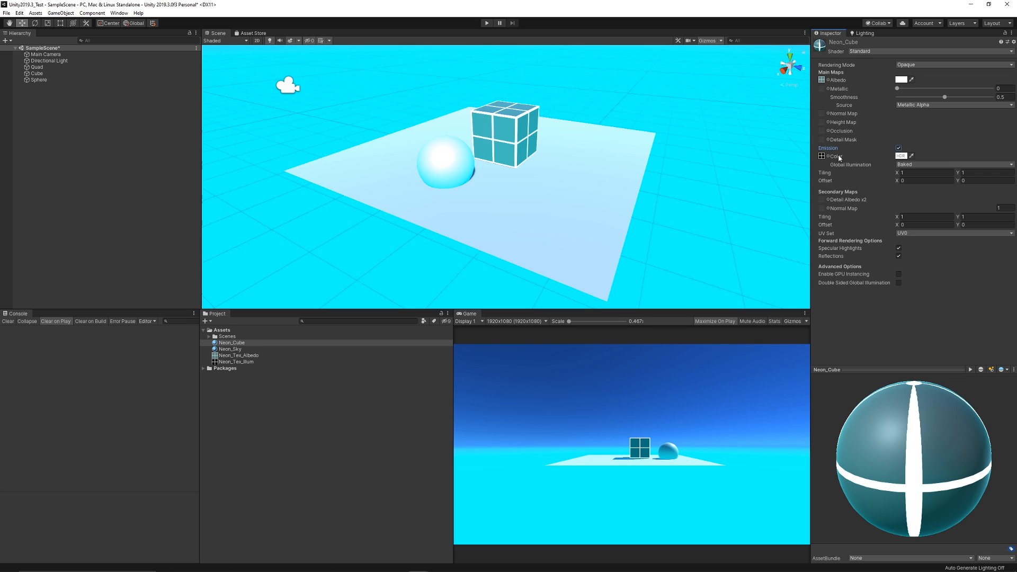
Duplicate Neon_Cube as Neon_Floor on the quad with tiling set to 12
left_click(227, 336)
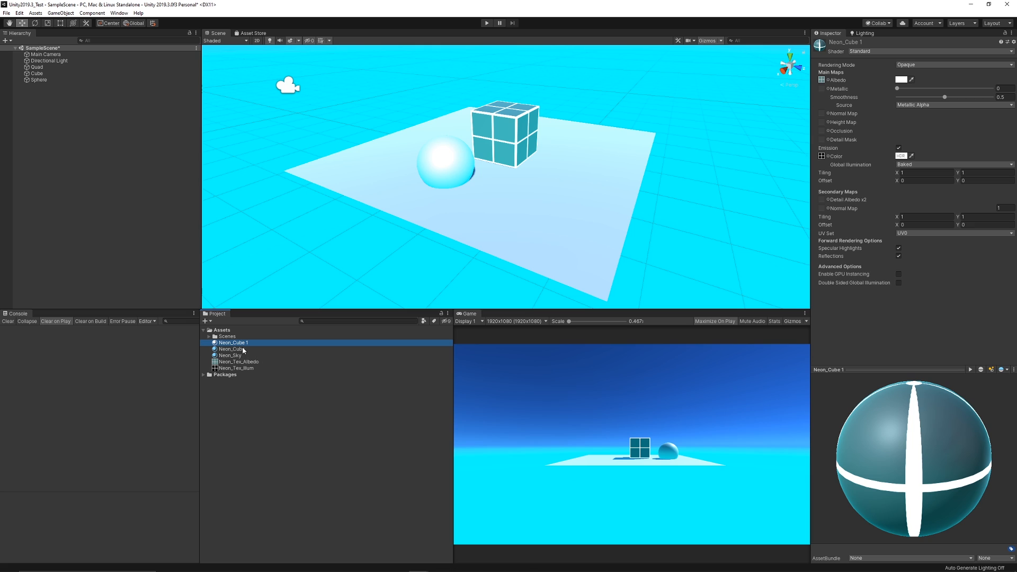
double_click(232, 342)
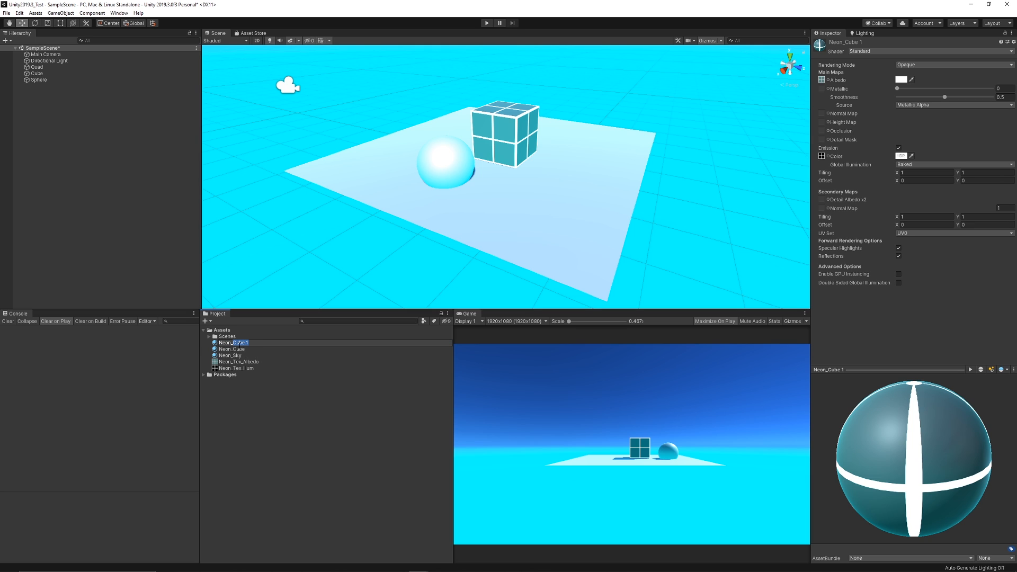
left_click(232, 348)
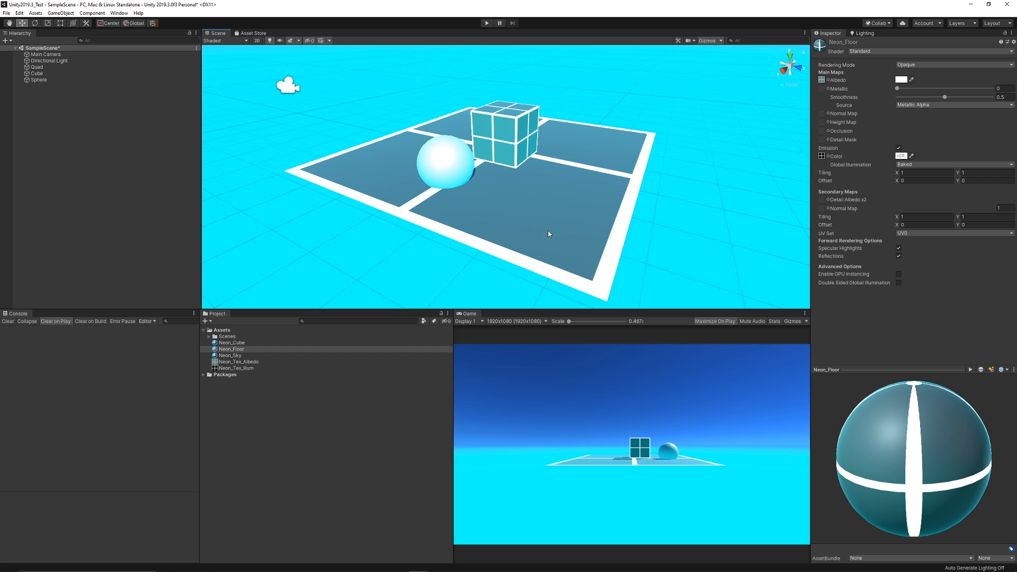
left_click(924, 173)
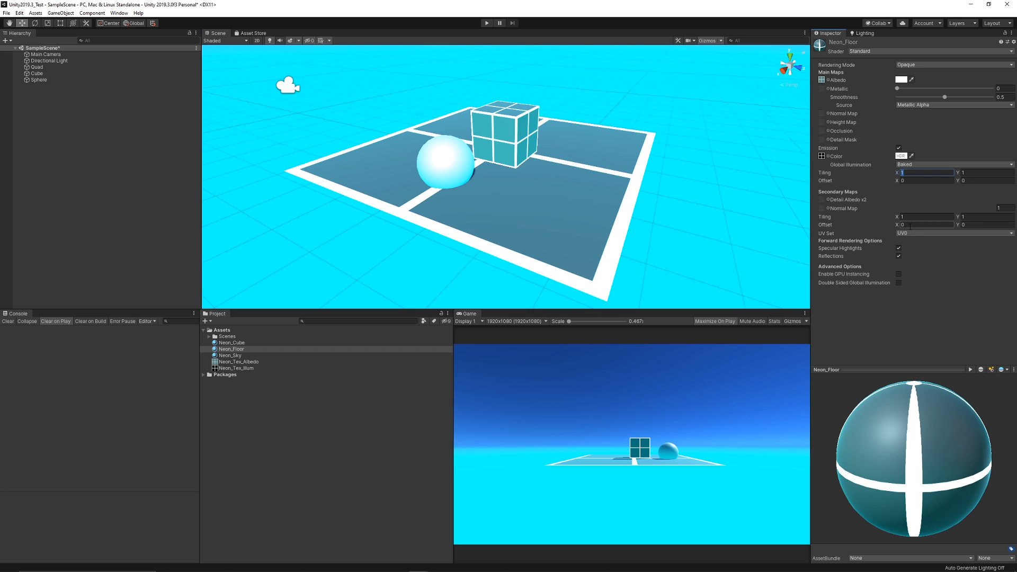
type("12")
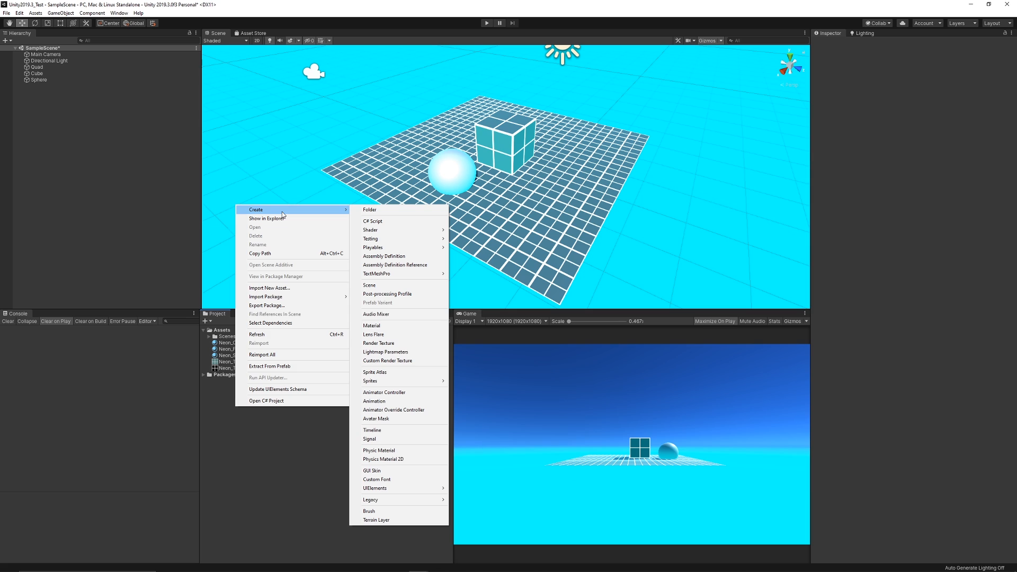
mouse_move(379, 325)
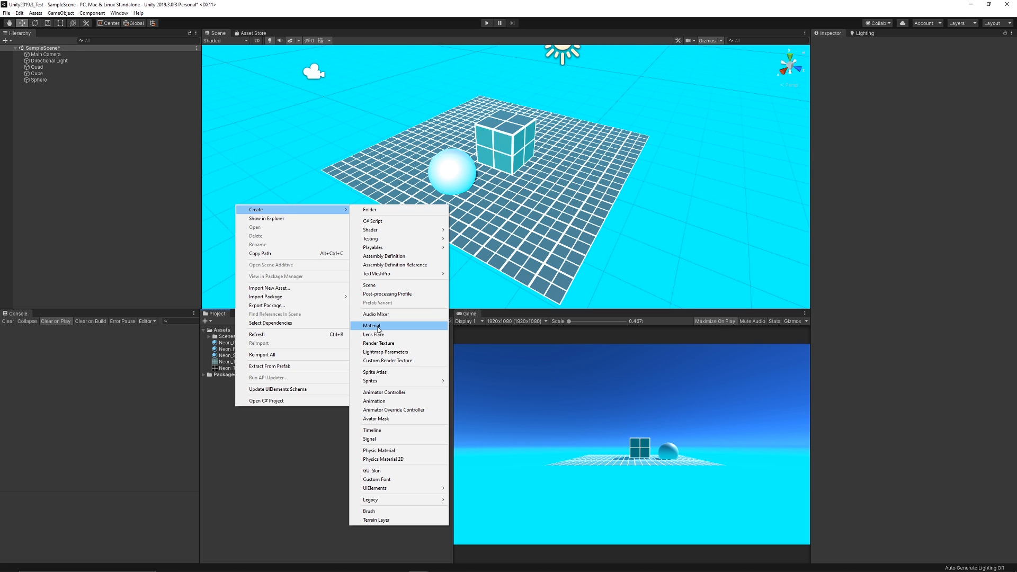
Create a yellow ReflectiveBall material, fully metallic and smooth, on the sphere
left_click(371, 325)
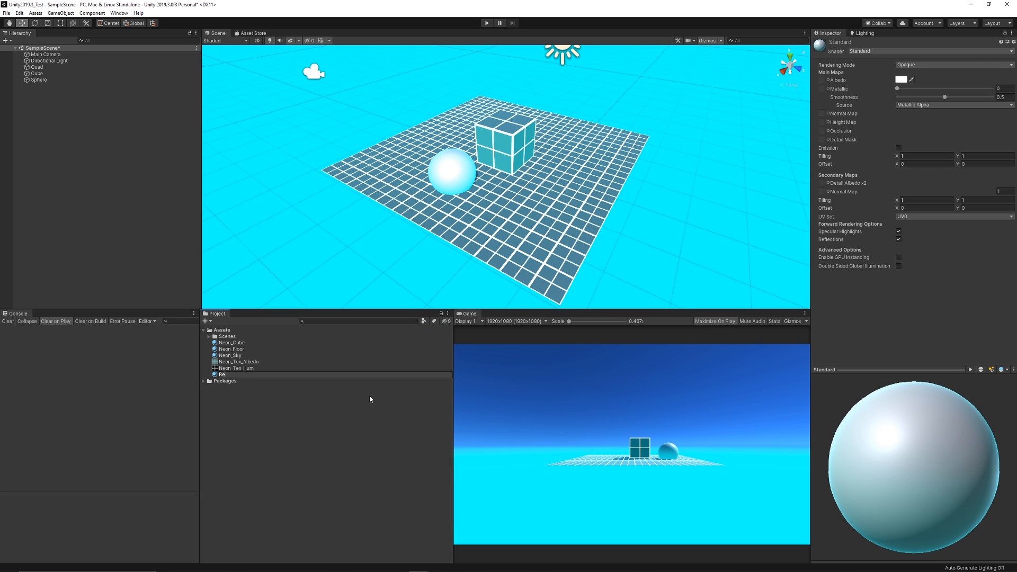
type("ReflectiveBall")
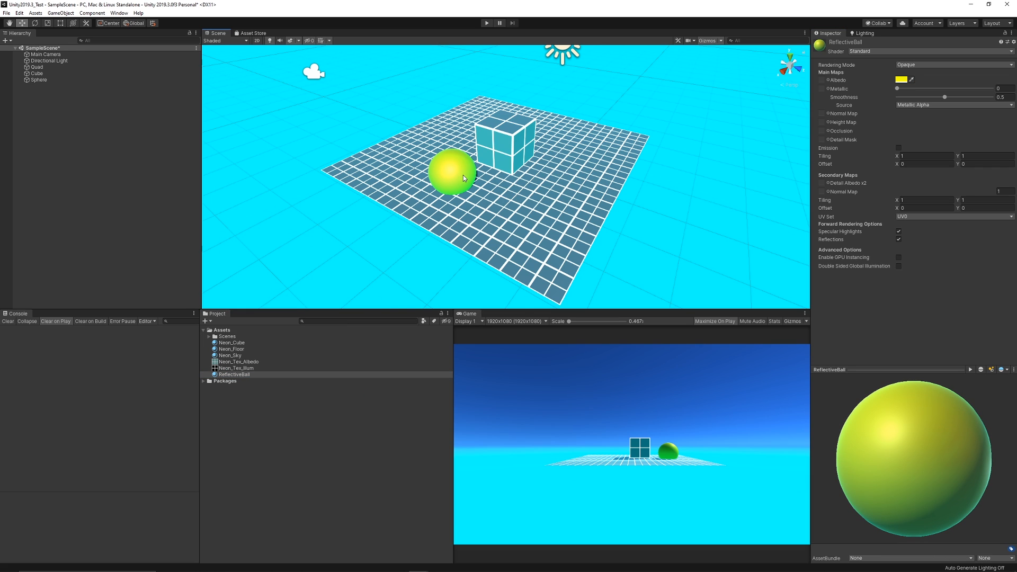
left_click_drag(941, 96, 992, 96)
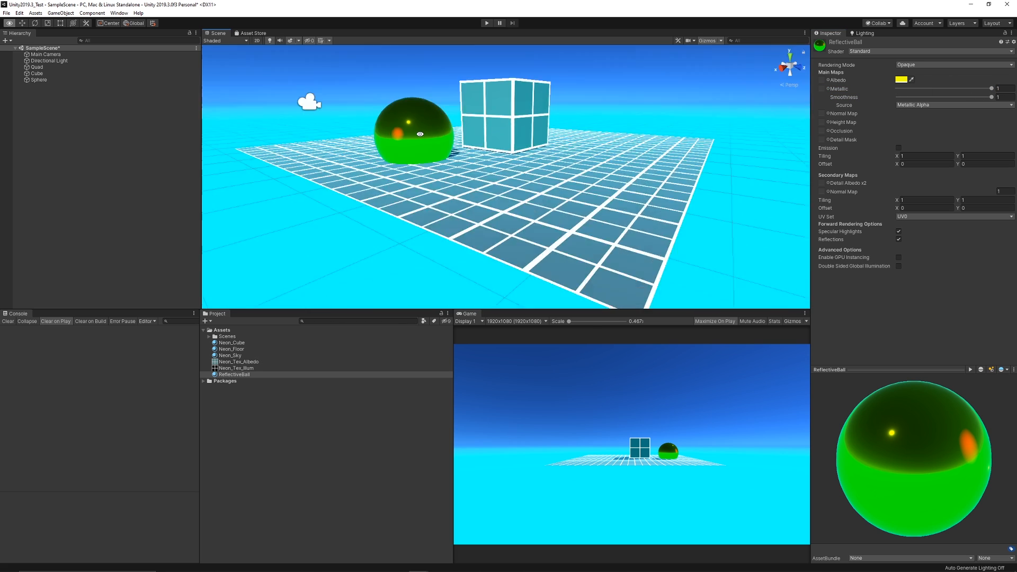
left_click(39, 79)
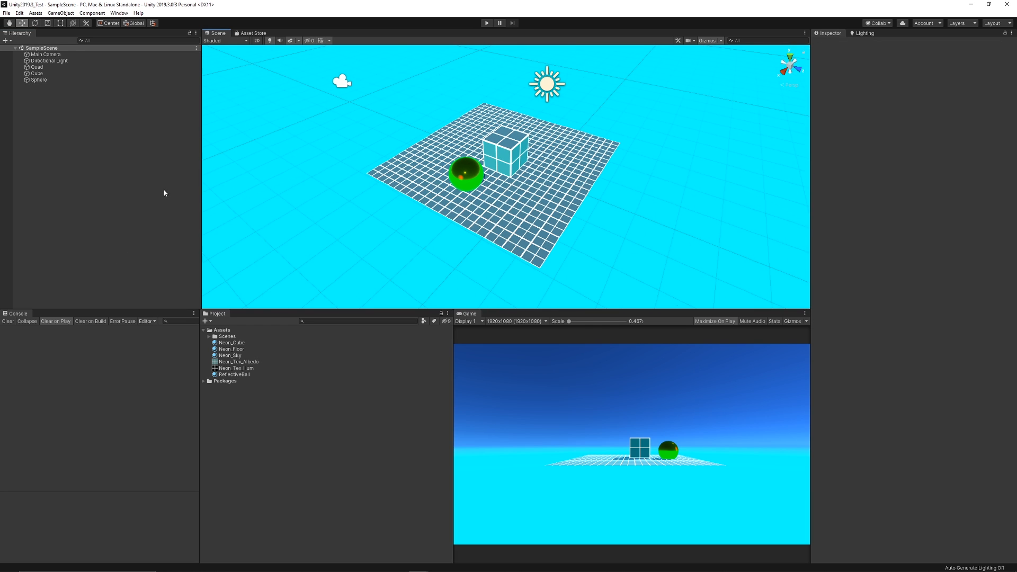
Create an empty Floor group and nest the floor quad inside it
left_click(36, 66)
type("Floor")
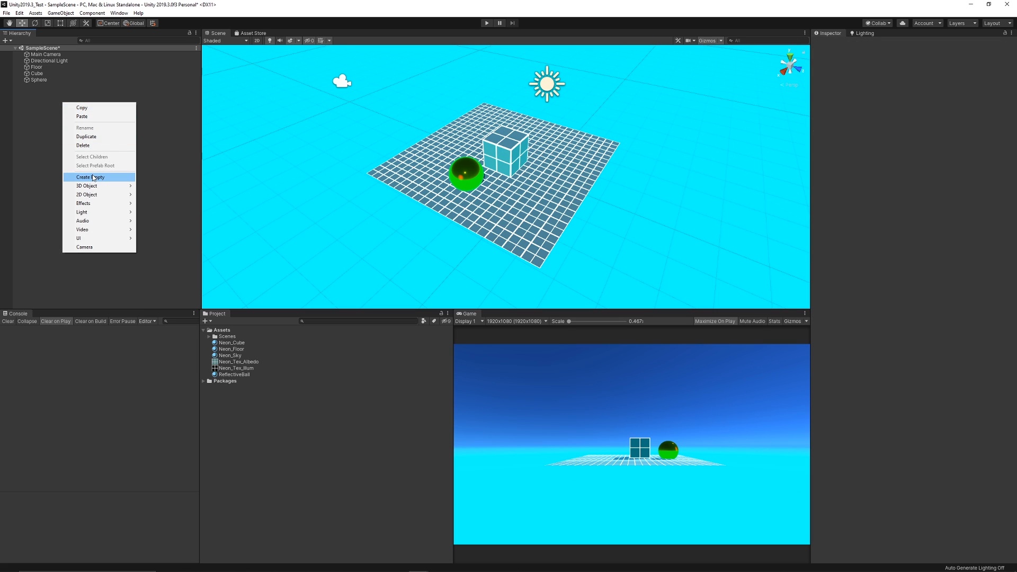
left_click(90, 177)
type("Floor")
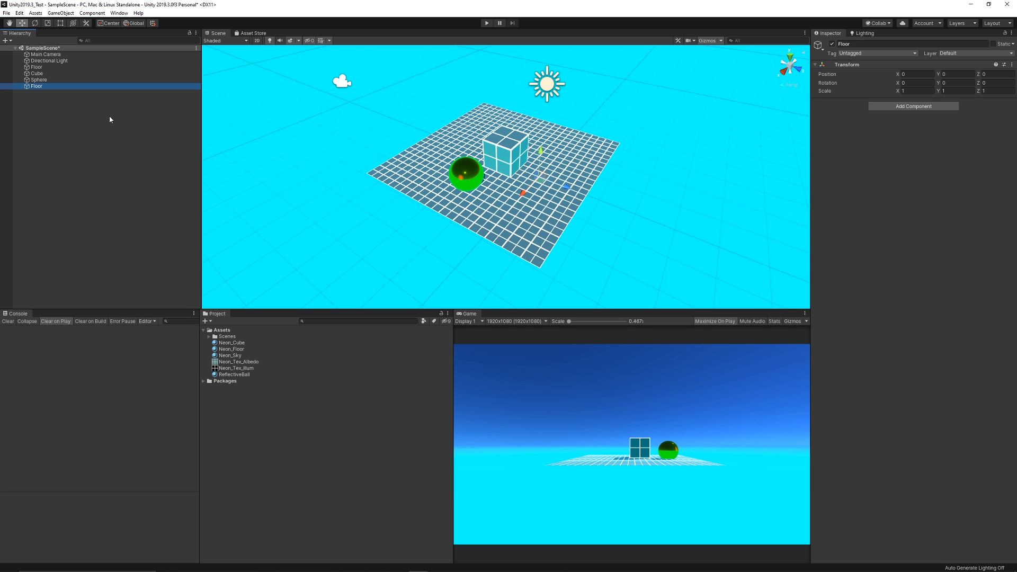
left_click(36, 67)
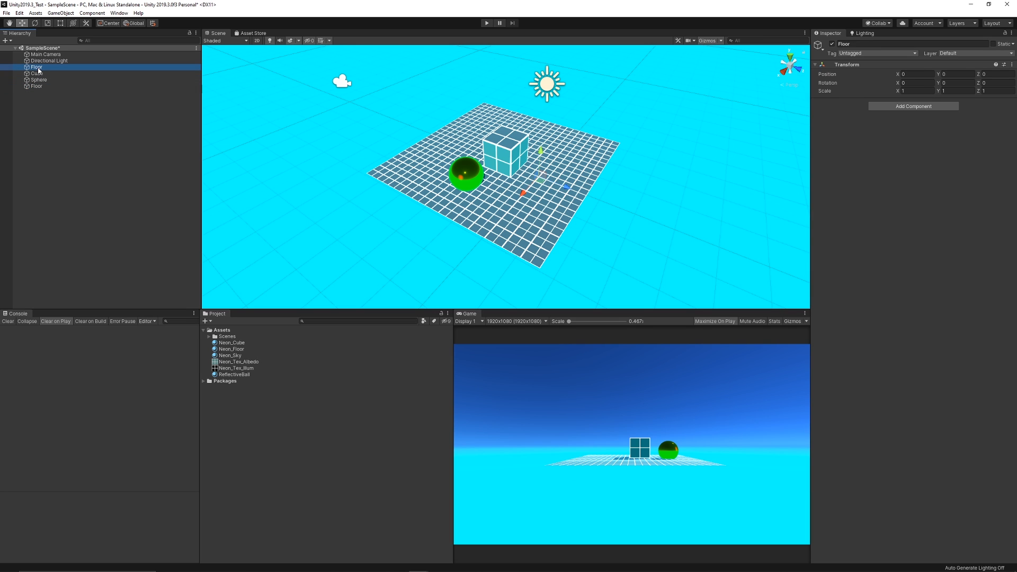
left_click(42, 85)
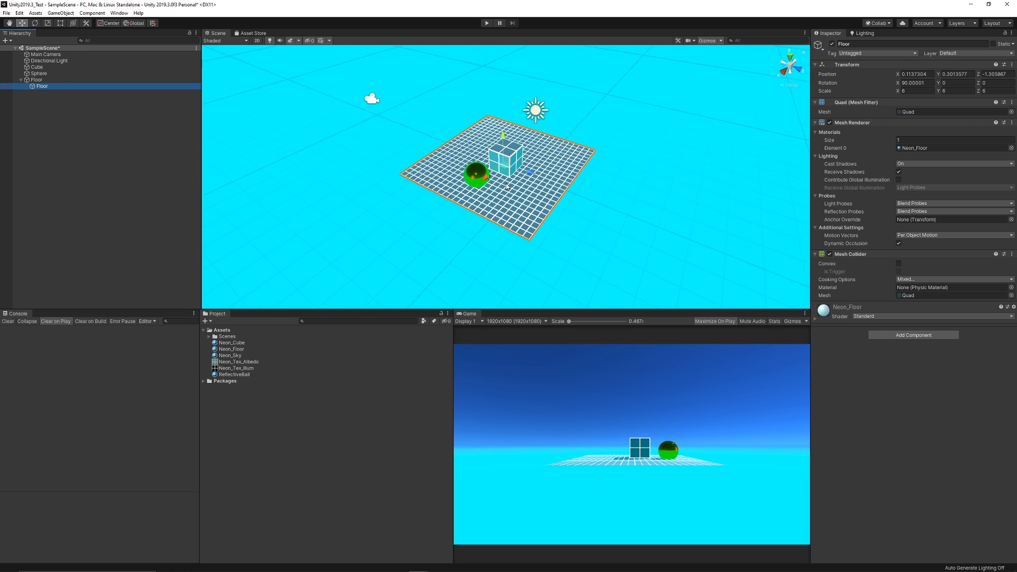
Duplicate the floor tile with Ctrl+D into several adjoining tiles
key("ctrl+d")
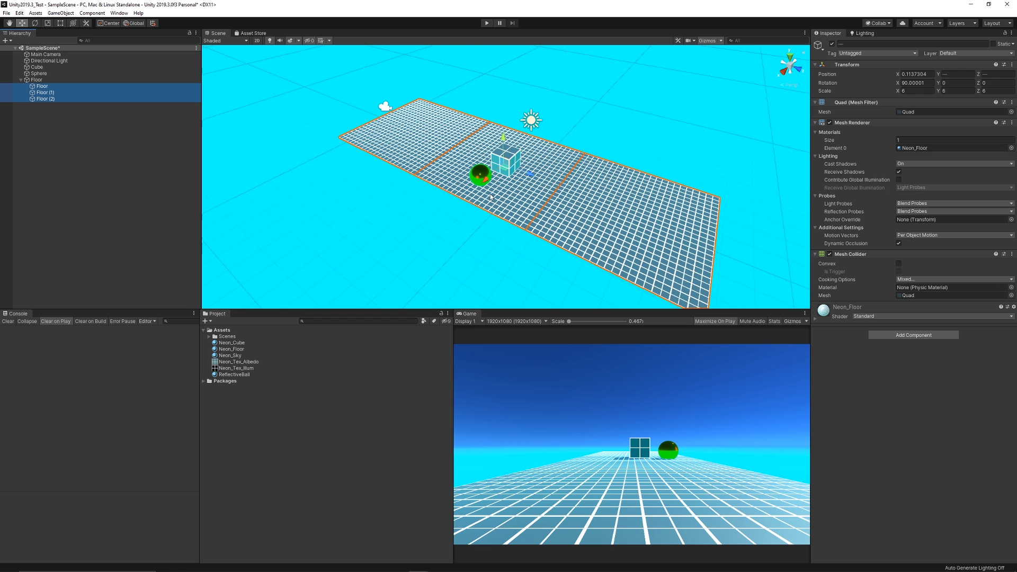
key("Ctrl+D")
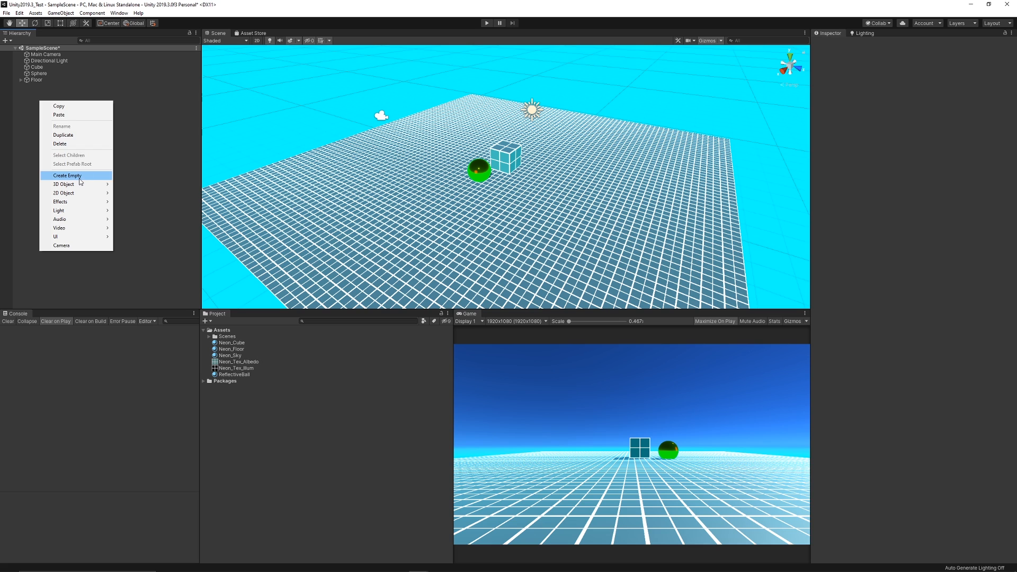
Create an empty Walls group and an upright Wall quad with a Neon_Walls material
left_click(66, 175)
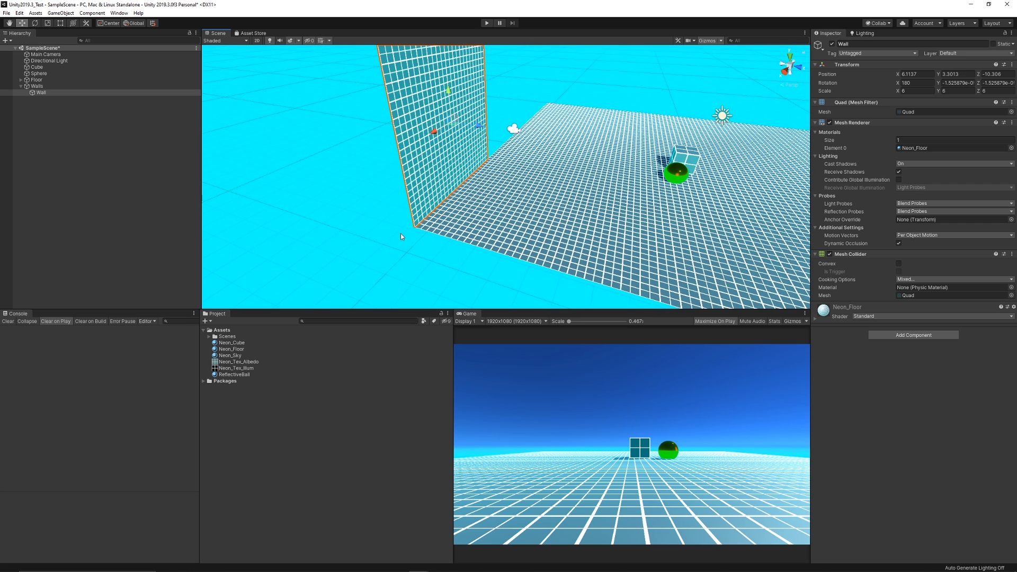
left_click(231, 348)
type("Neon_Walls")
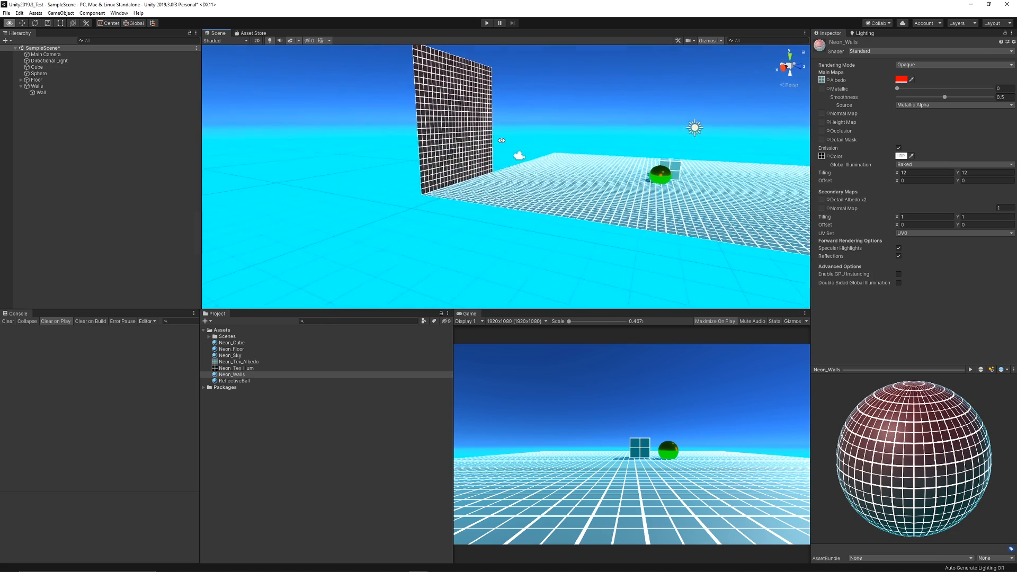
Duplicate the Neon_Walls wall panel to begin enclosing the floor
left_click(40, 93)
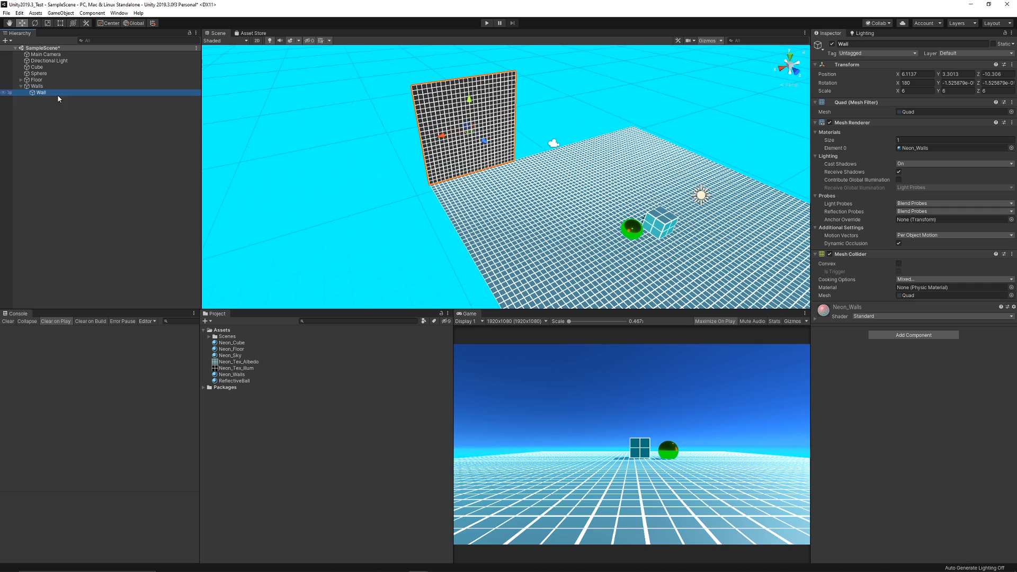
key("ctrl+d")
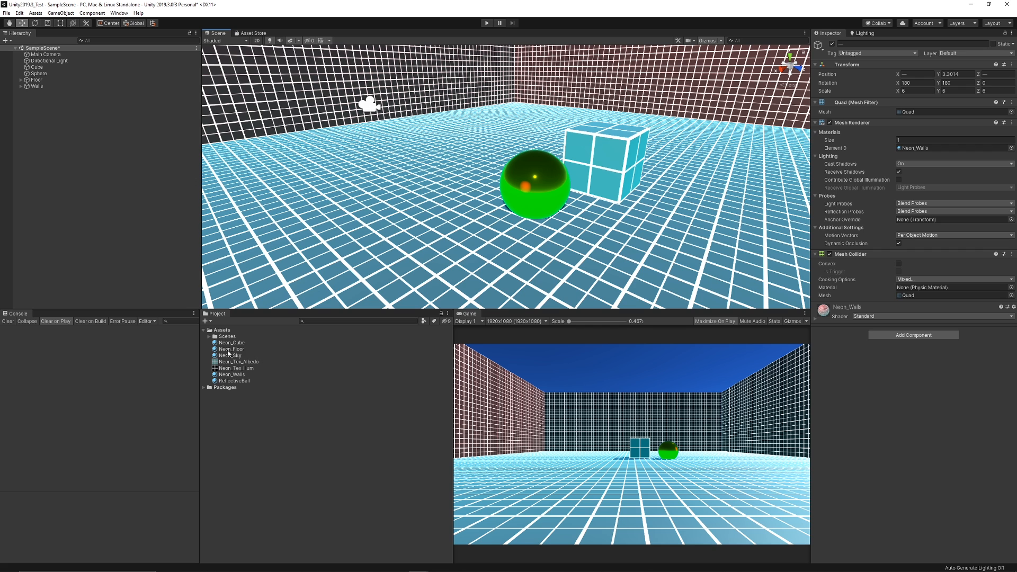
Select the Neon_Floor material and adjust its settings in the Inspector
left_click(231, 349)
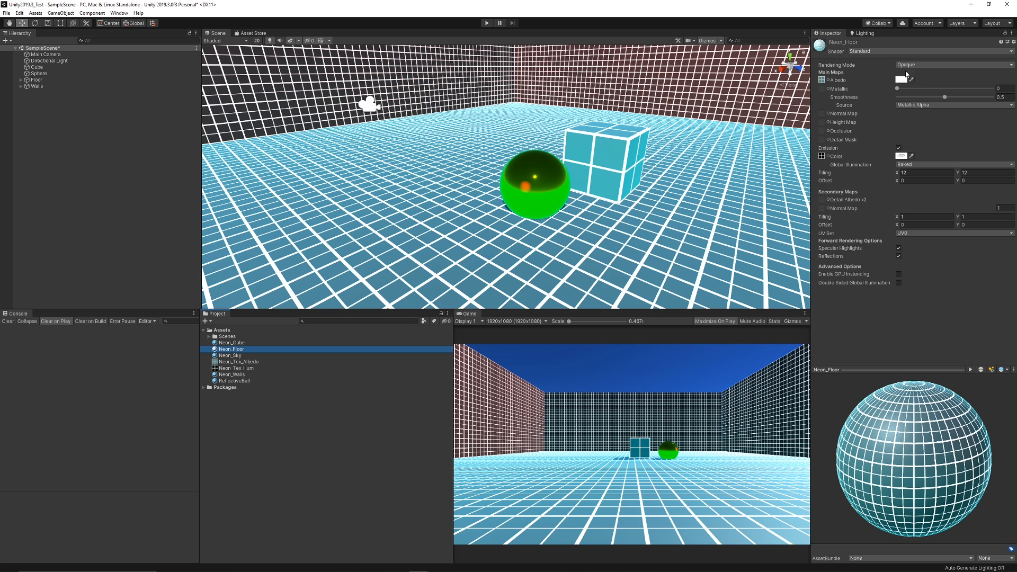
left_click(901, 80)
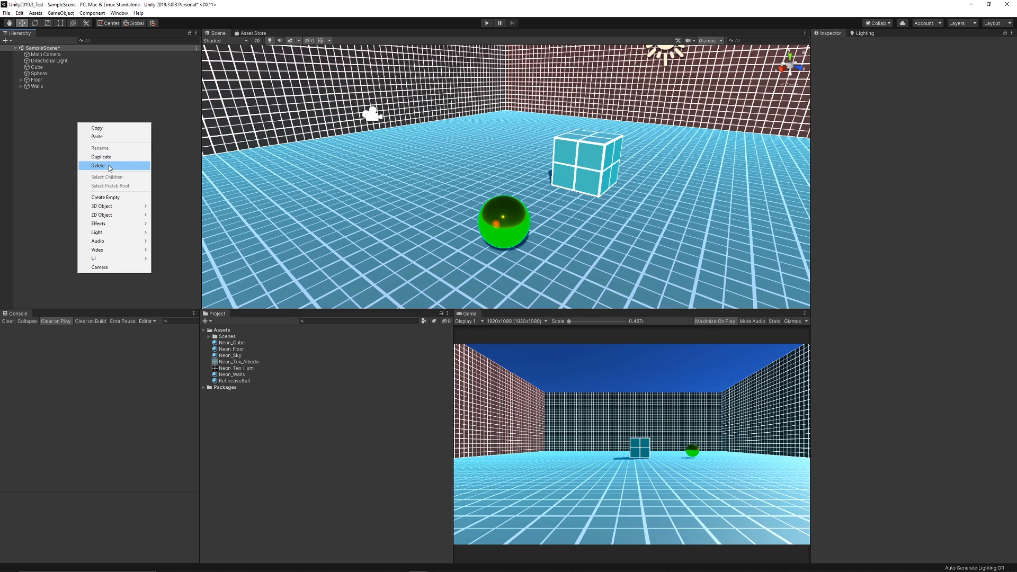
mouse_move(96, 232)
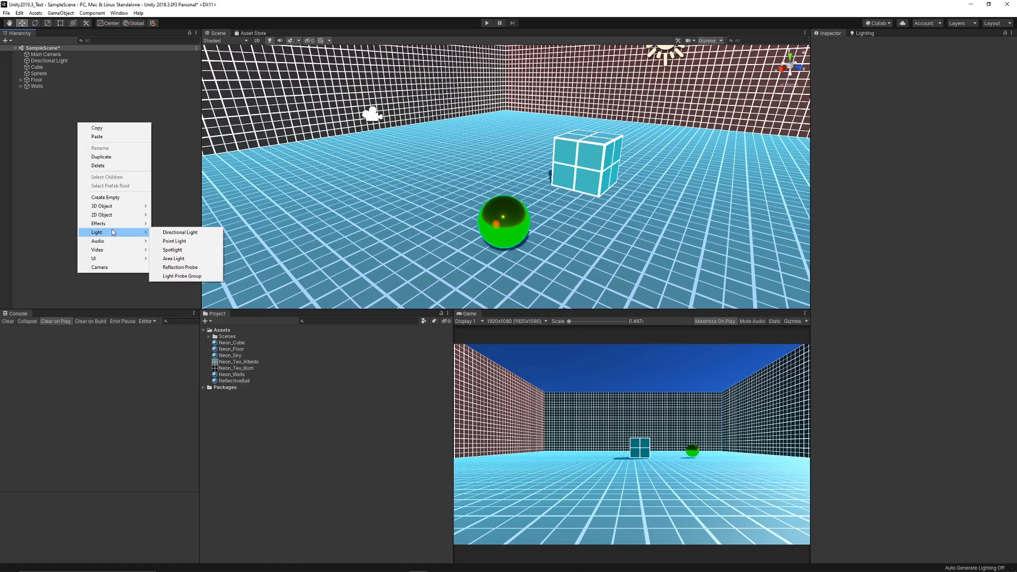
Add a Reflection Probe to the scene and change its capture Type
left_click(180, 267)
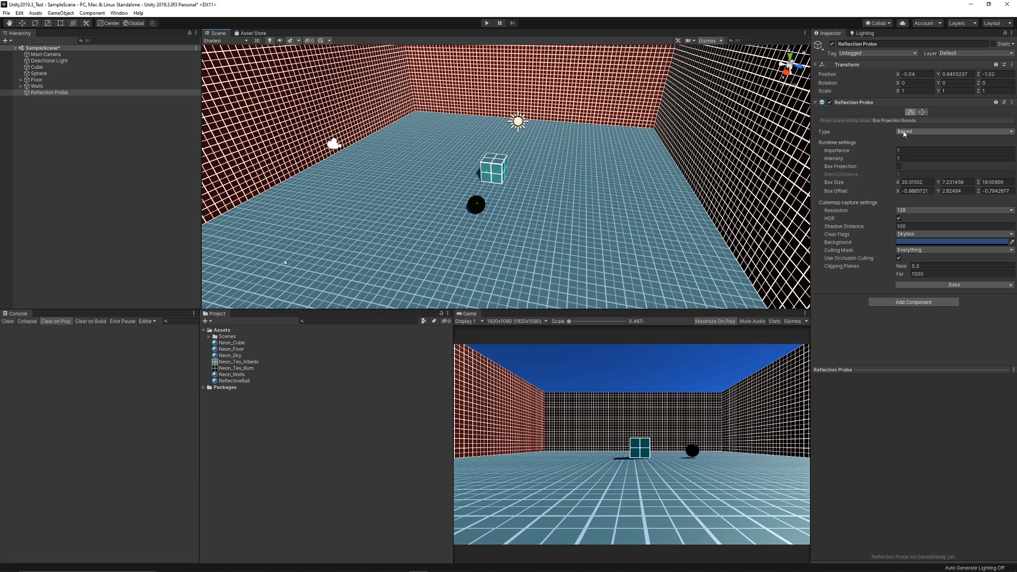
left_click(953, 131)
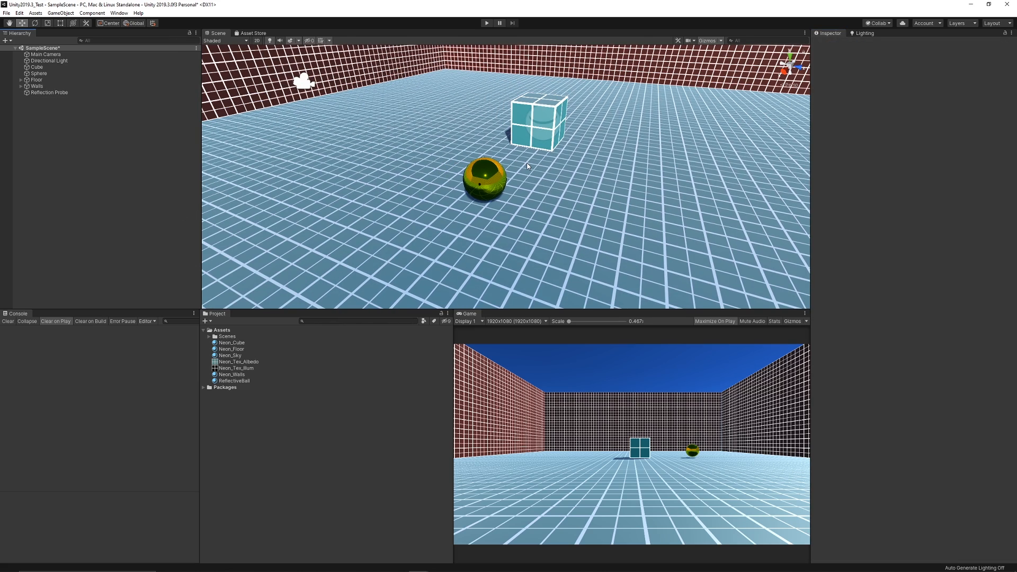
Duplicate the neon cube, place copies around the room, and collapse the Cubes group
left_click(36, 67)
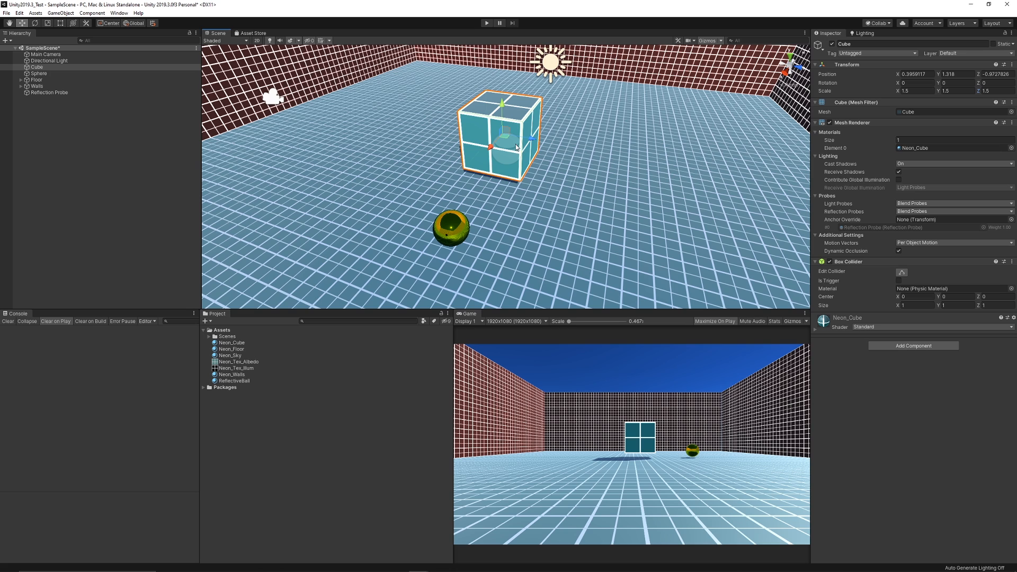
mouse_move(512, 127)
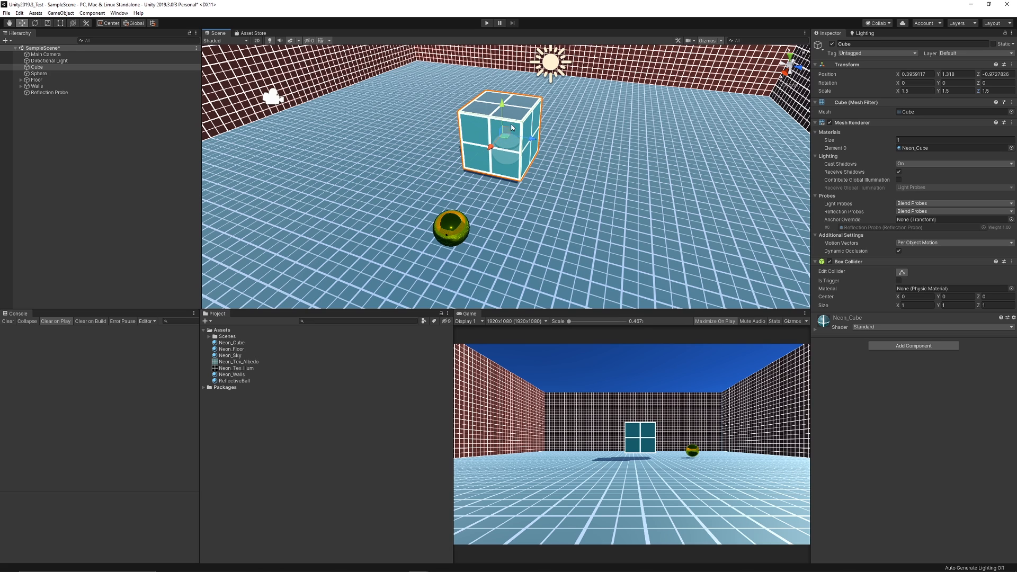
left_click_drag(513, 134, 415, 96)
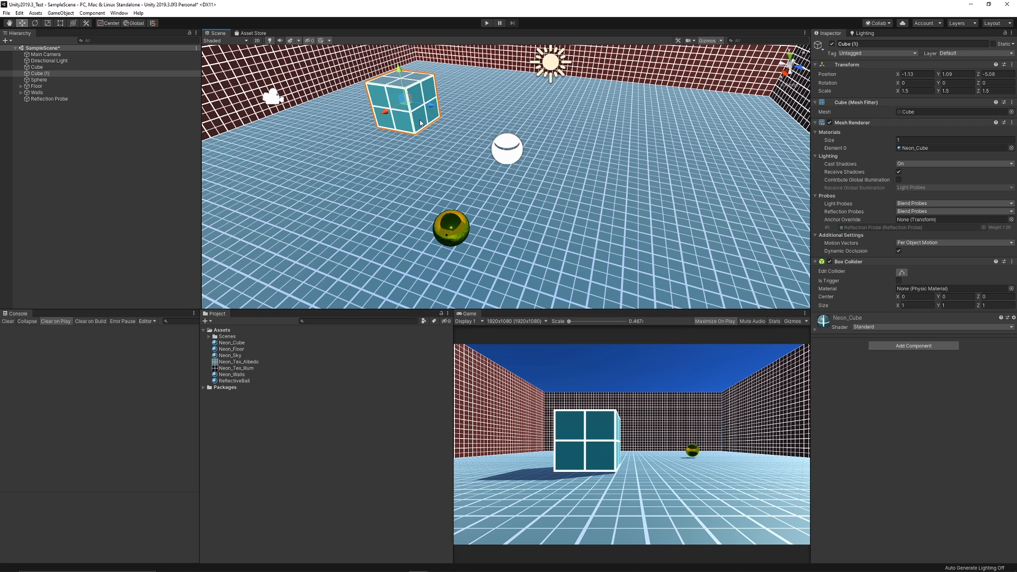
left_click_drag(400, 101, 467, 107)
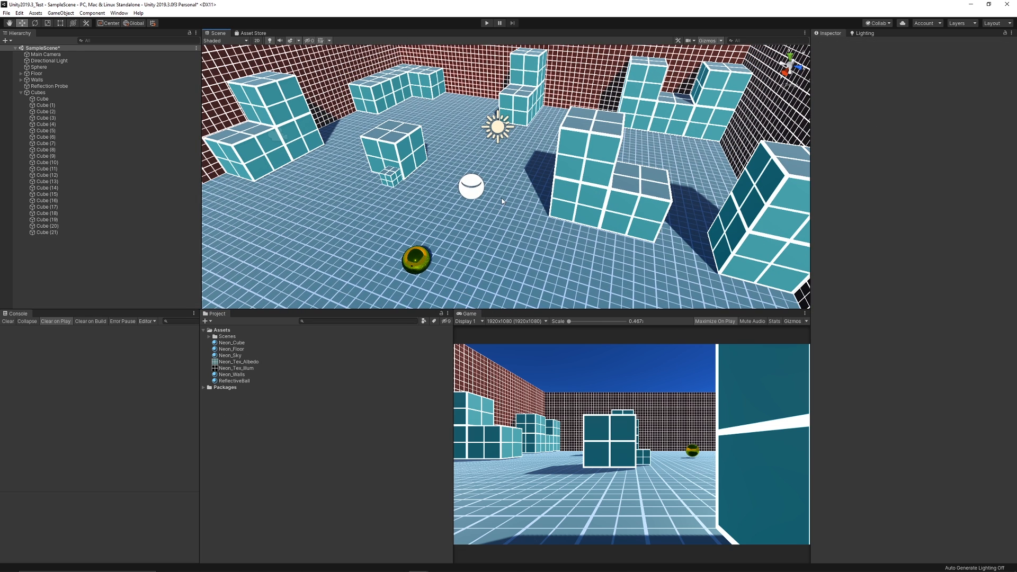
left_click(21, 92)
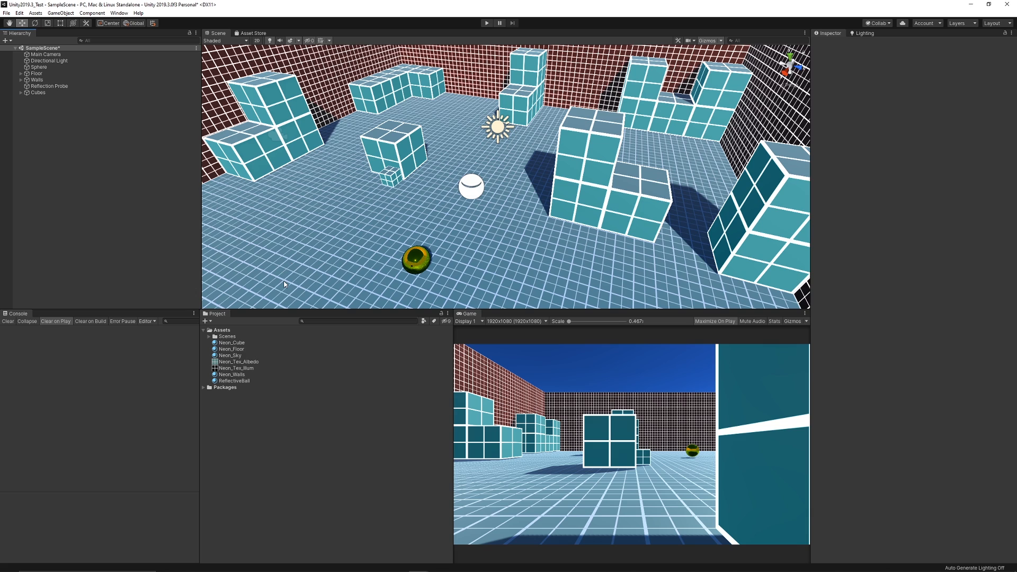
Give the Main Camera a Post-process Volume with the layer set to Everything
left_click(45, 54)
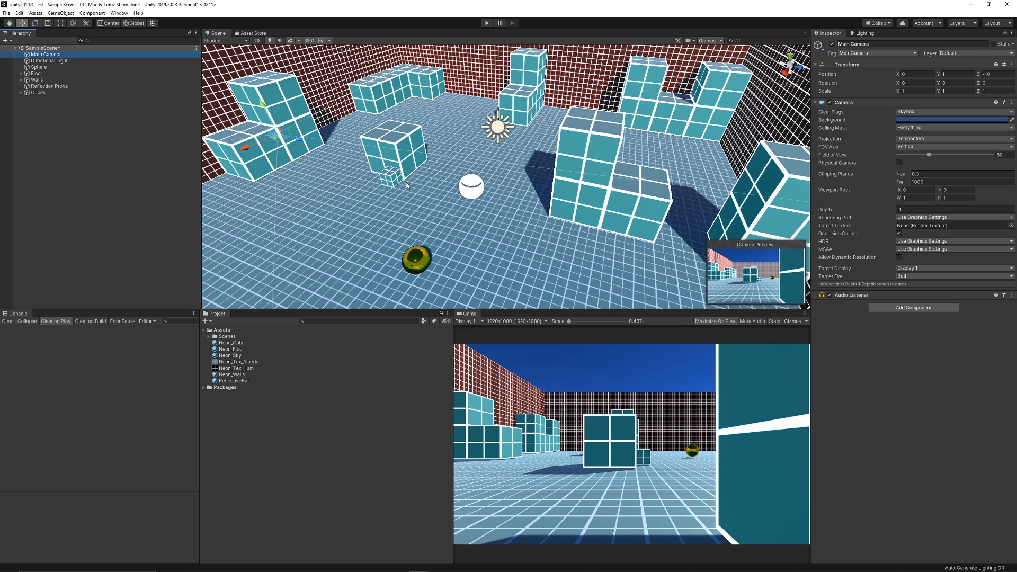
left_click(912, 307)
type("post")
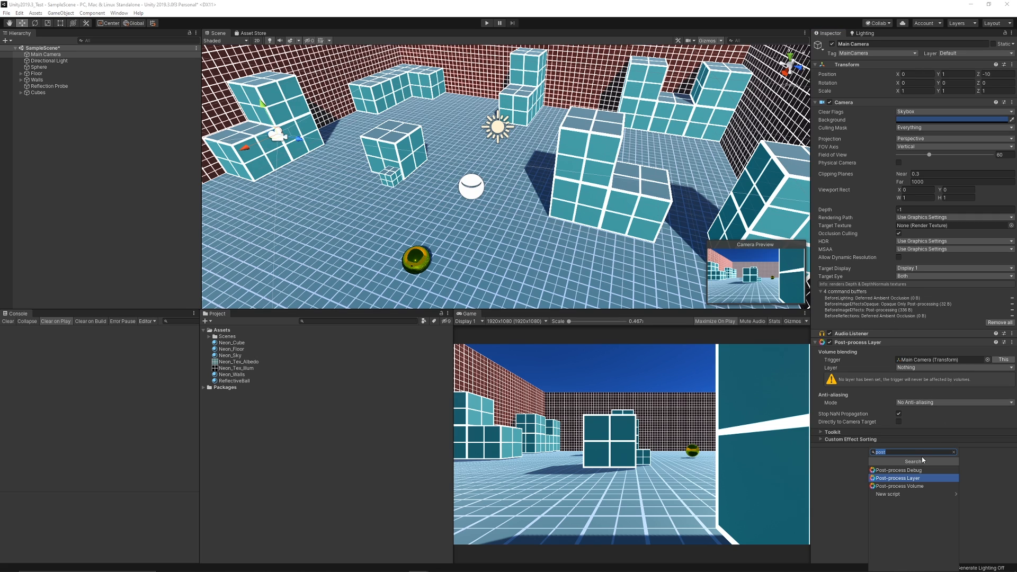
left_click(901, 486)
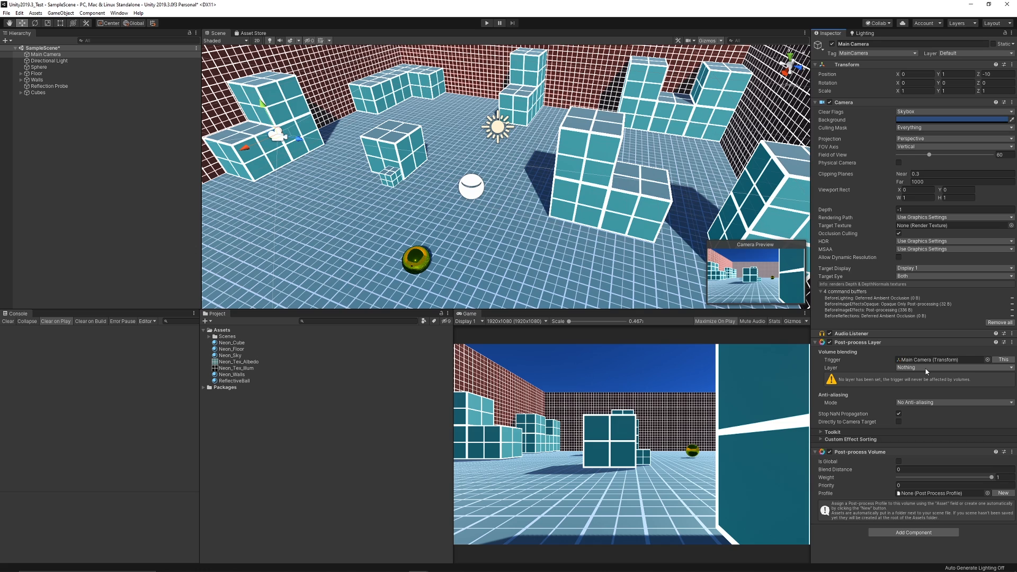
mouse_move(932, 371)
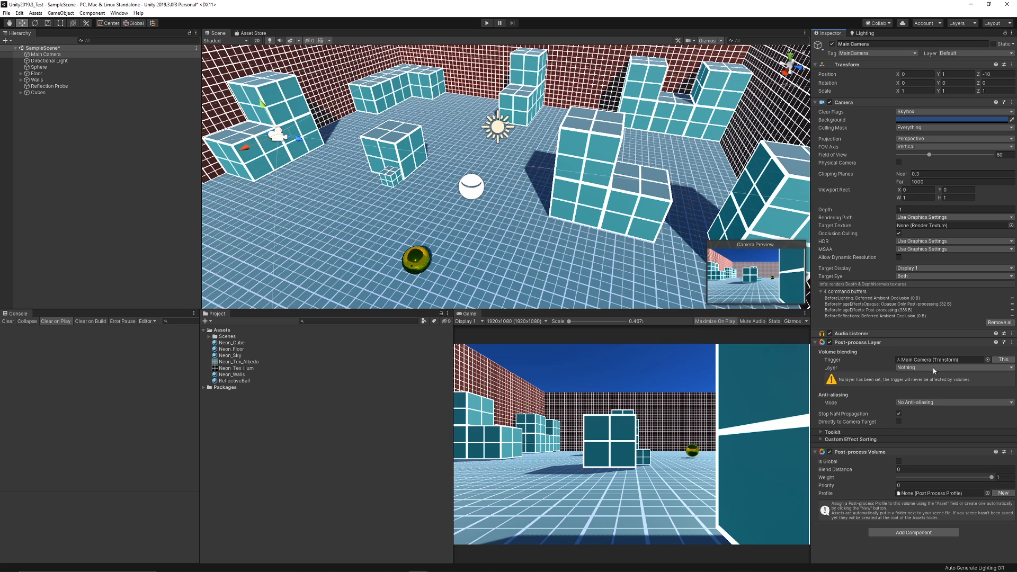
left_click(951, 367)
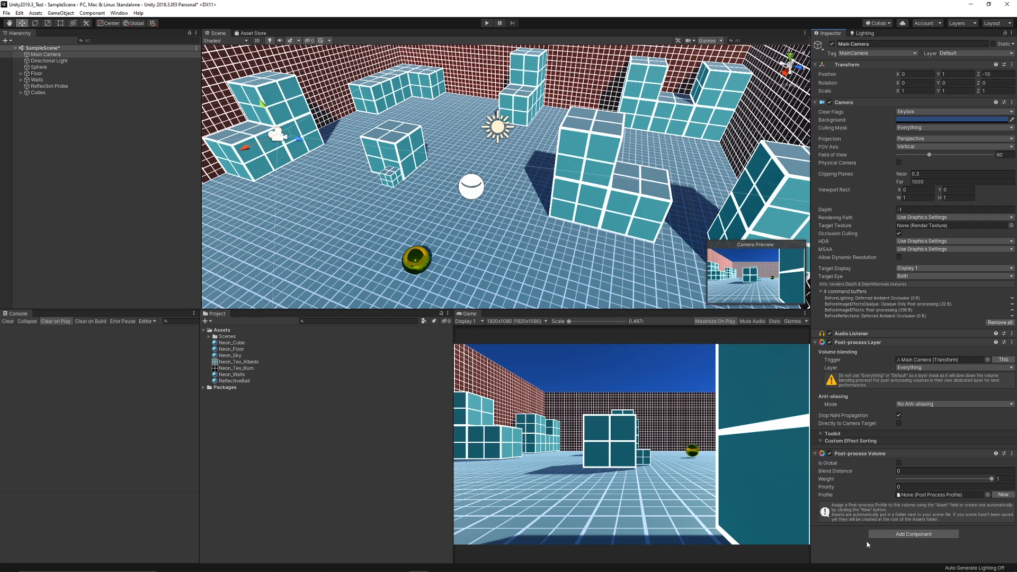
Create a new Main Camera Profile for the volume and select it in the Project
left_click(900, 463)
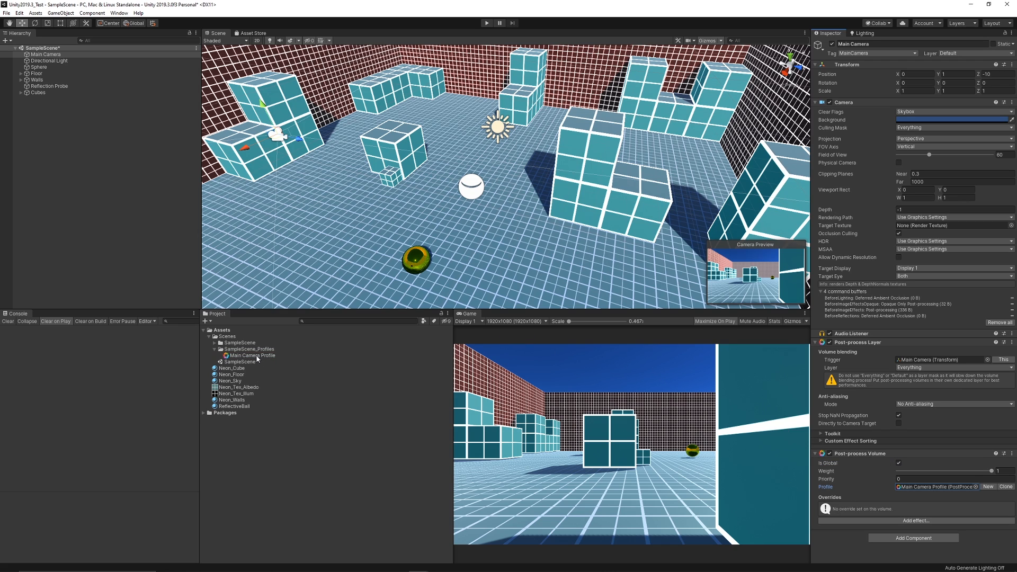
left_click(250, 356)
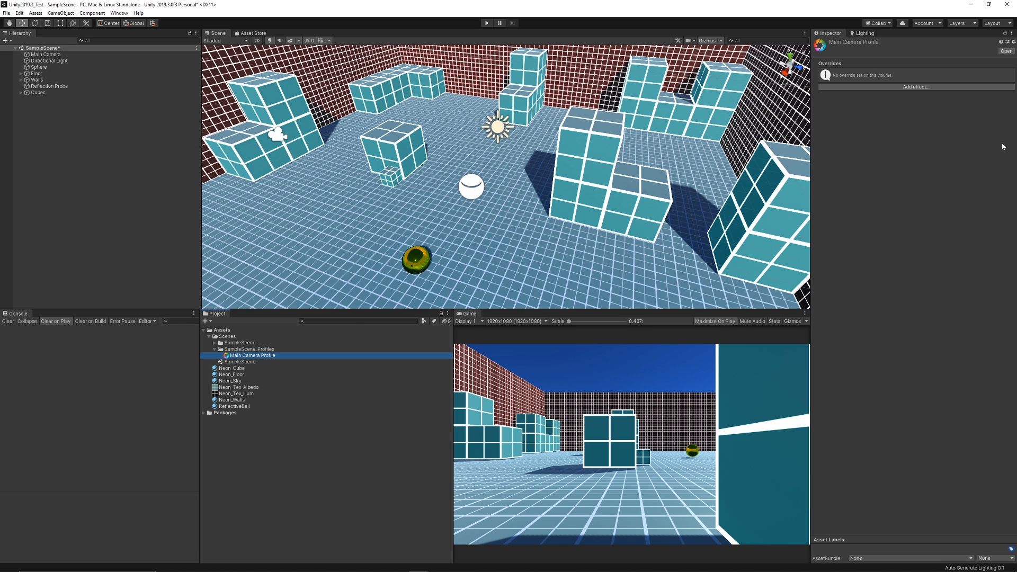
Add Ambient Occlusion, Auto Exposure and Vignette effects to the profile
left_click(916, 86)
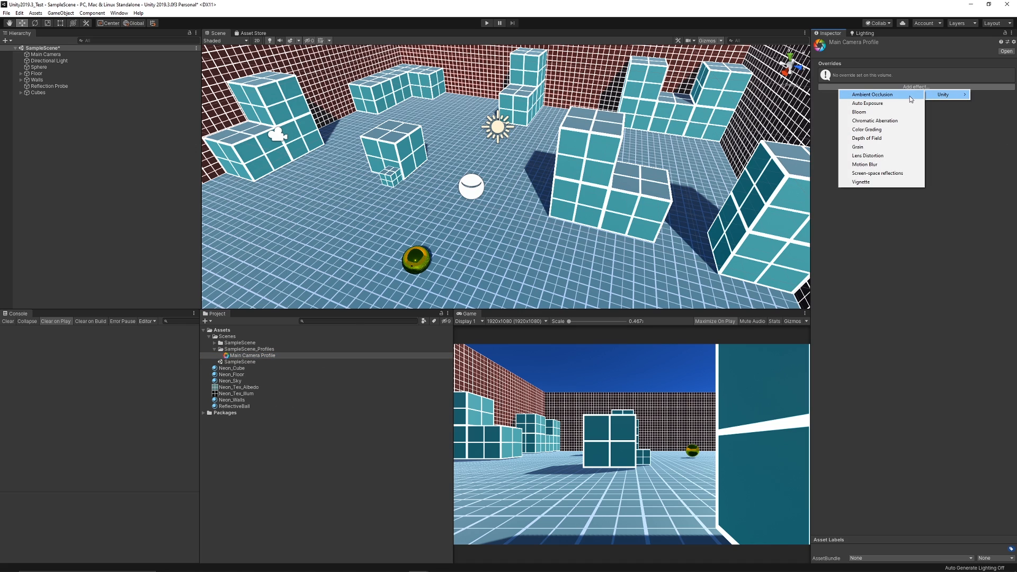
left_click(871, 94)
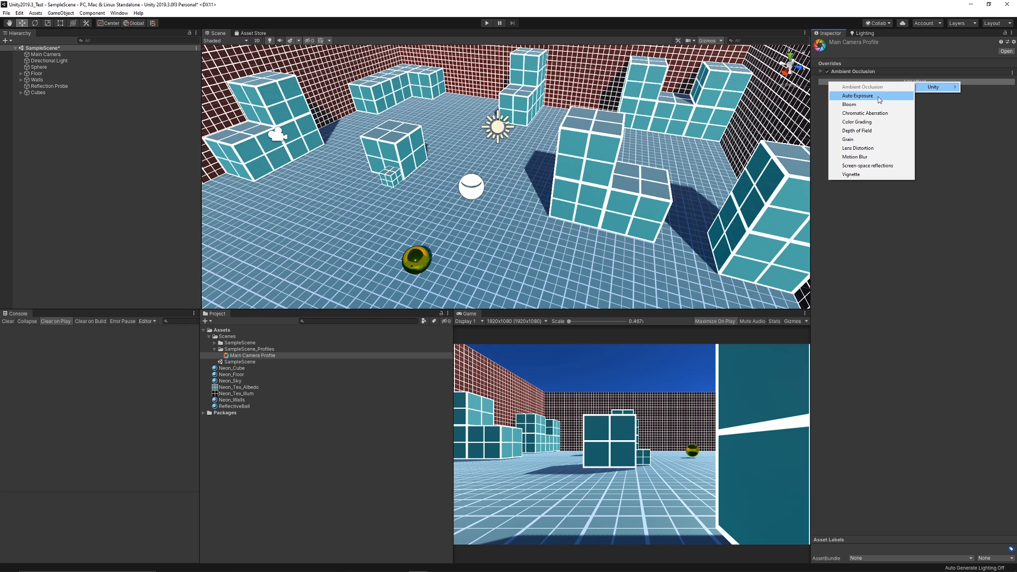
left_click(857, 97)
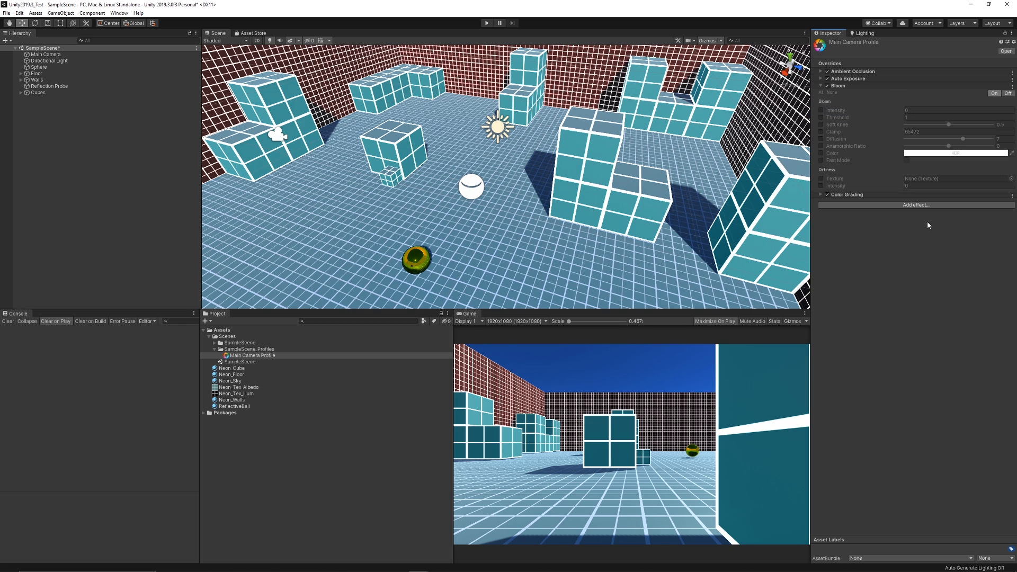
left_click(837, 71)
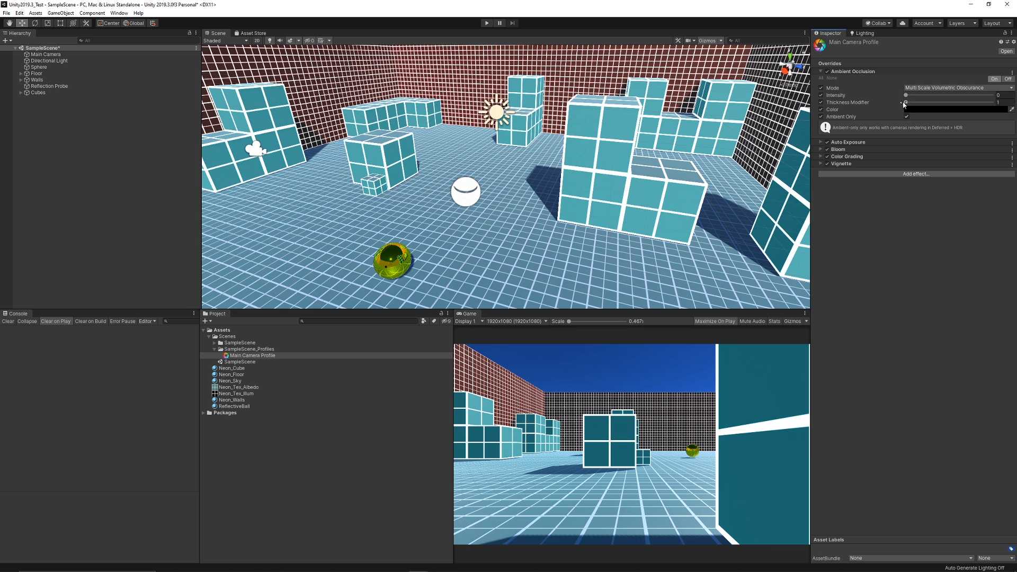
left_click_drag(905, 95, 914, 95)
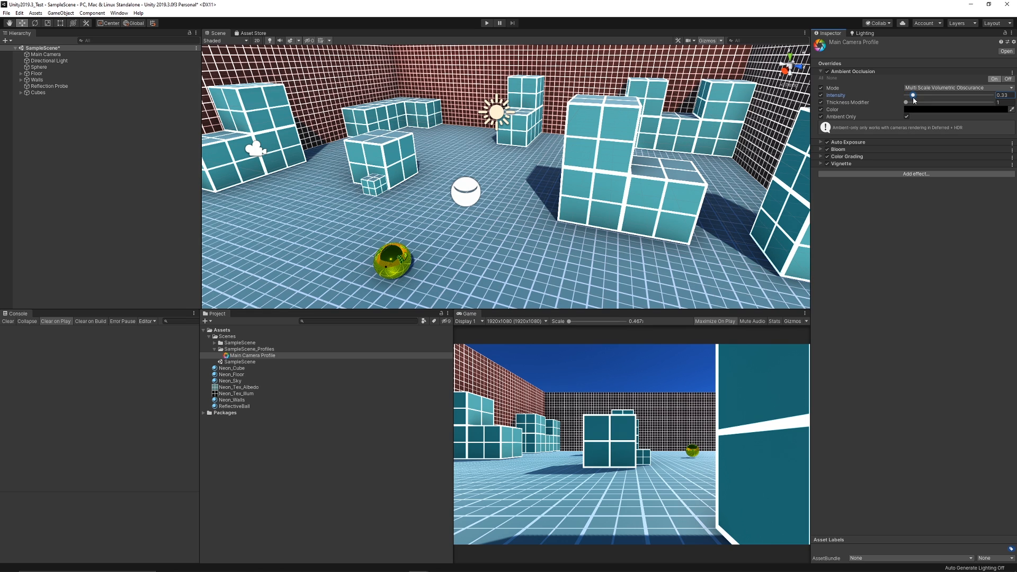
Switch ambient occlusion to Scalable Ambient Obscurance with intensity 1.66 and radius 0.16
left_click(957, 87)
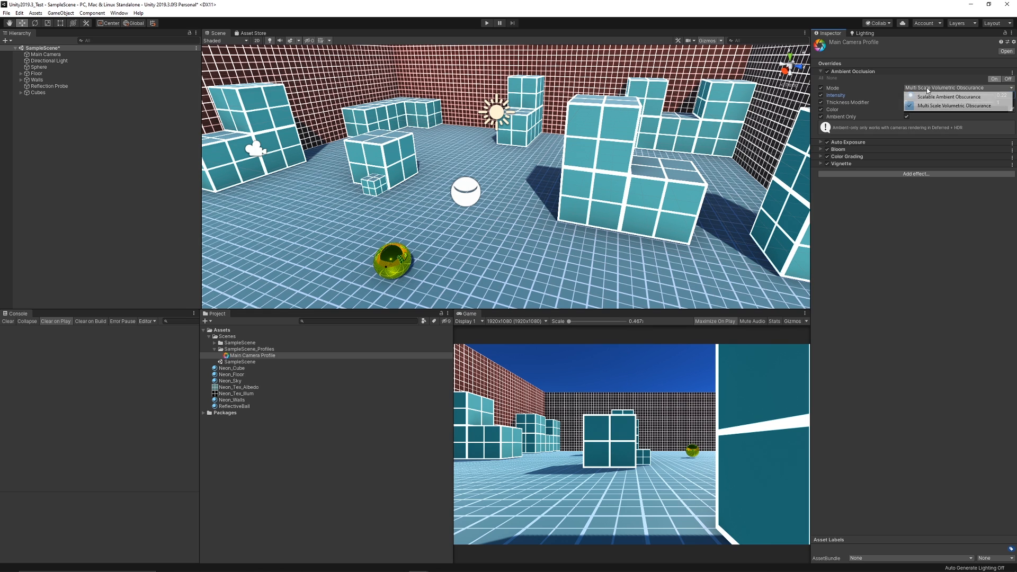
left_click(948, 97)
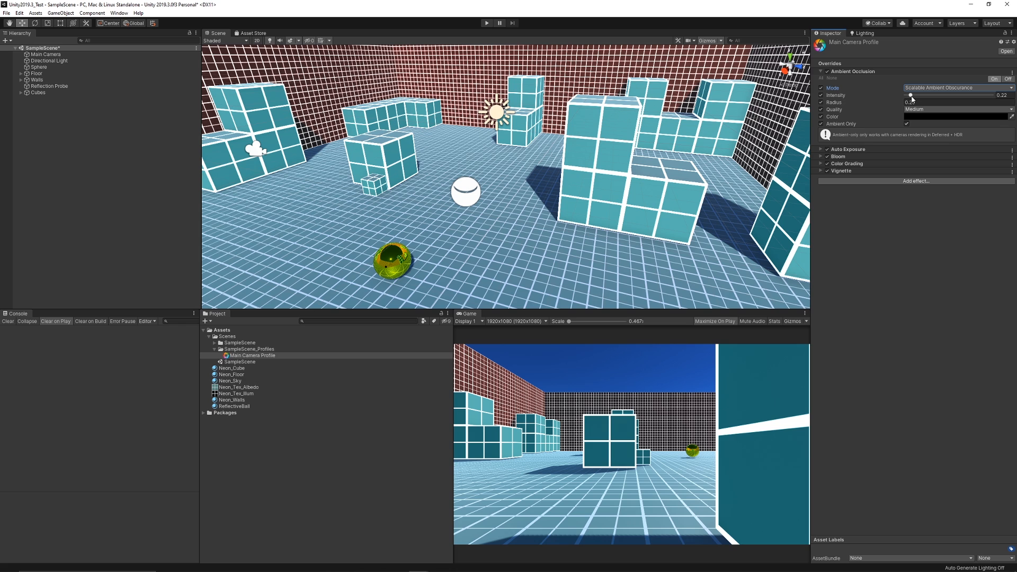
left_click_drag(910, 95, 952, 95)
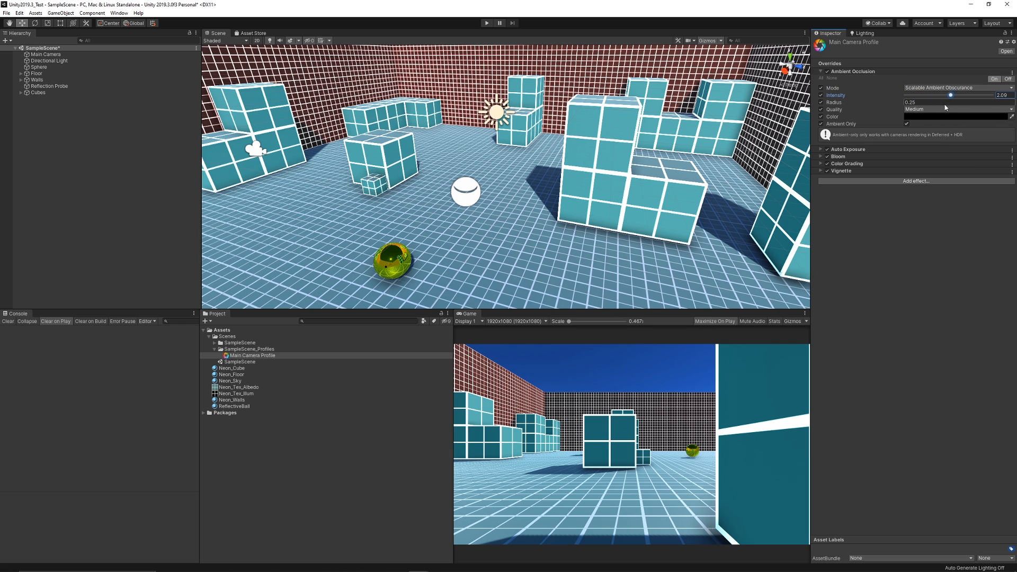
left_click_drag(949, 96, 941, 95)
type("0.16")
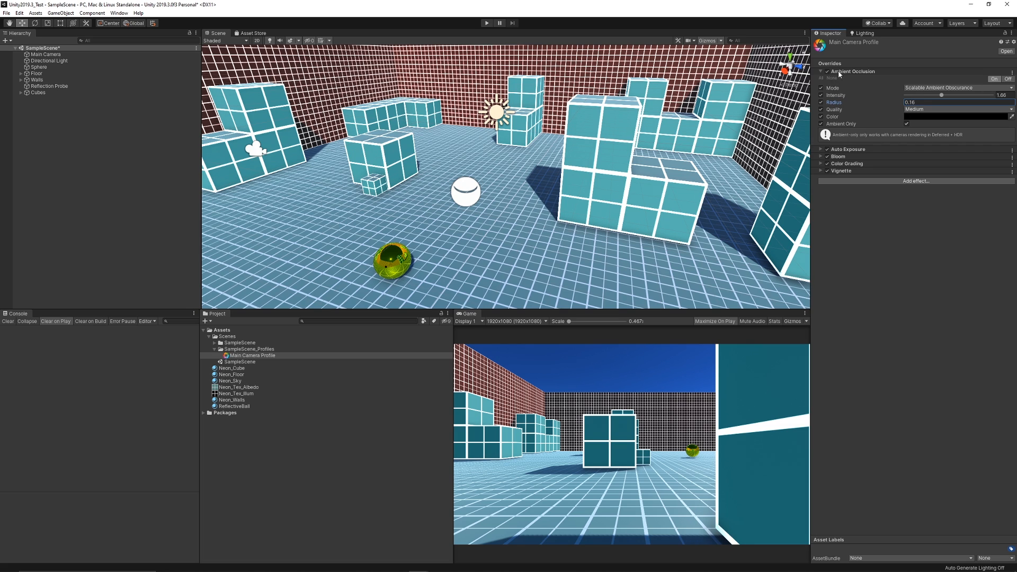
left_click(826, 71)
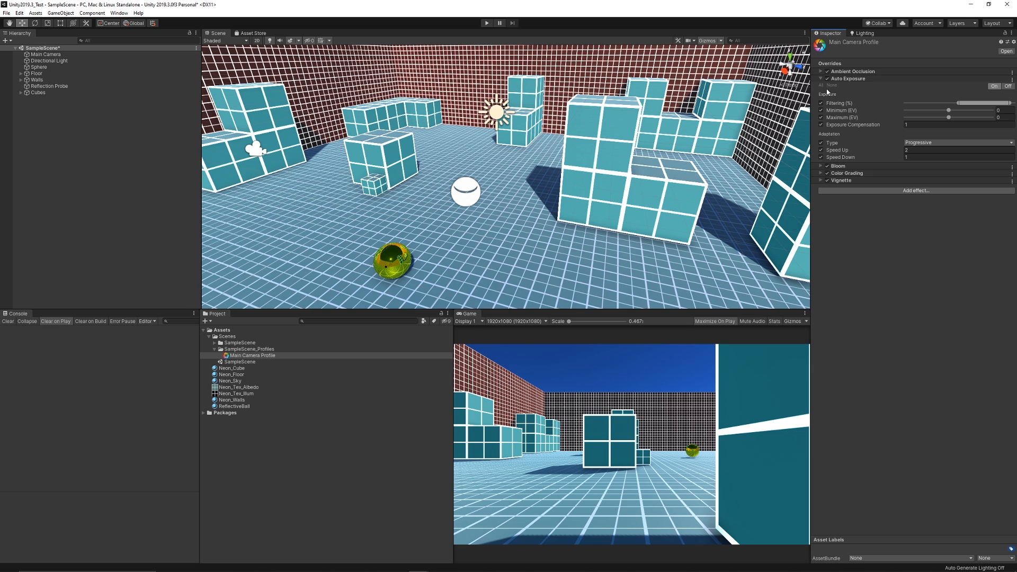
Lower the Auto Exposure minimum to about -0.2 EV
left_click(1006, 110)
type("-0.2")
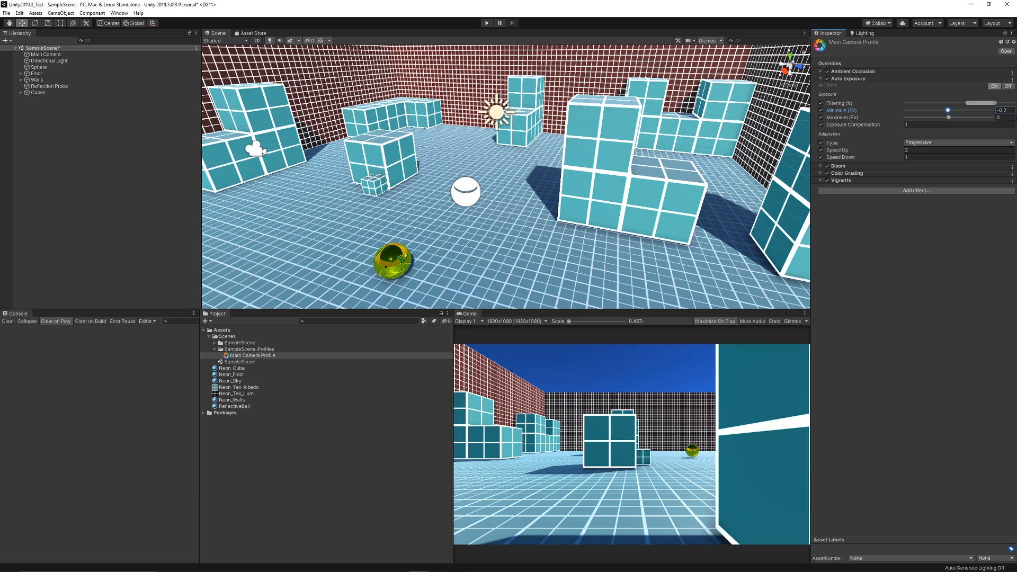
mouse_move(857, 82)
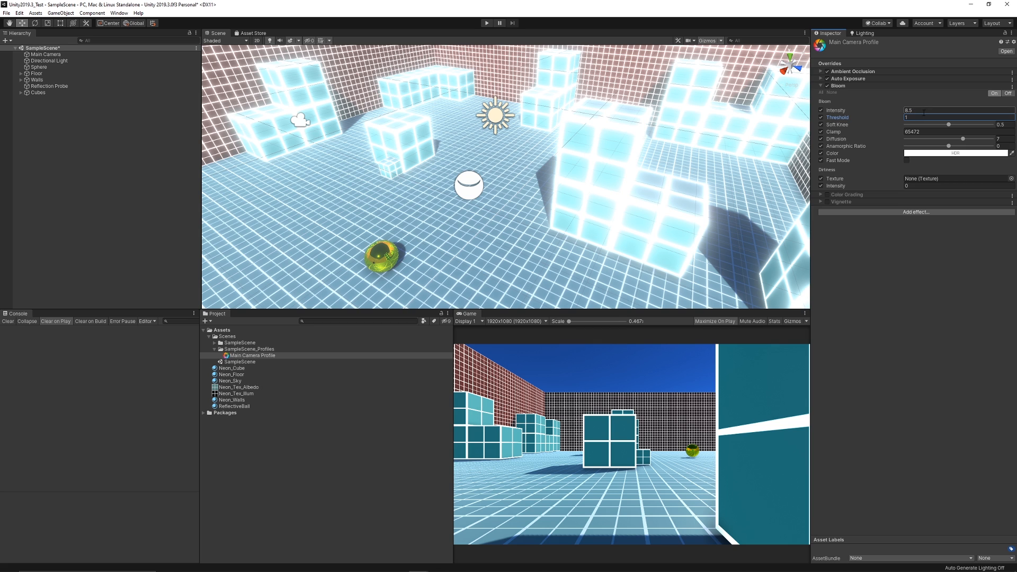
Set Color Grading to High Definition Range with ACES tonemapping, then show Vignette
left_click(837, 85)
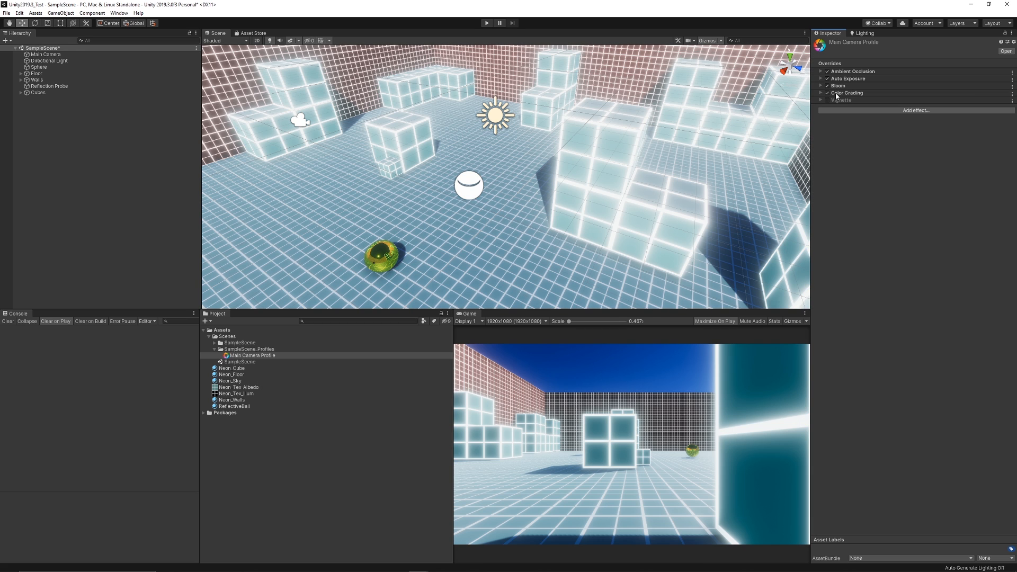
left_click(845, 92)
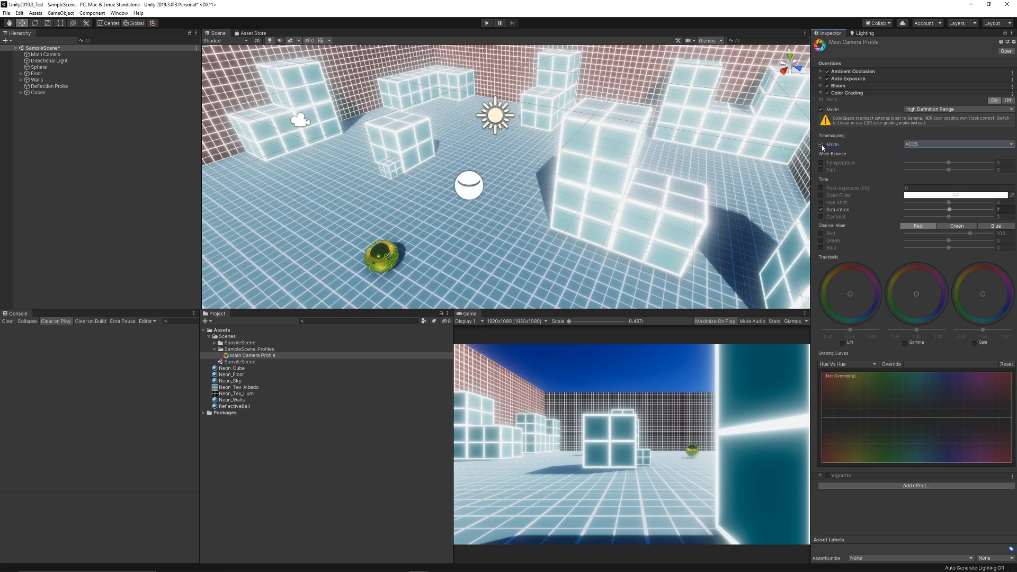
left_click(821, 93)
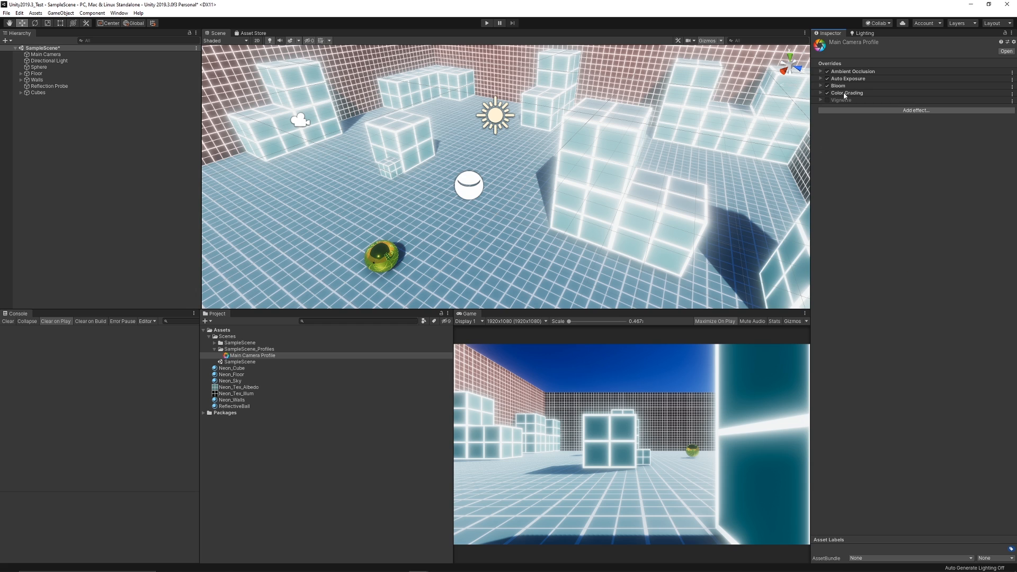
left_click(840, 99)
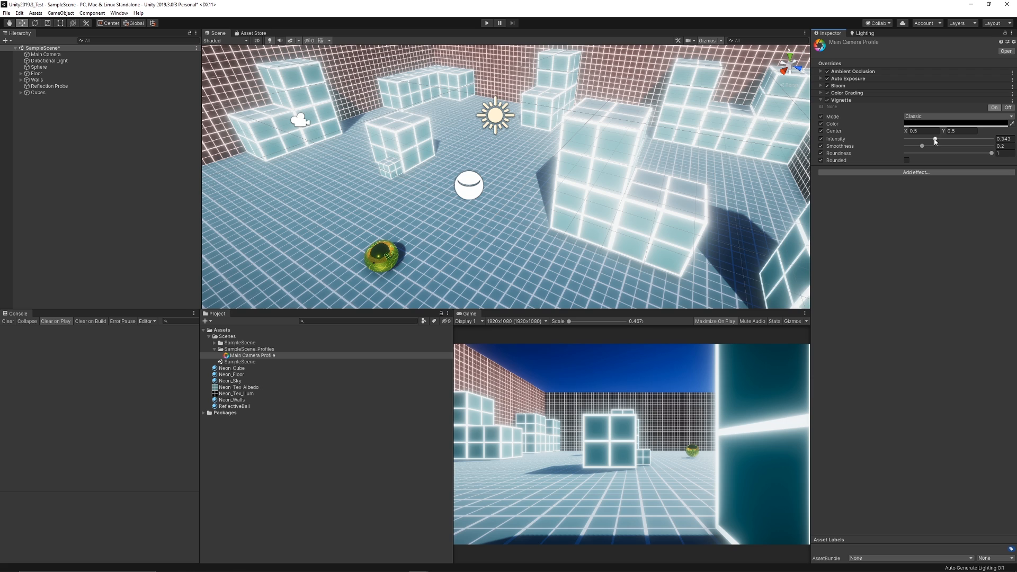
Drag the Vignette intensity to about 0.34
left_click_drag(935, 140, 928, 141)
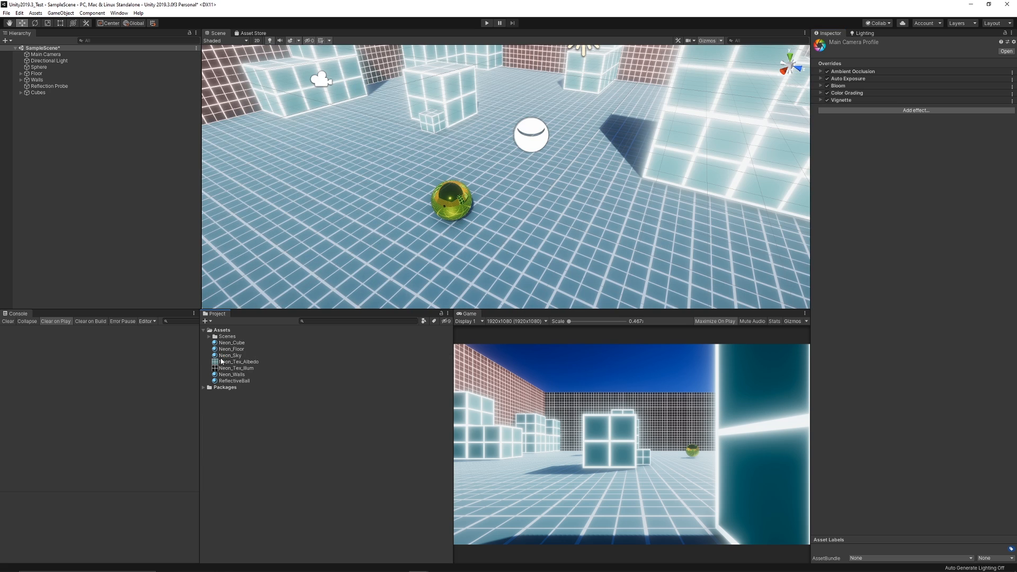
Enable emission on ReflectiveBall with bright yellow (255, 237, 0) HDR colour
left_click(233, 380)
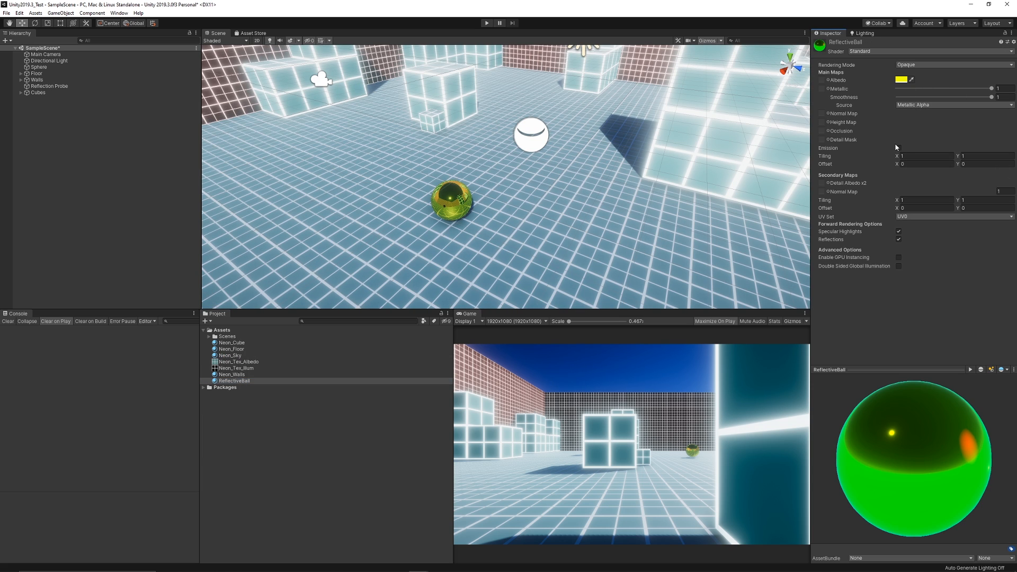
left_click(899, 147)
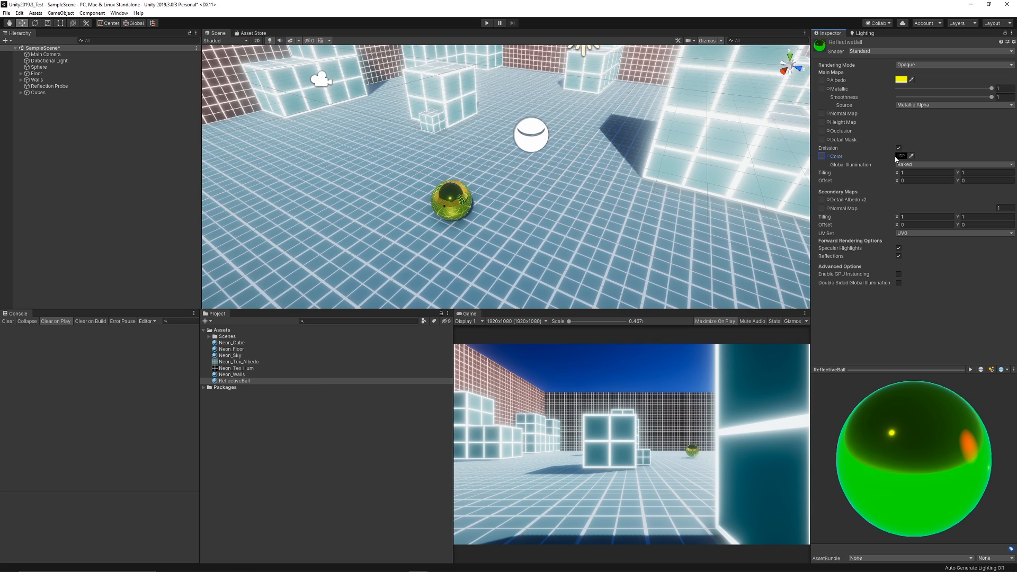
left_click(901, 156)
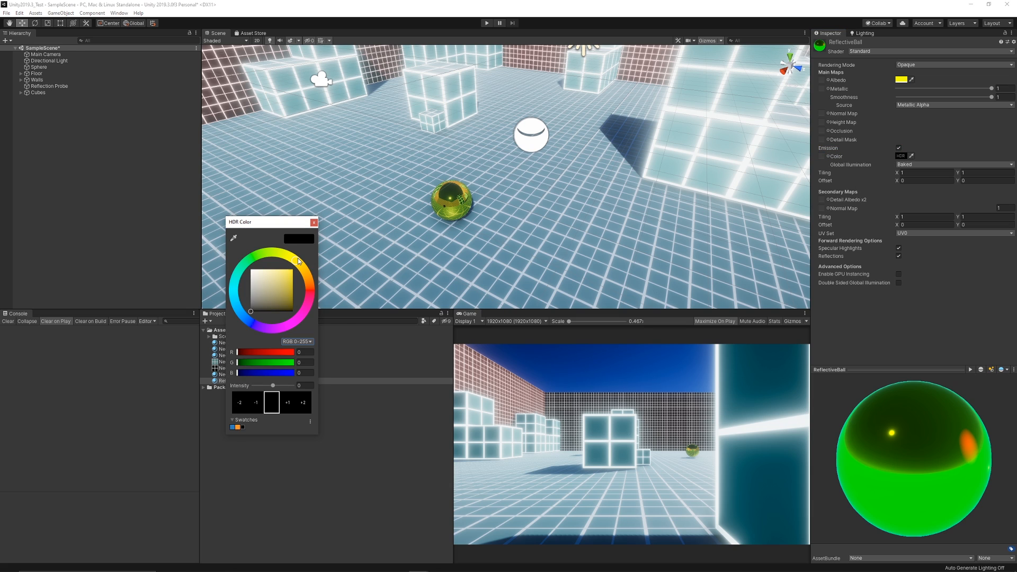
left_click(293, 259)
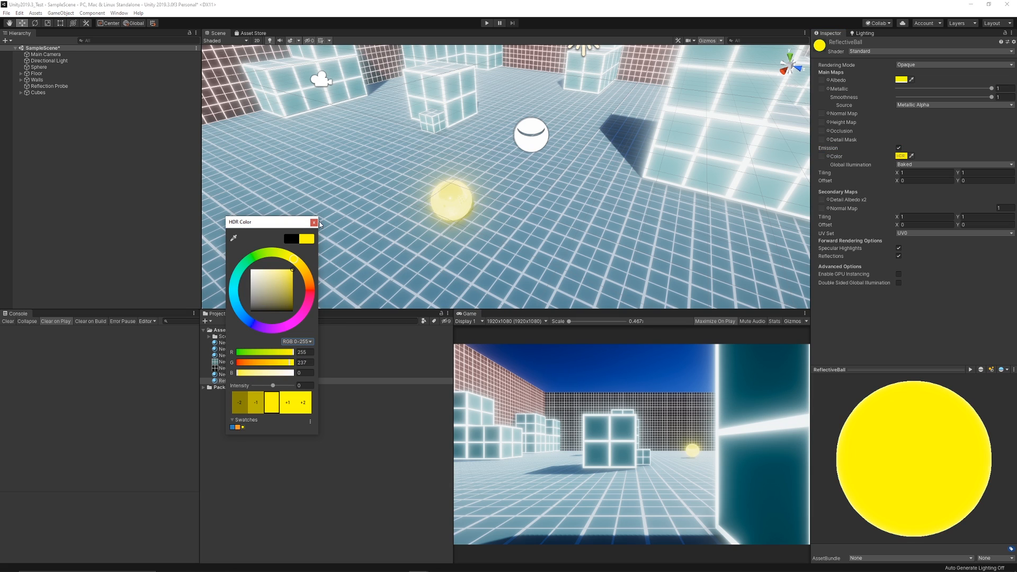
left_click(316, 221)
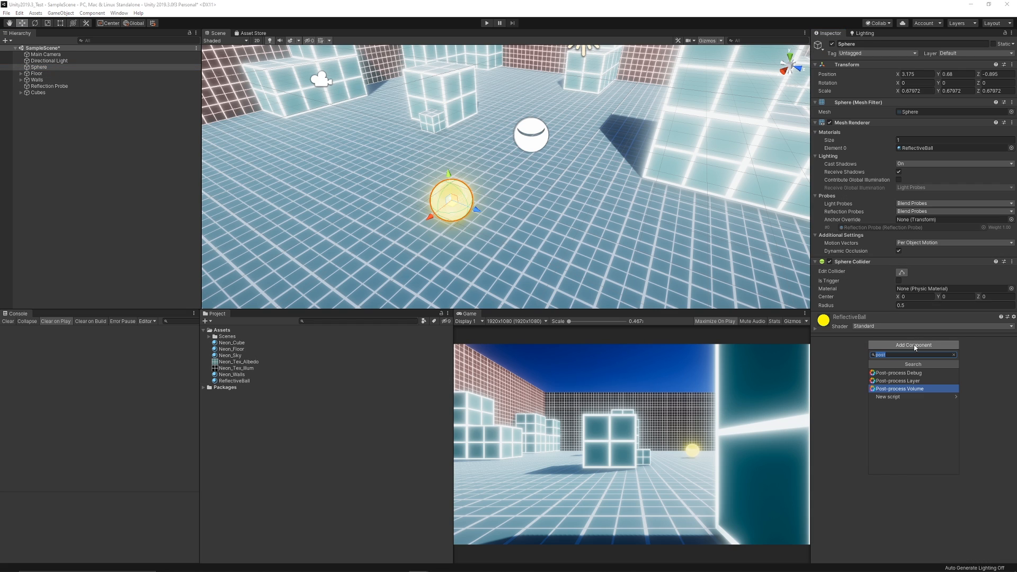
type("halo")
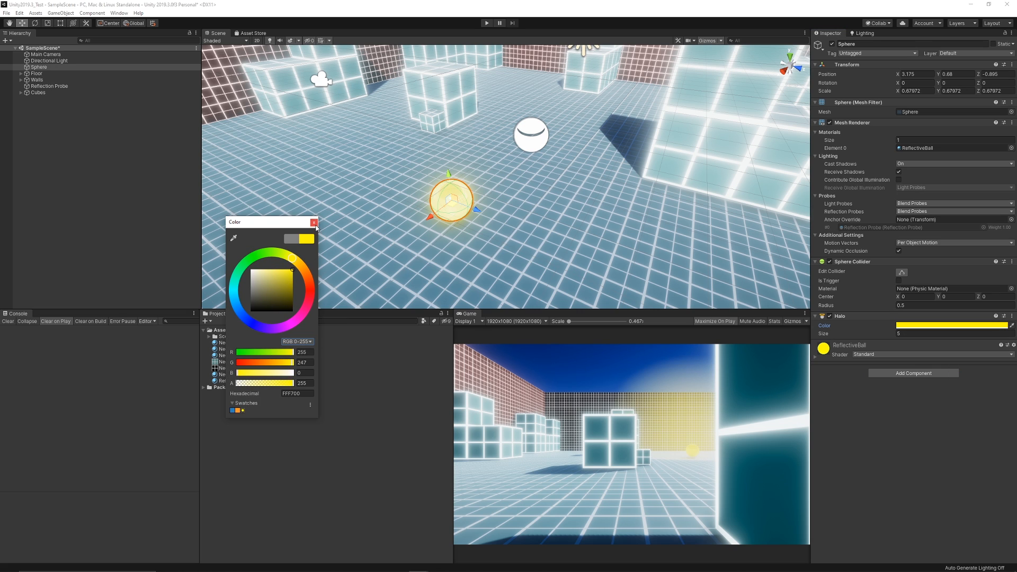
left_click(314, 222)
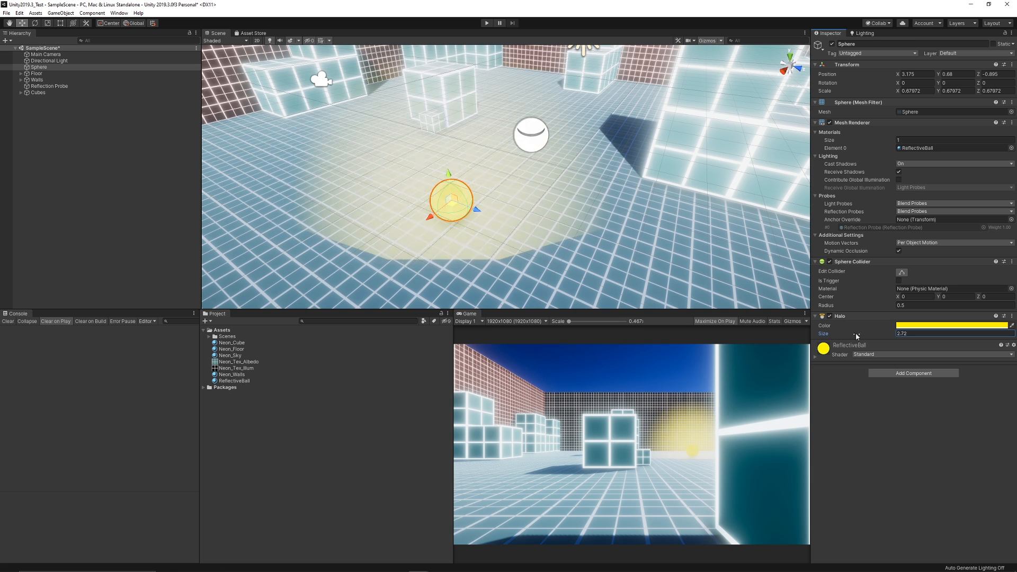
type("0.31")
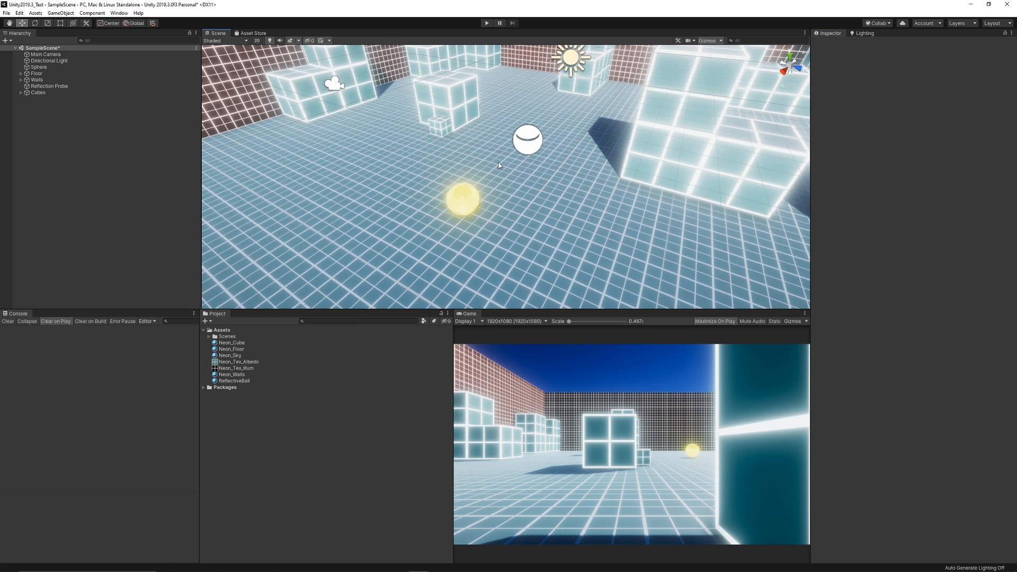
mouse_move(454, 120)
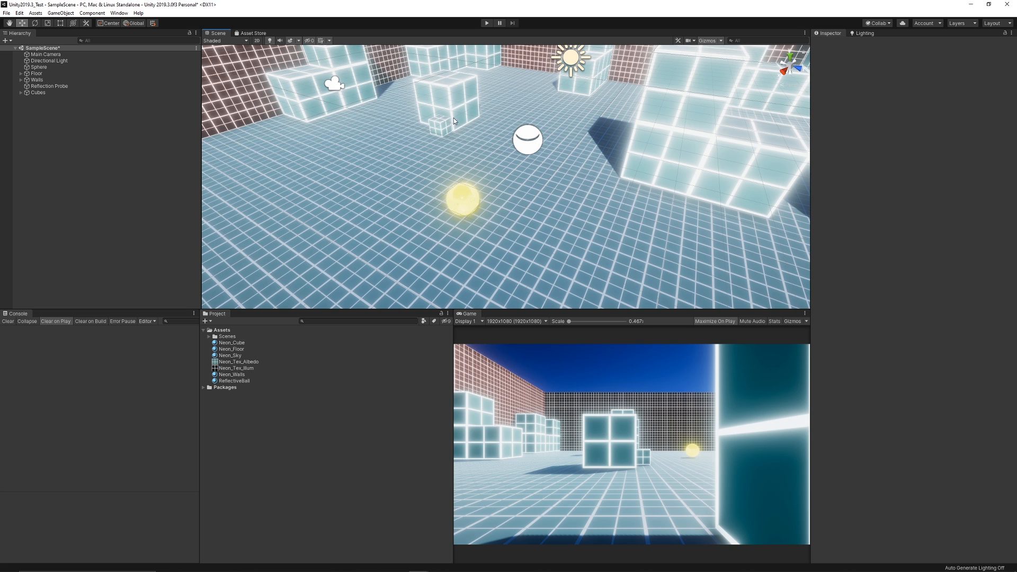
Create Neon_Cube_Red from Neon_Cube with red Emission and assign it to the selected cube
left_click(447, 98)
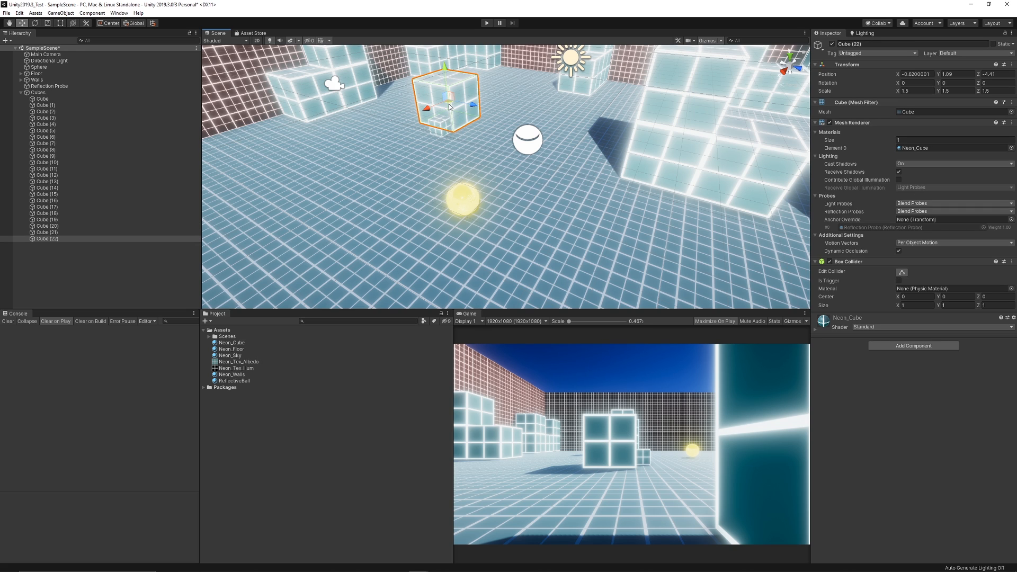
left_click(232, 342)
type("Neon_Cube_Red")
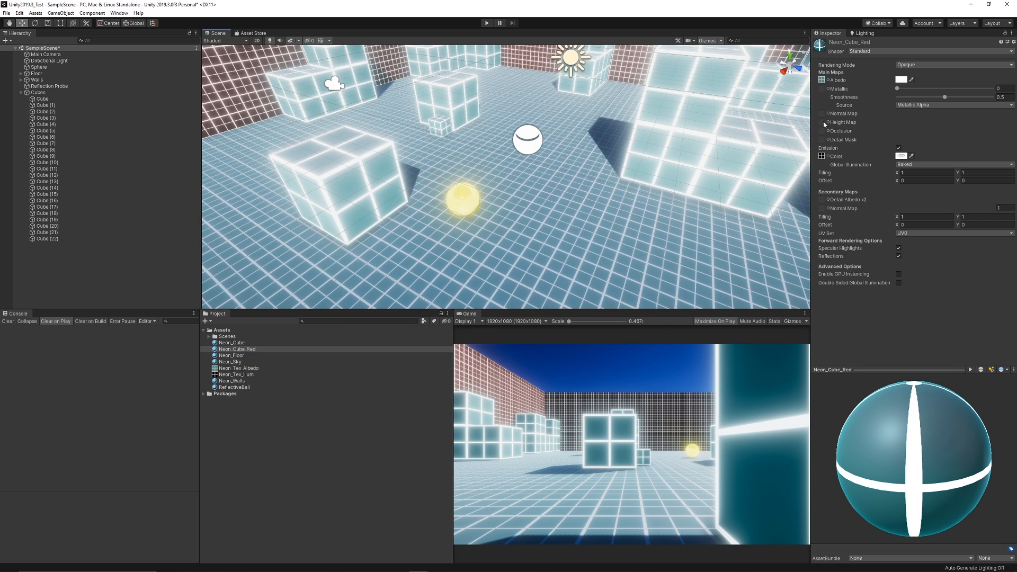
left_click(901, 80)
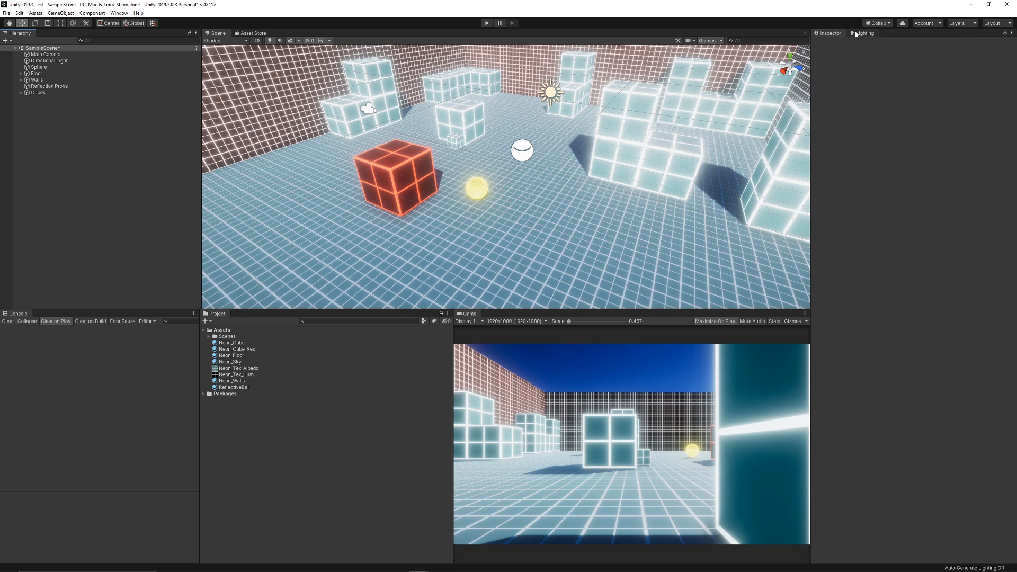
With Floor, Walls and Cubes selected, uncheck Compress Lightmaps in Lighting, then select the sun light
left_click(865, 32)
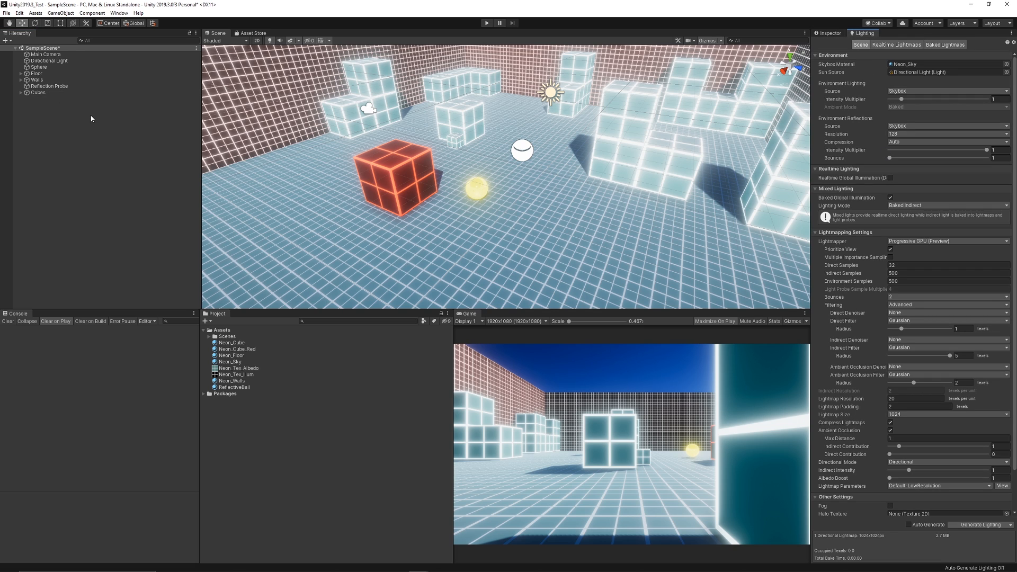
left_click(38, 92)
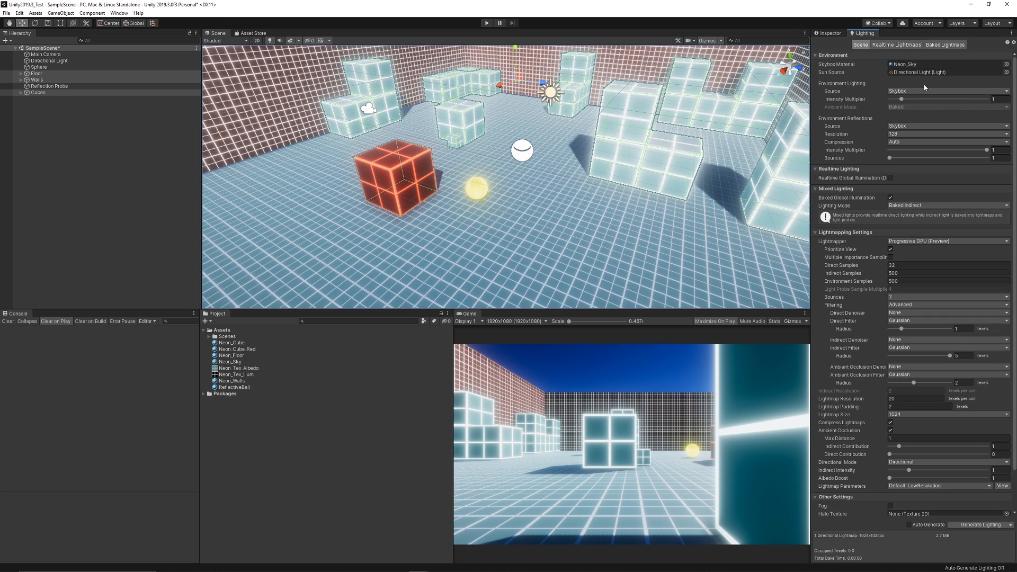
mouse_move(875, 183)
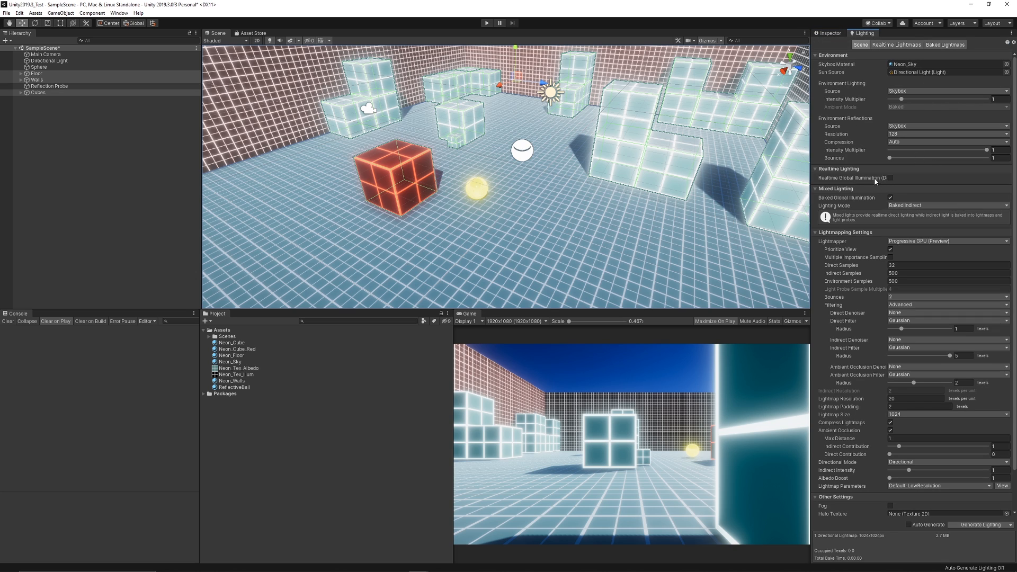
mouse_move(855, 202)
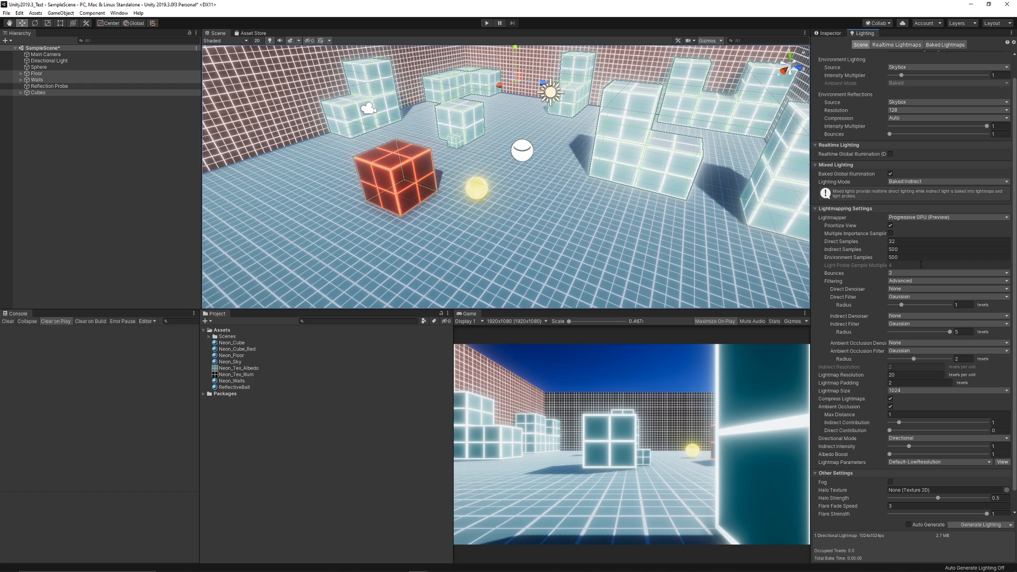
scroll("down", 3)
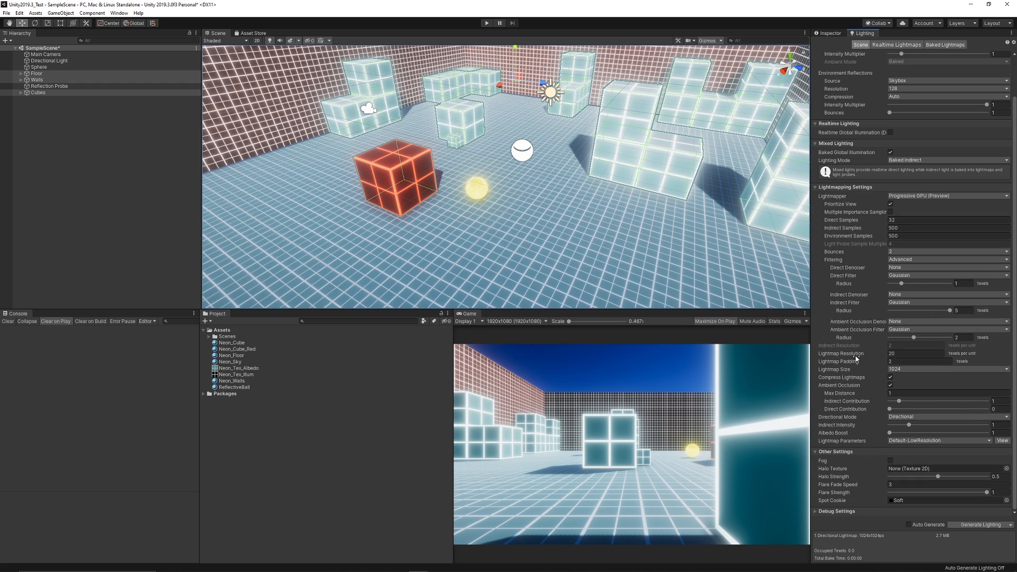
left_click(916, 354)
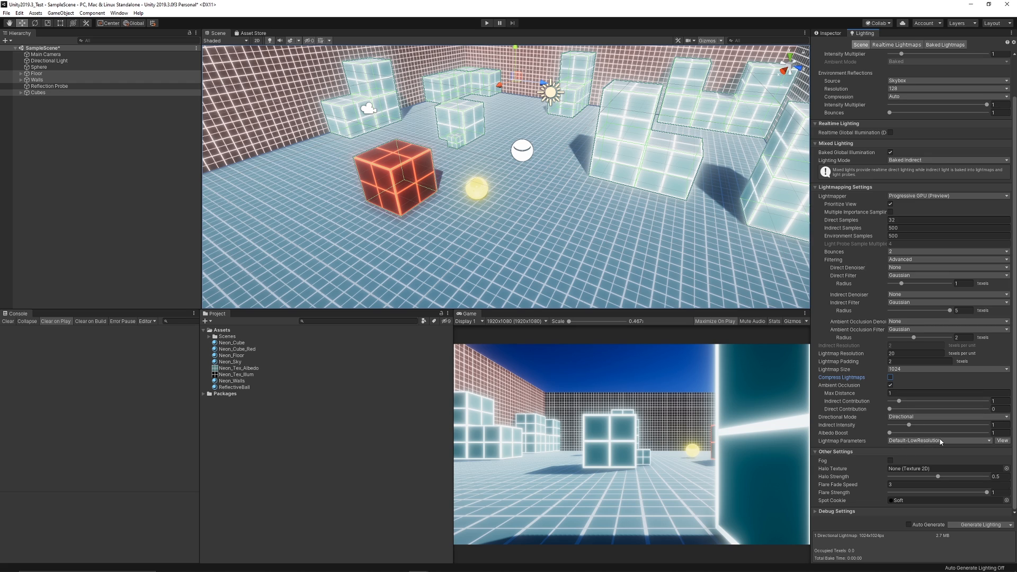
left_click(49, 60)
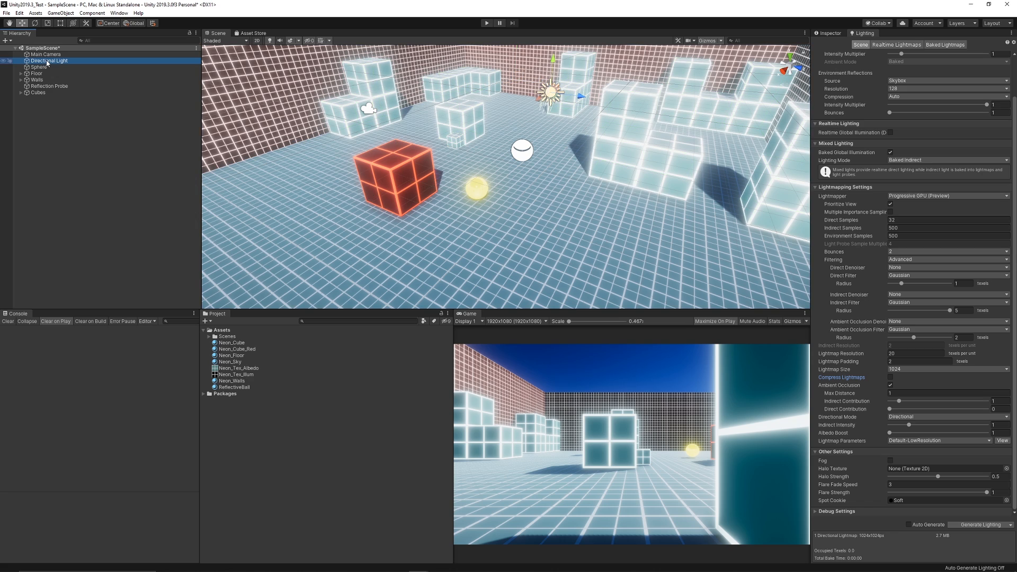
Set the Directional Light to Mixed mode with soft shadows and begin selecting the neon materials
left_click(48, 61)
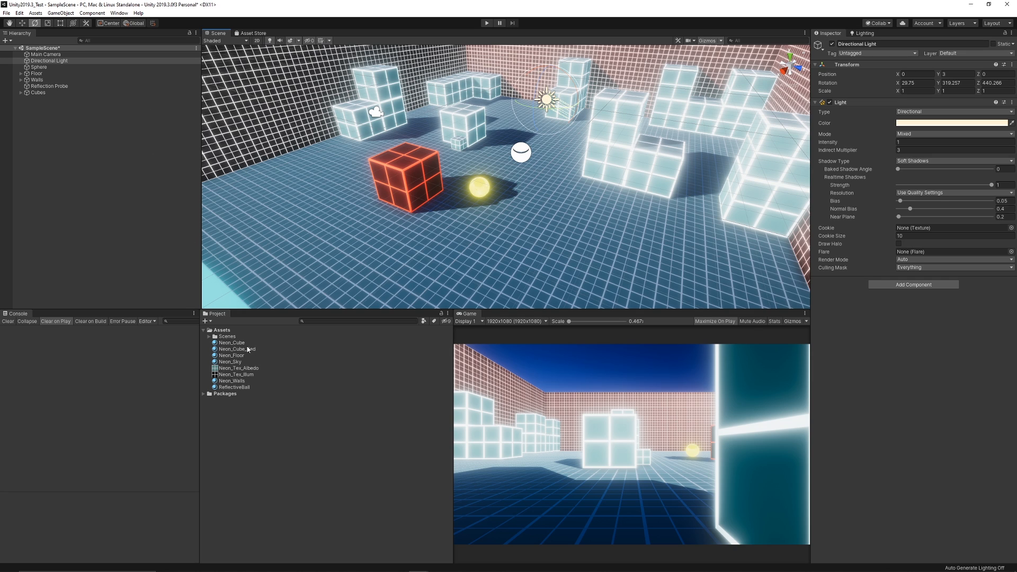
left_click(232, 380)
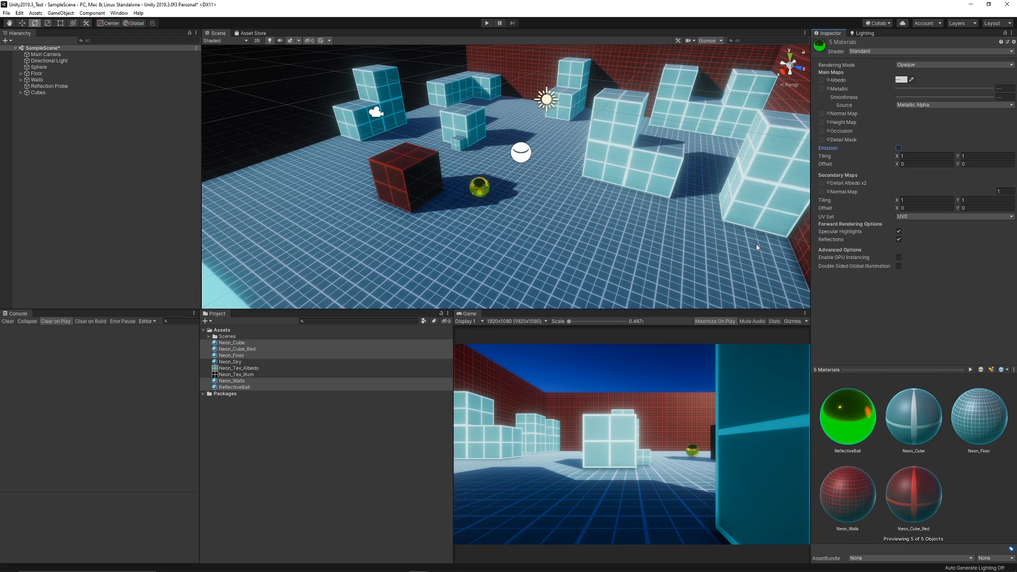
mouse_move(705, 231)
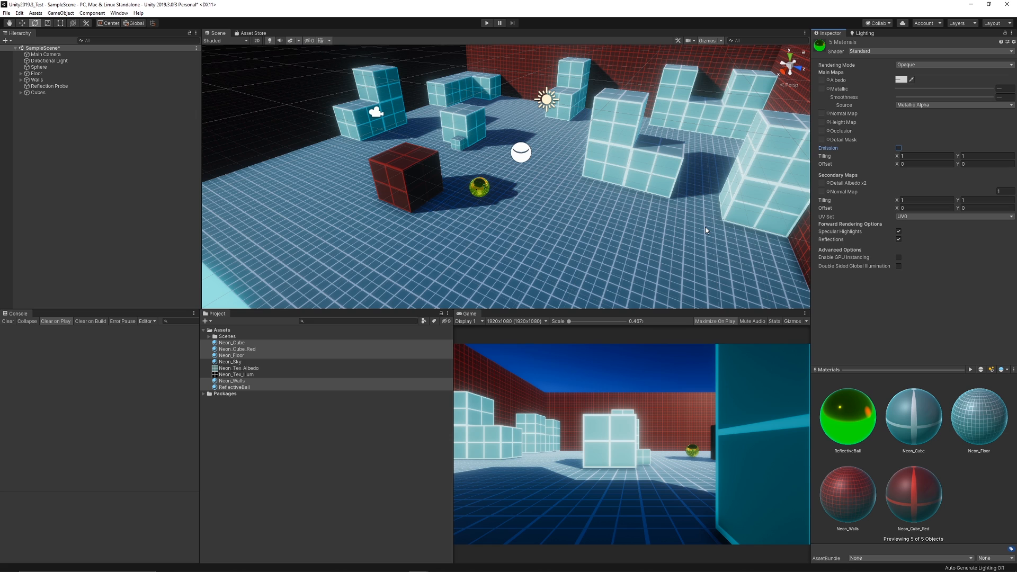
mouse_move(638, 175)
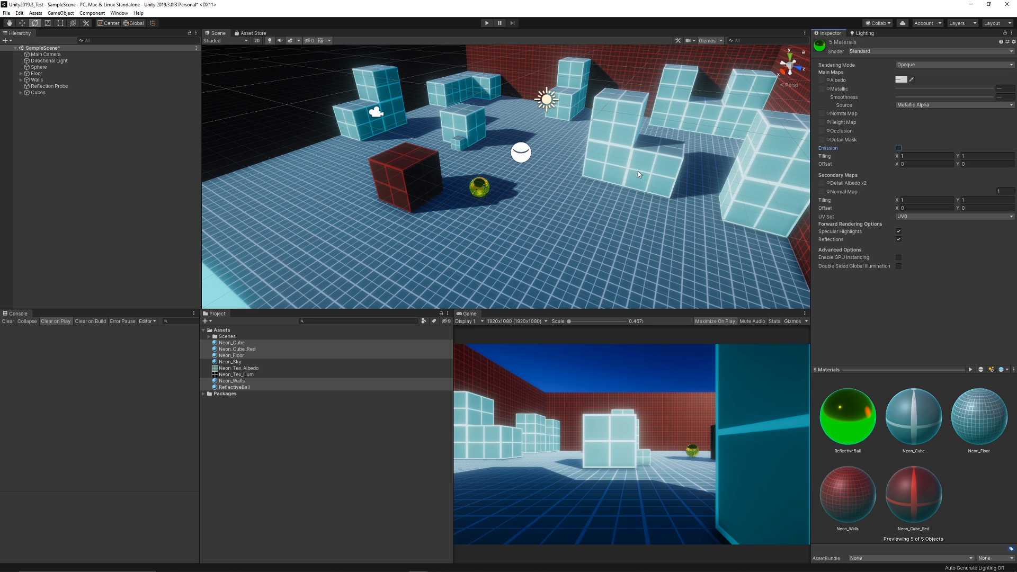
Start Generate Lighting to bake the scene's lightmaps with the GPU path tracer
left_click(865, 33)
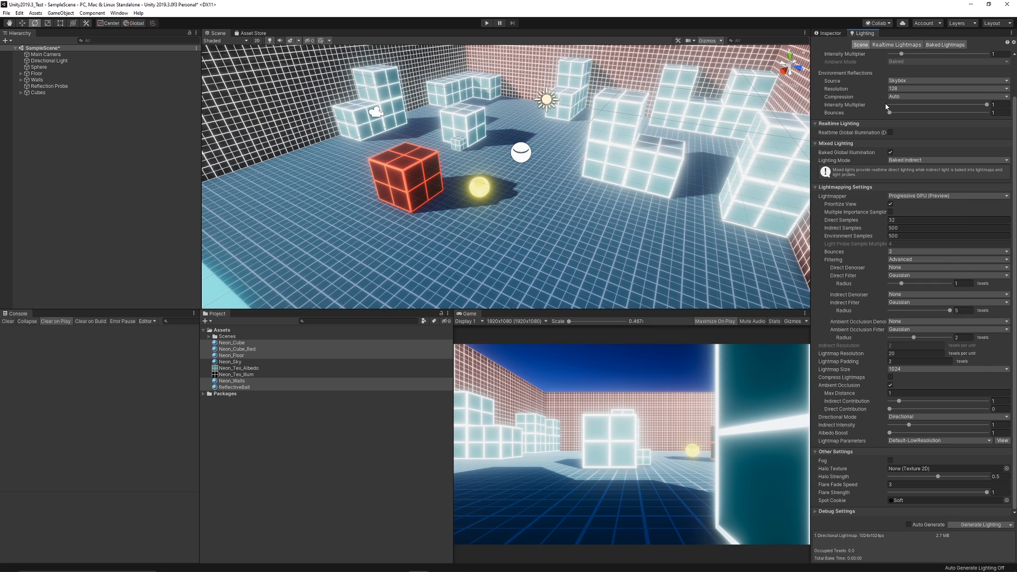
mouse_move(983, 525)
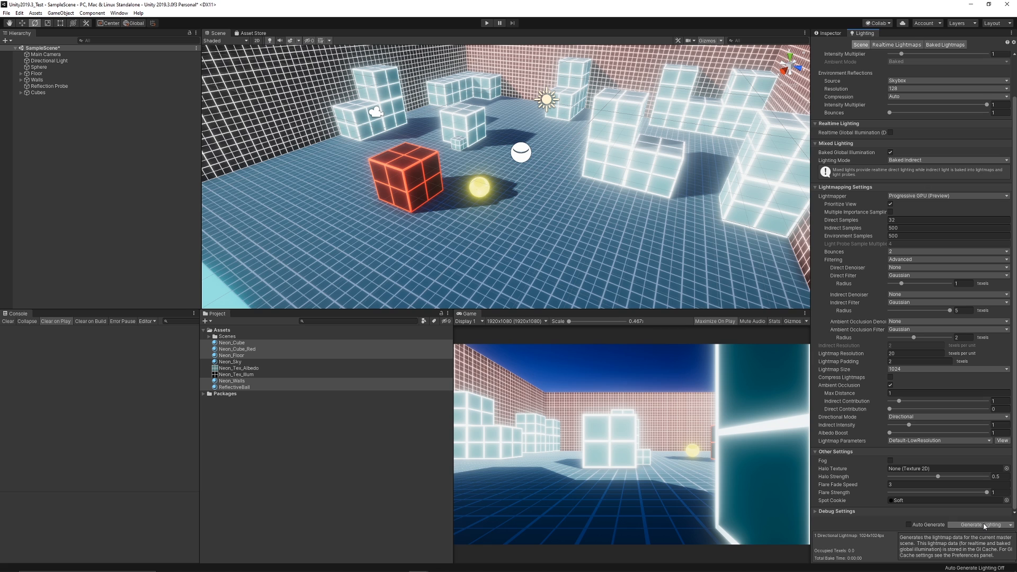
left_click(981, 524)
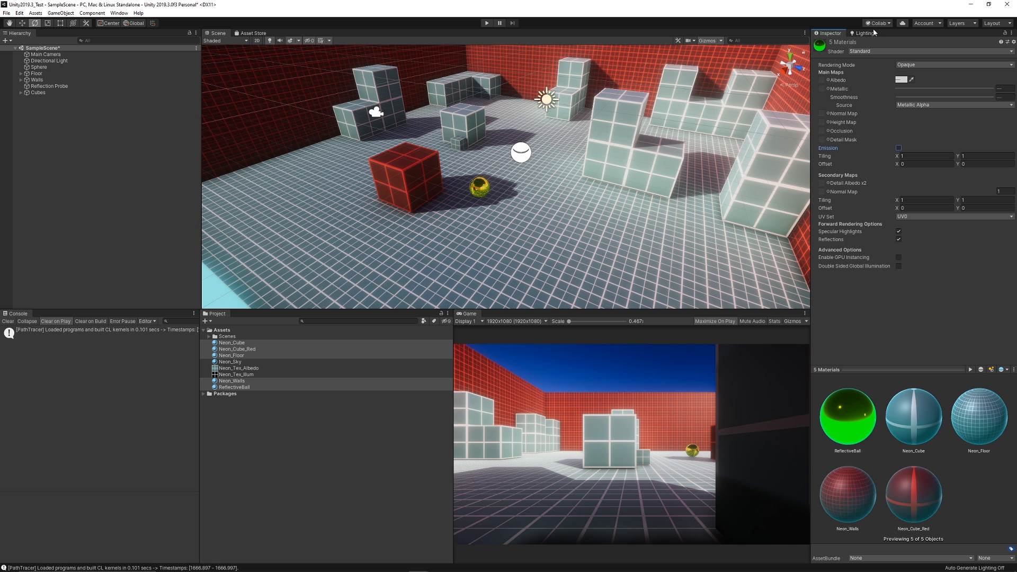
Review the bake stats and re-enable Emission on the five selected neon materials
left_click(864, 33)
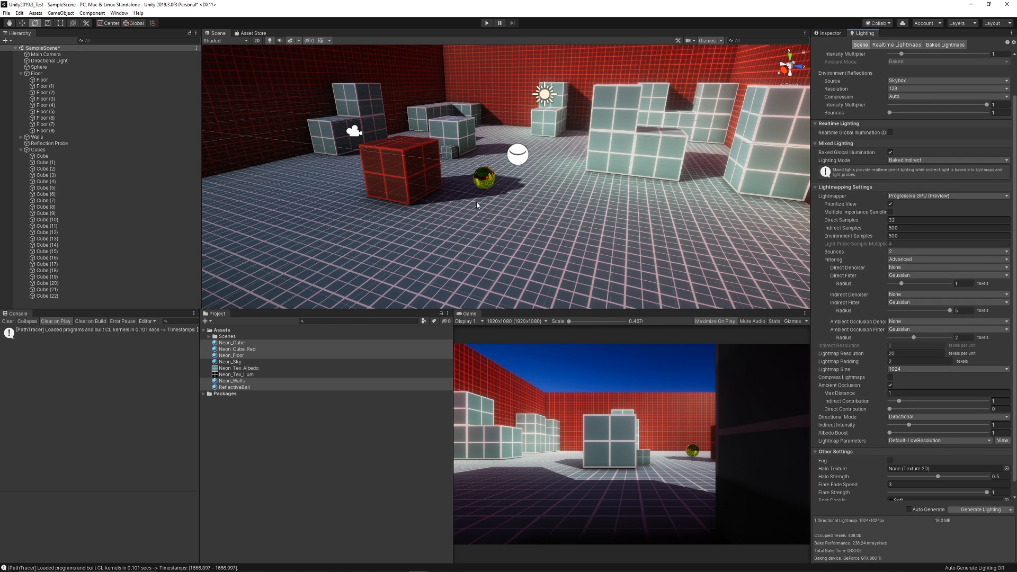
mouse_move(554, 202)
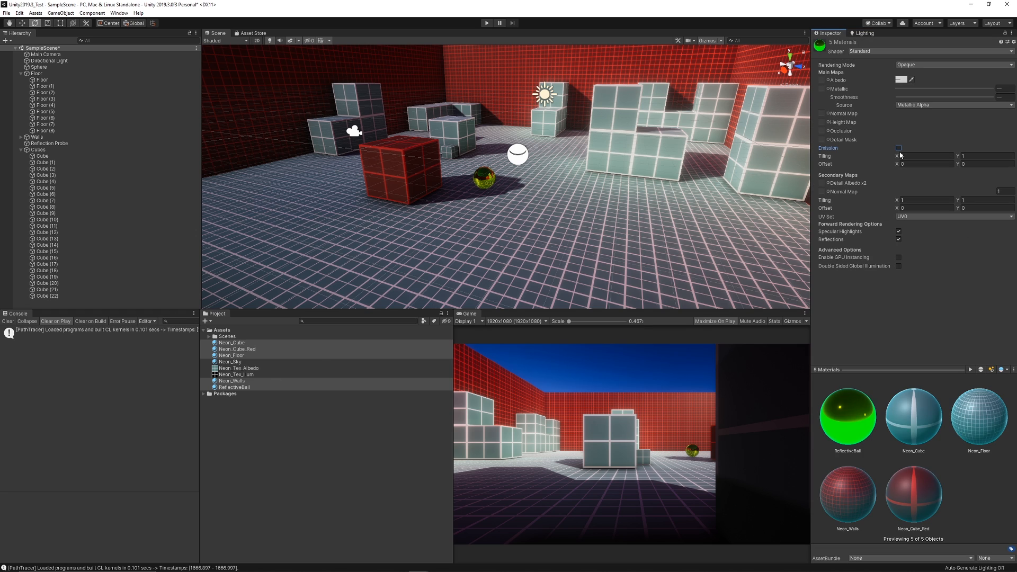
left_click(898, 149)
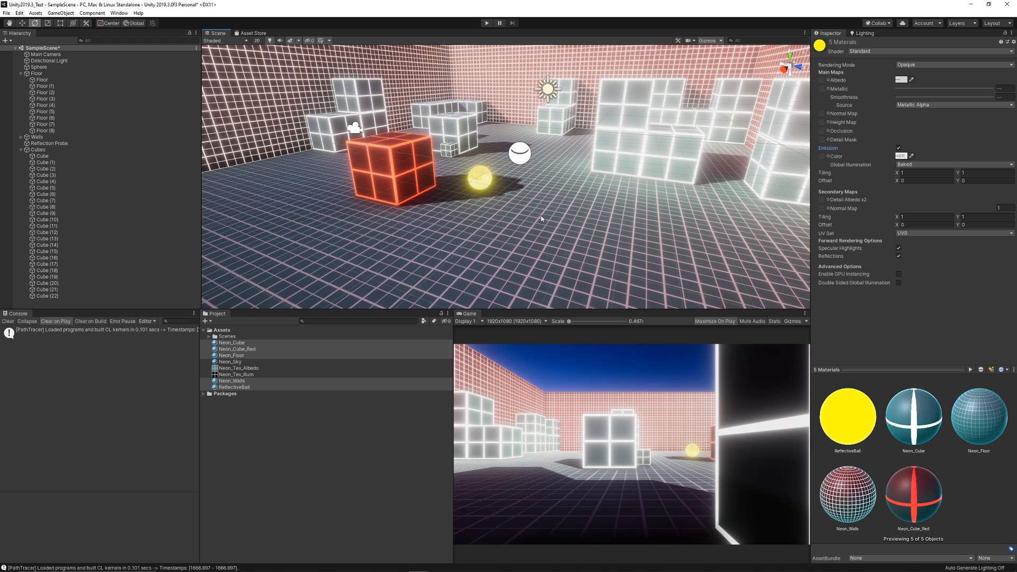
mouse_move(329, 397)
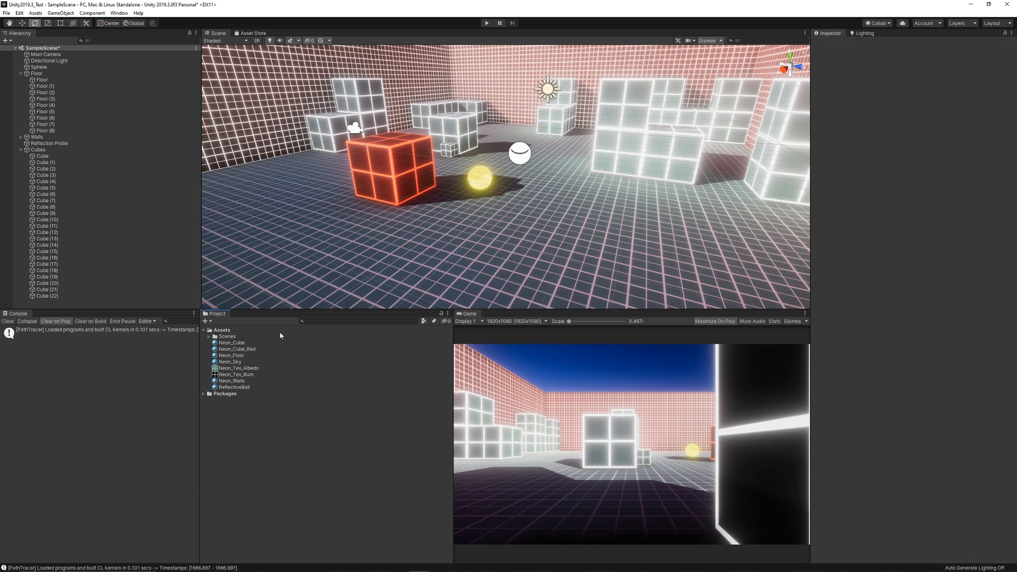
mouse_move(454, 228)
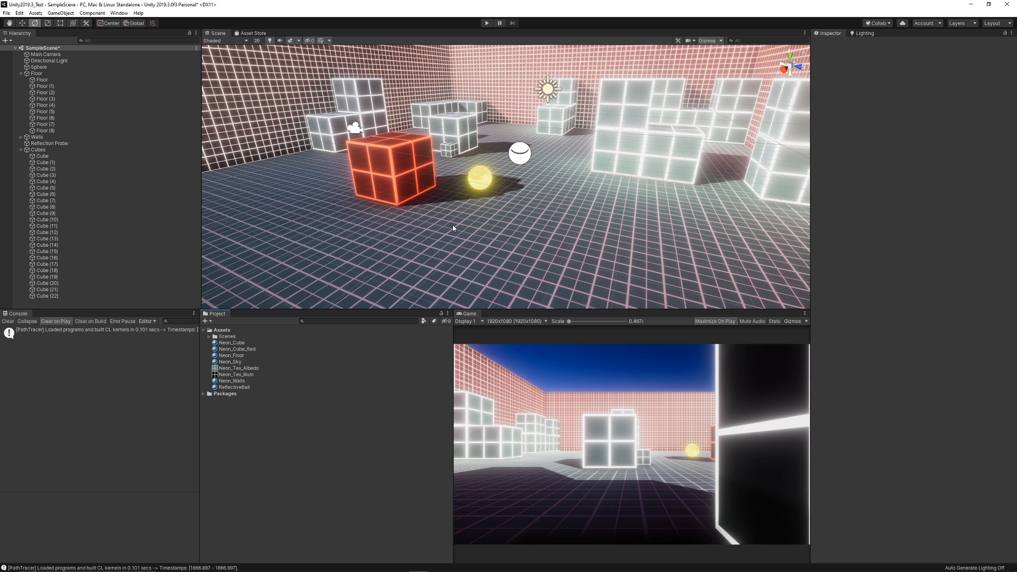
Show the Neon_Tex_Albedo texture's import settings and preview in the Inspector
left_click(239, 367)
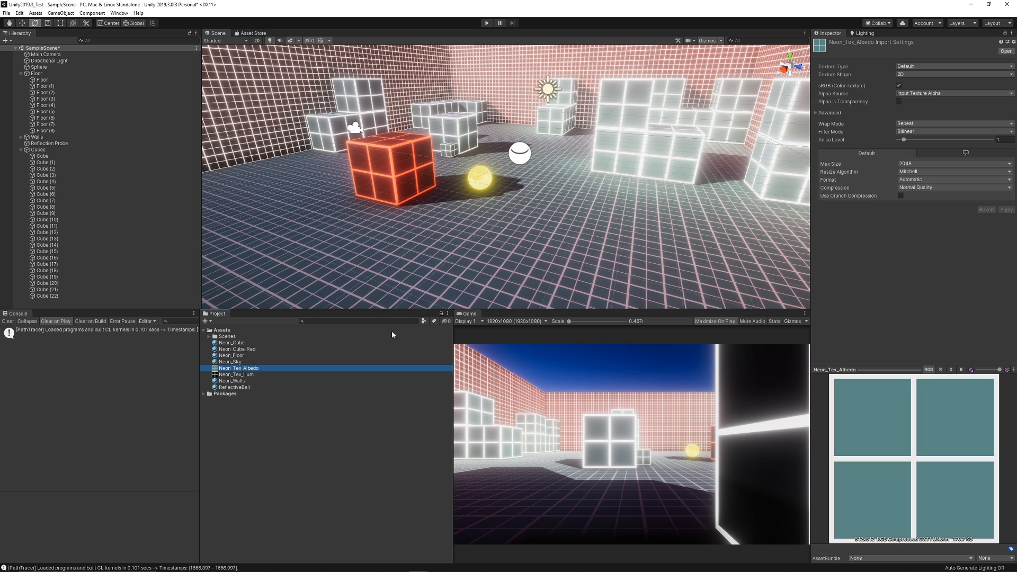
mouse_move(871, 400)
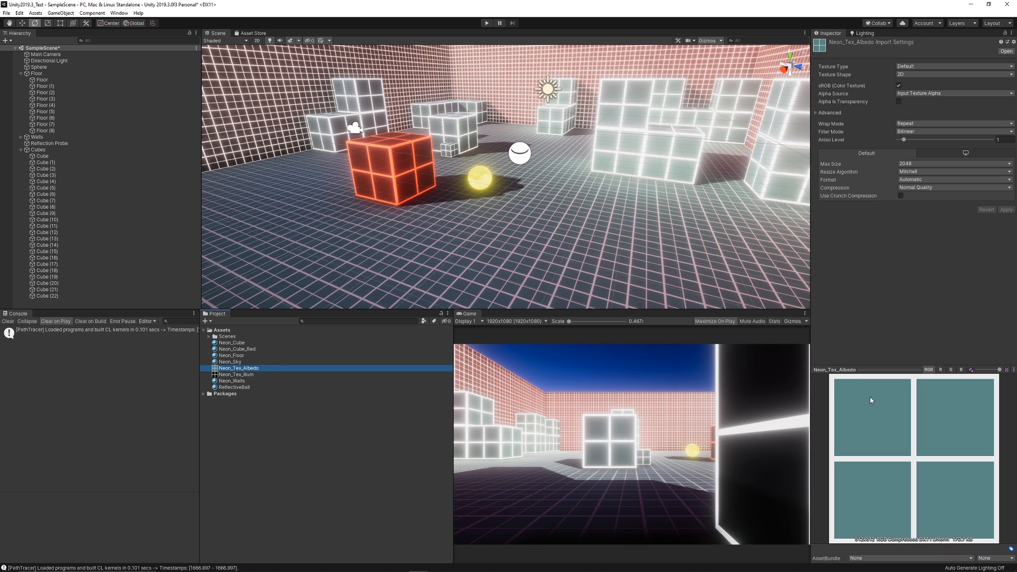